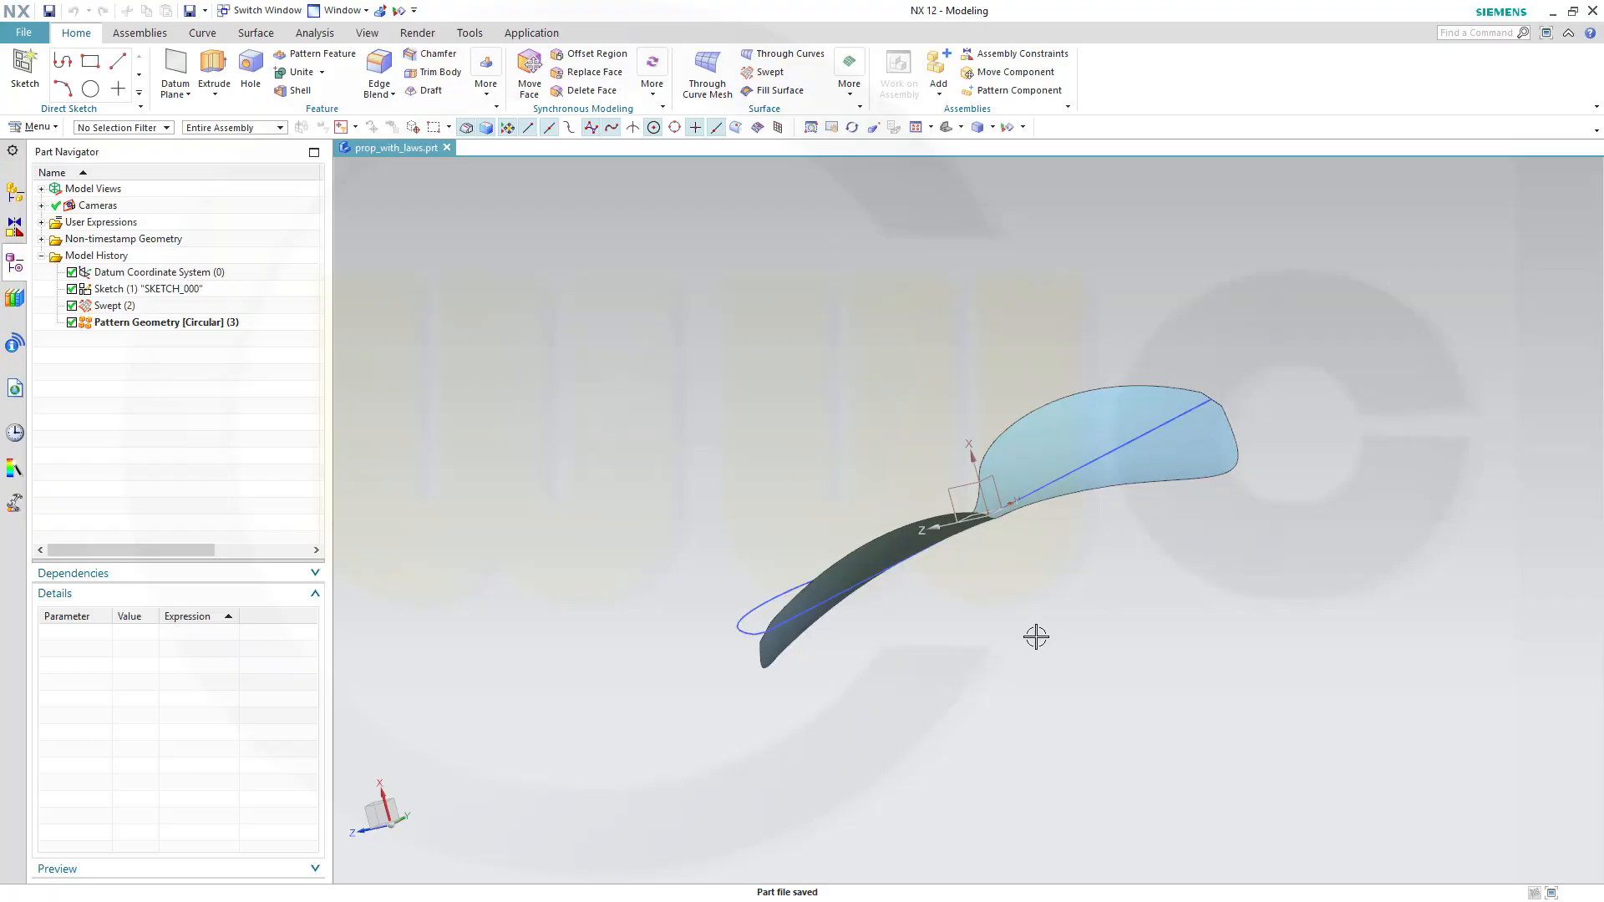
Step: Orbit the finished propeller to inspect its blades and twist from several angles
drag(1036, 636, 1074, 663)
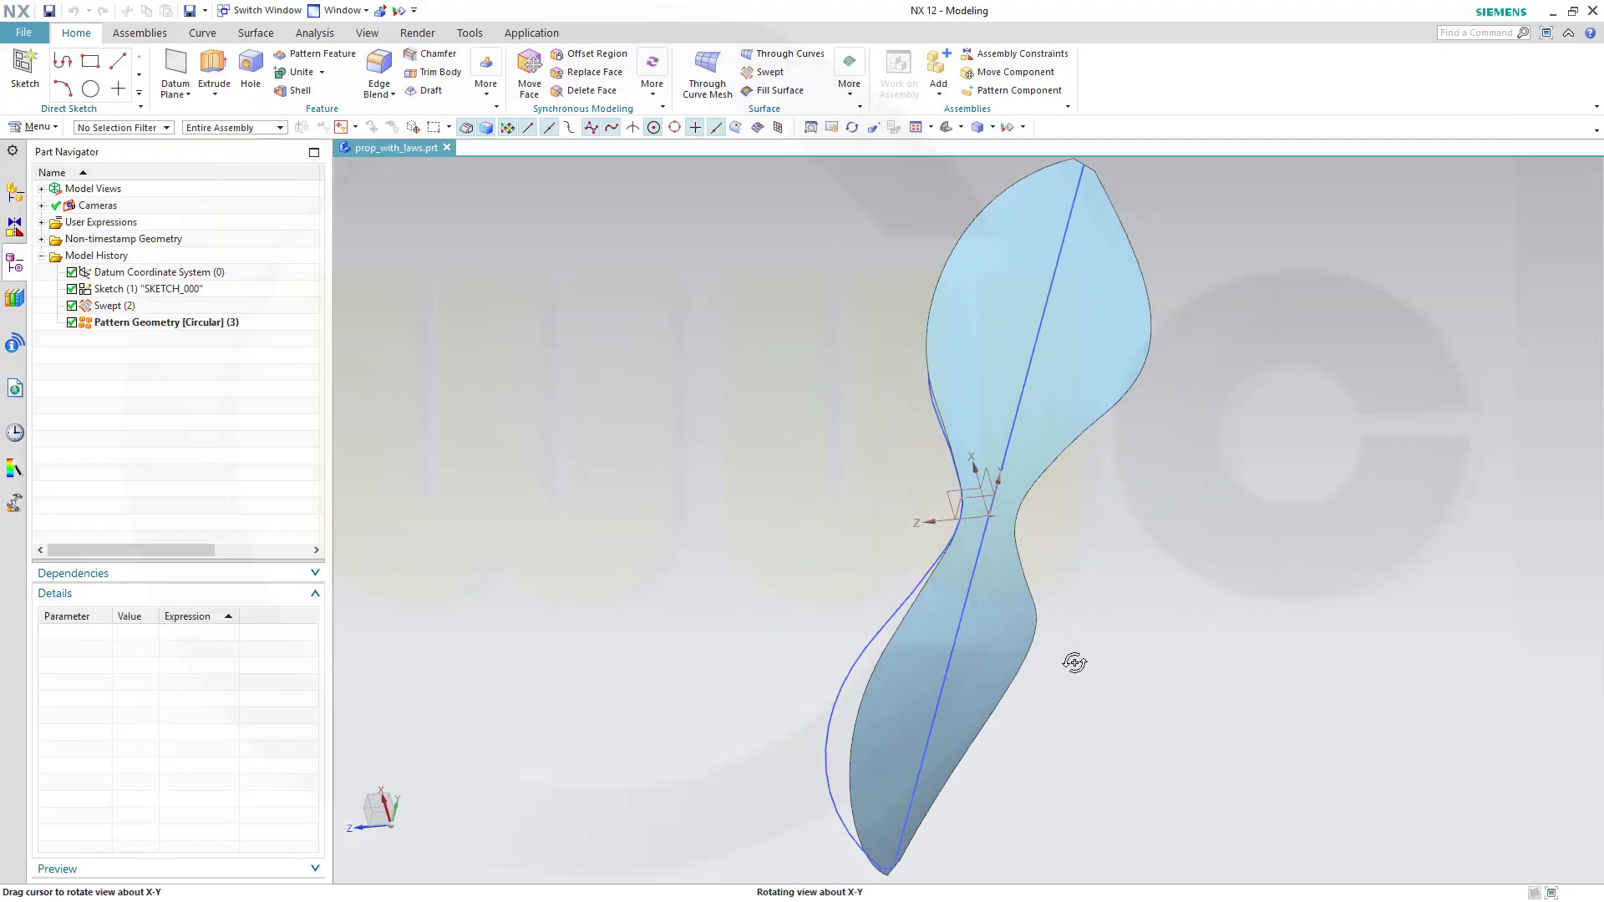
drag(1074, 662, 1167, 594)
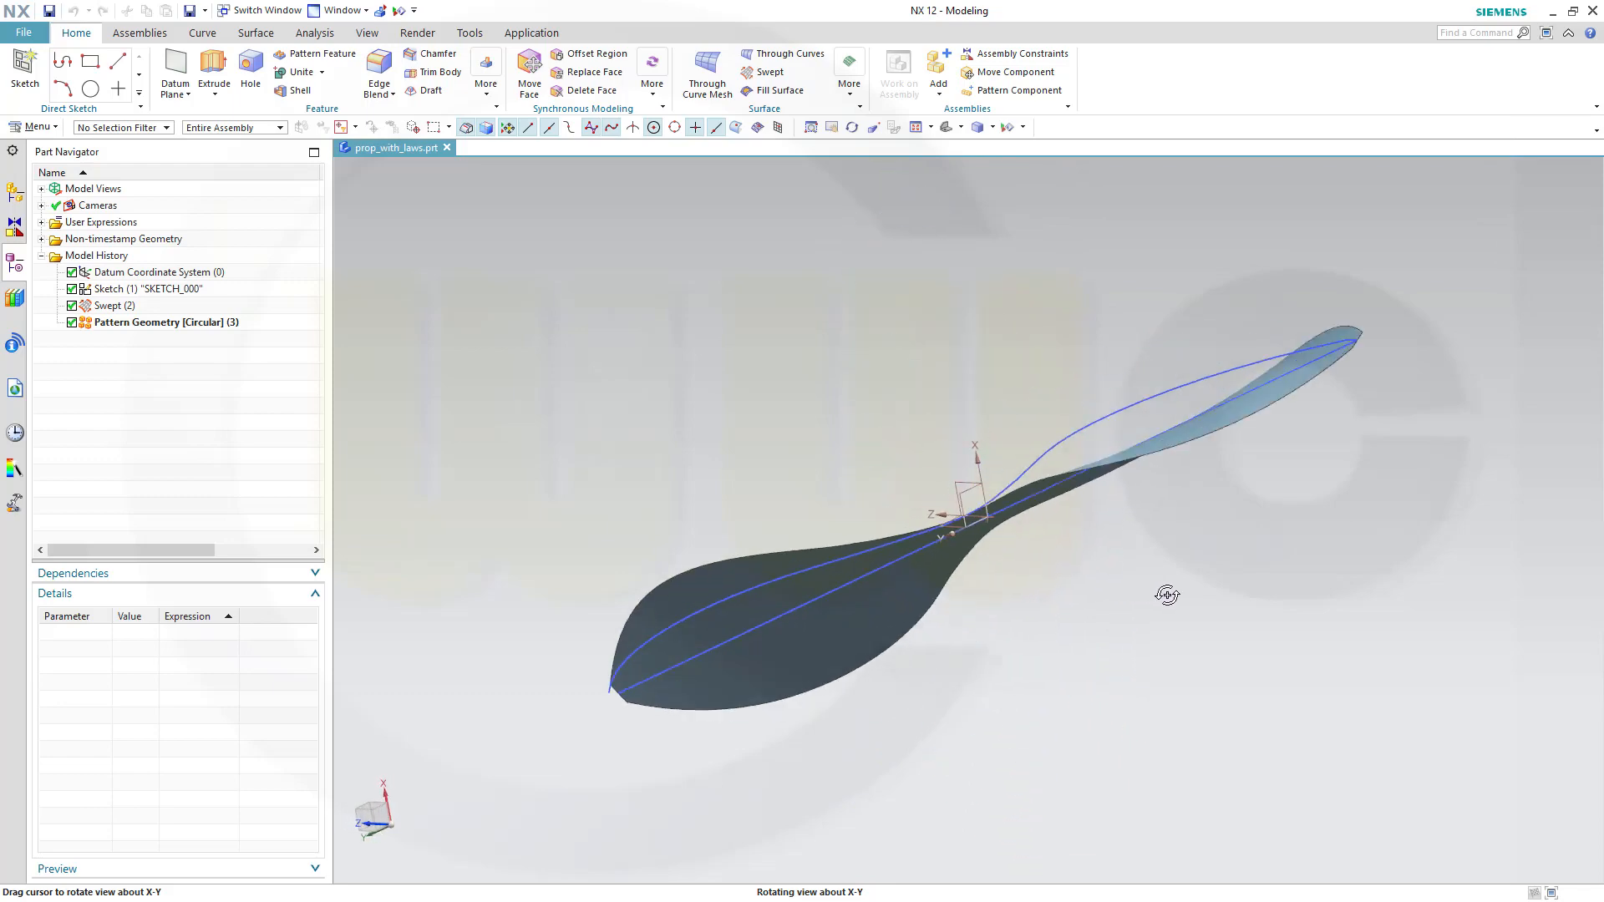
drag(1167, 594, 1167, 477)
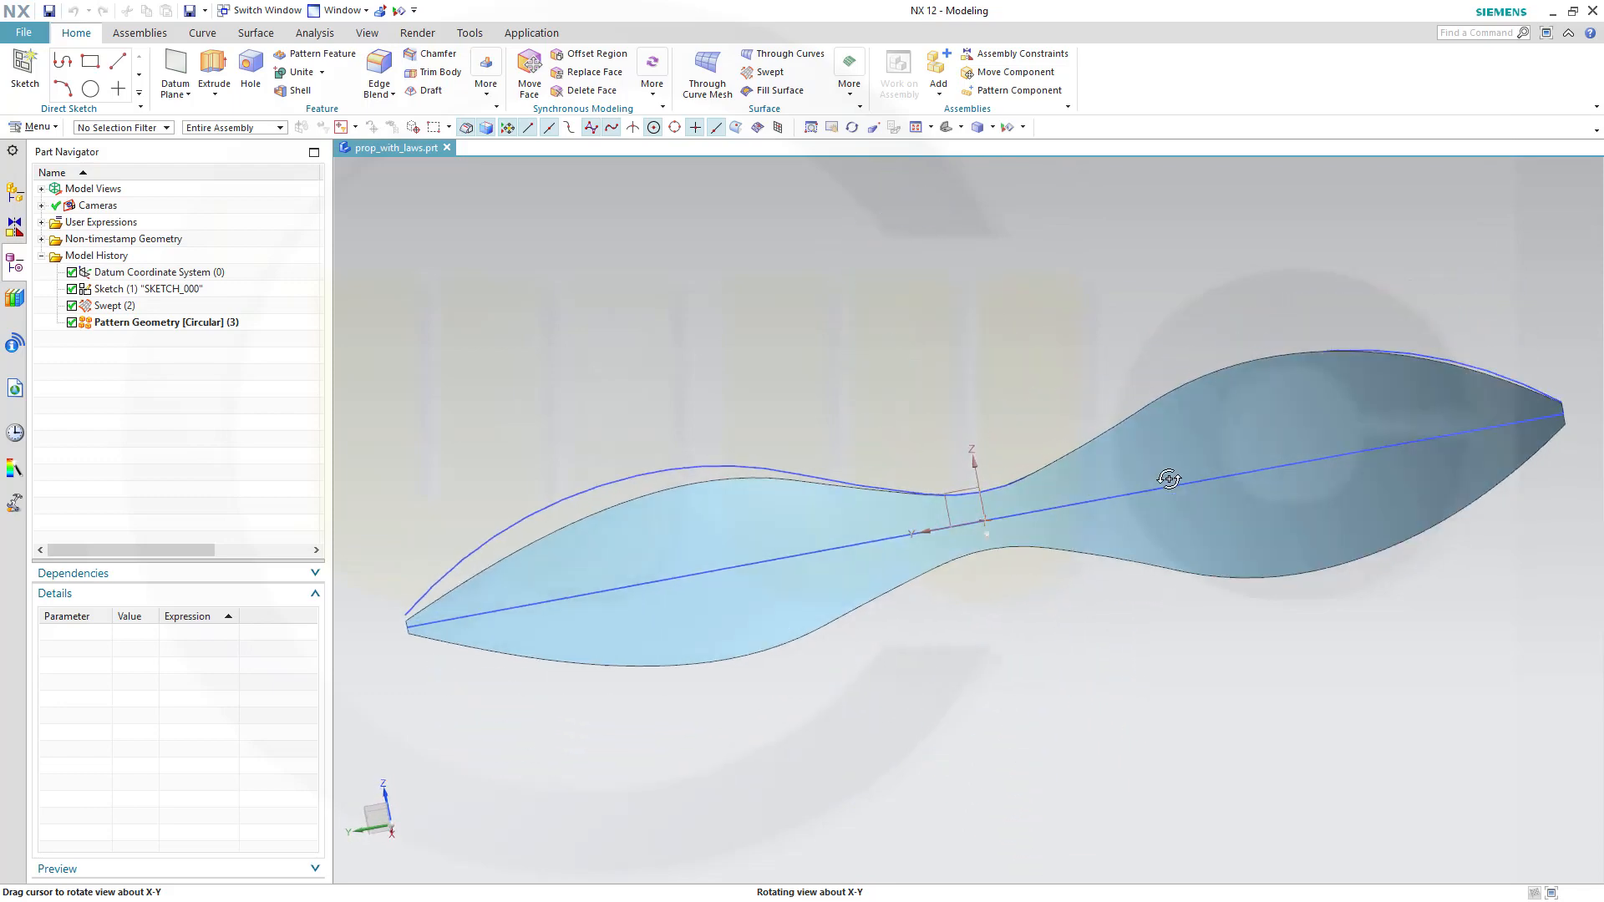
drag(1169, 479, 1207, 644)
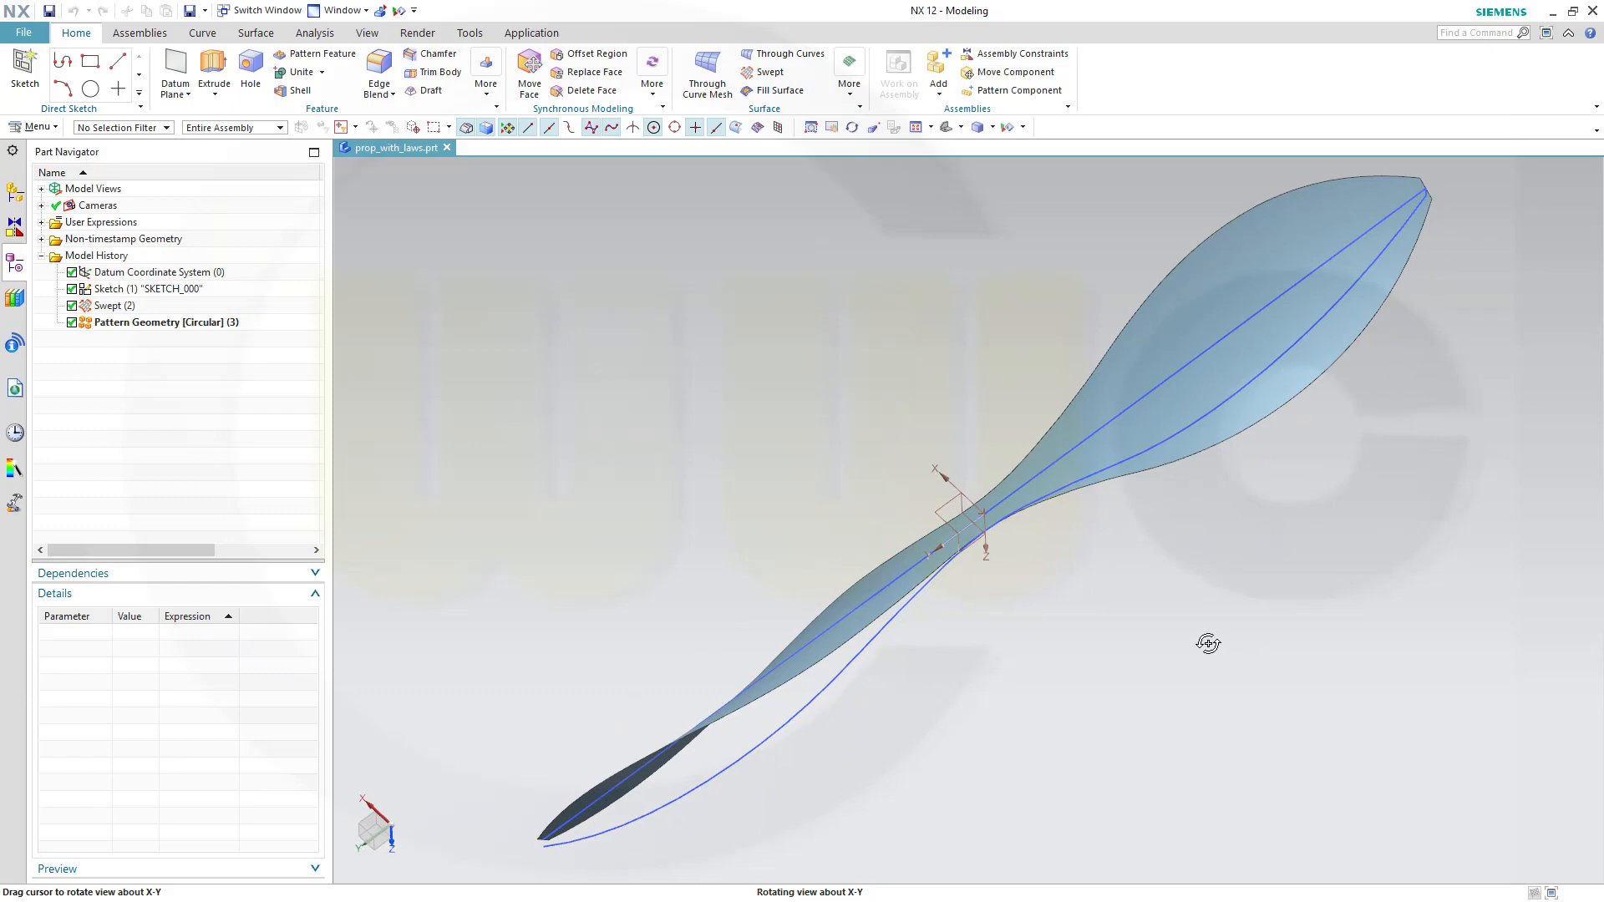
drag(1208, 643, 892, 450)
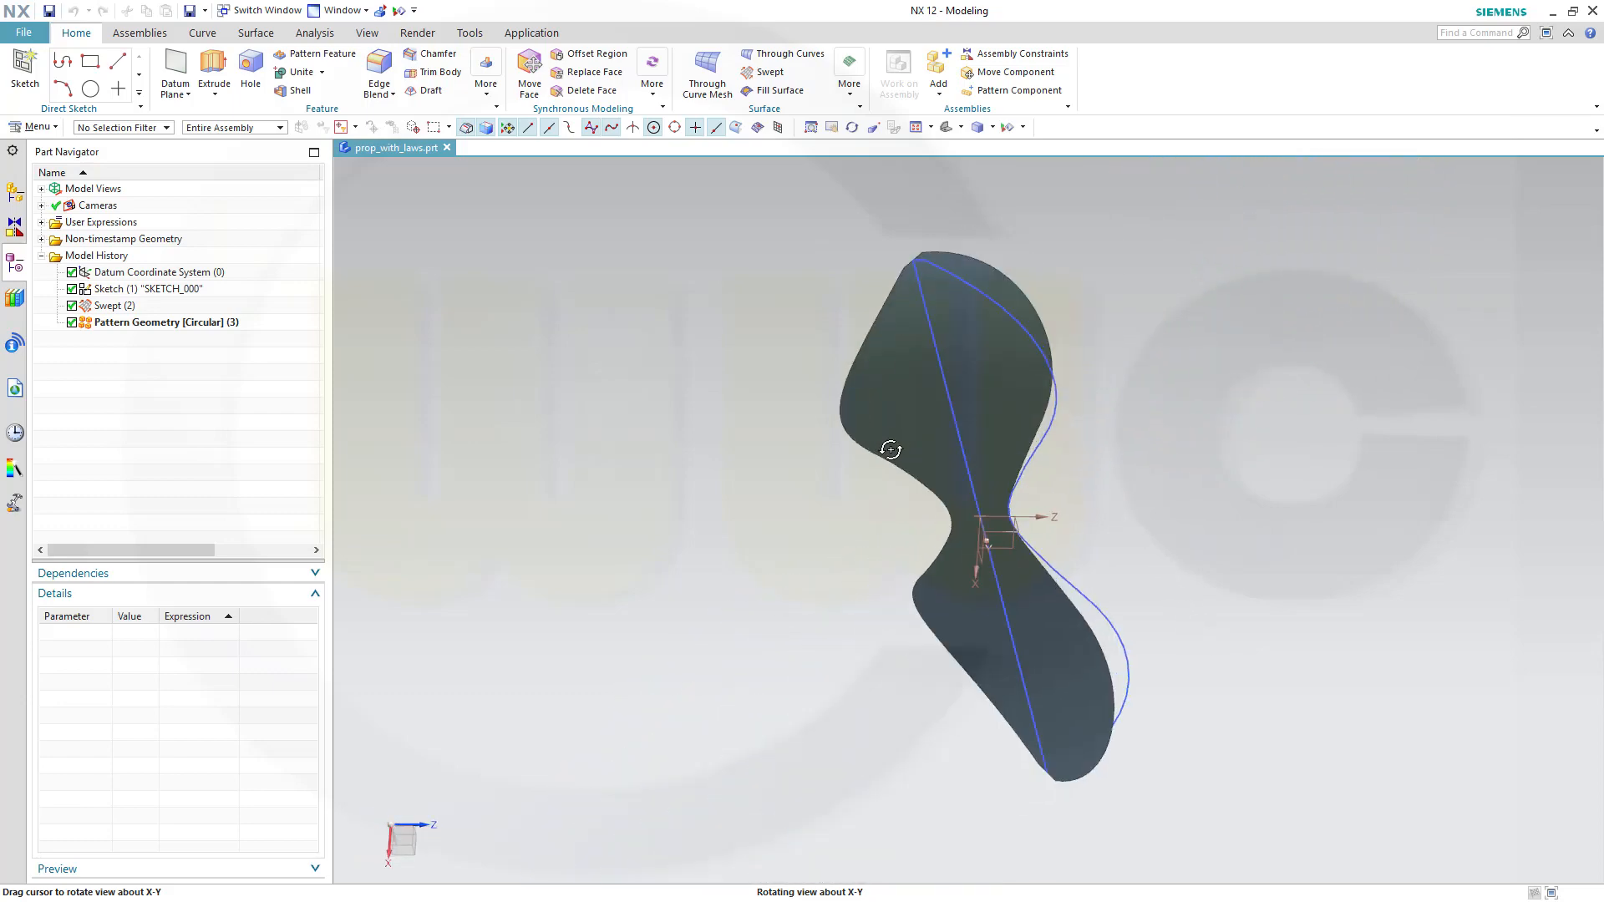
drag(892, 450, 836, 580)
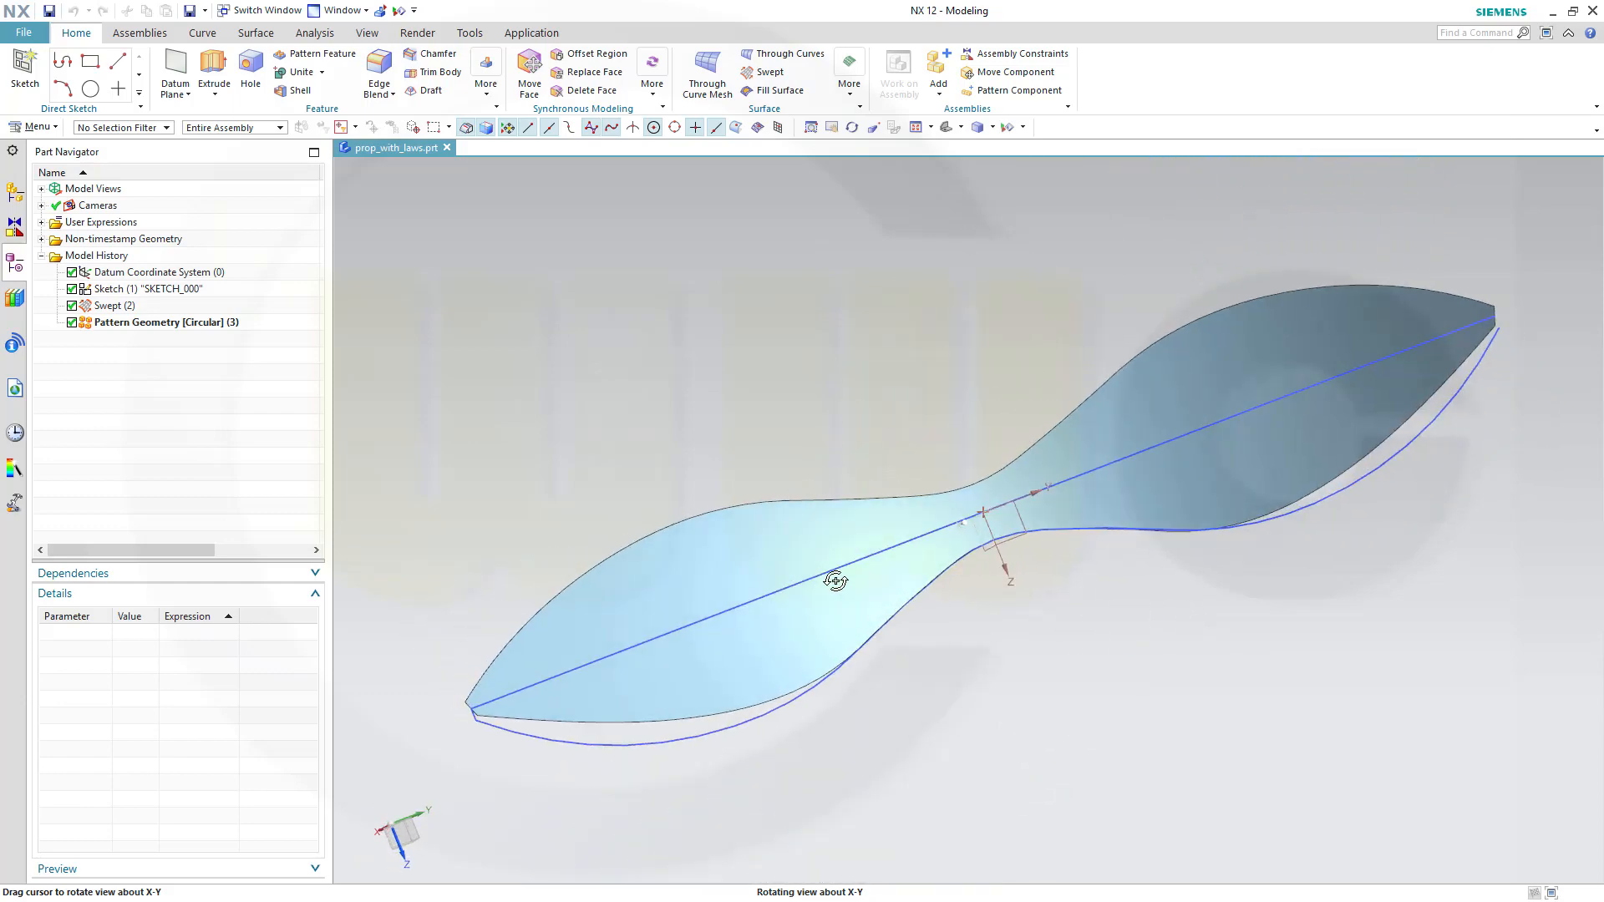
drag(836, 580, 786, 462)
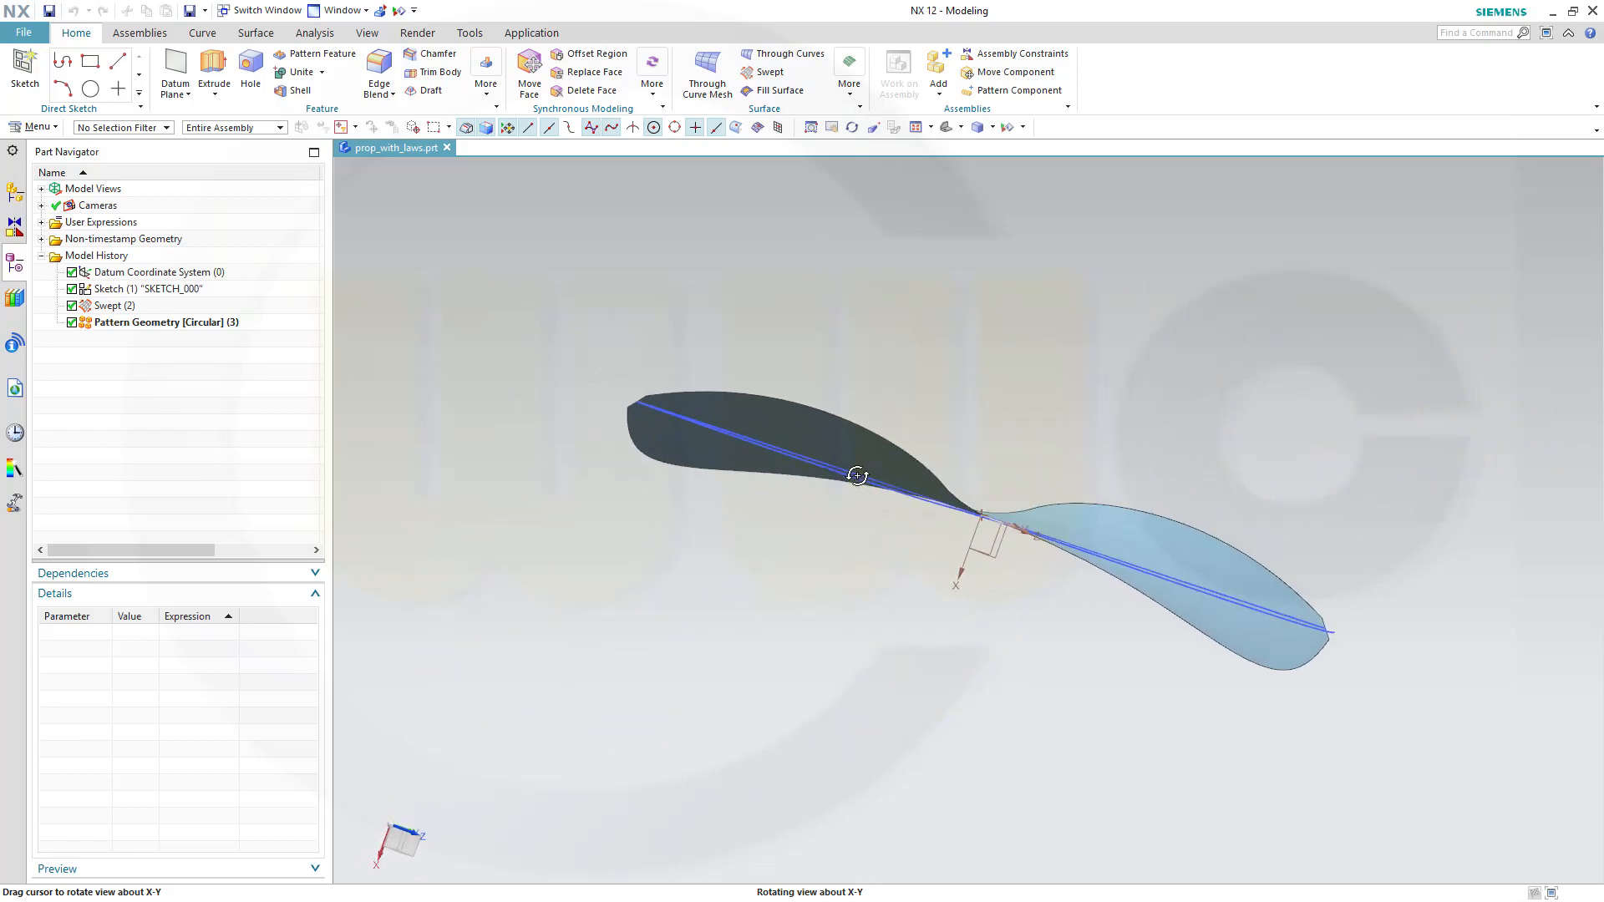
drag(856, 474, 902, 543)
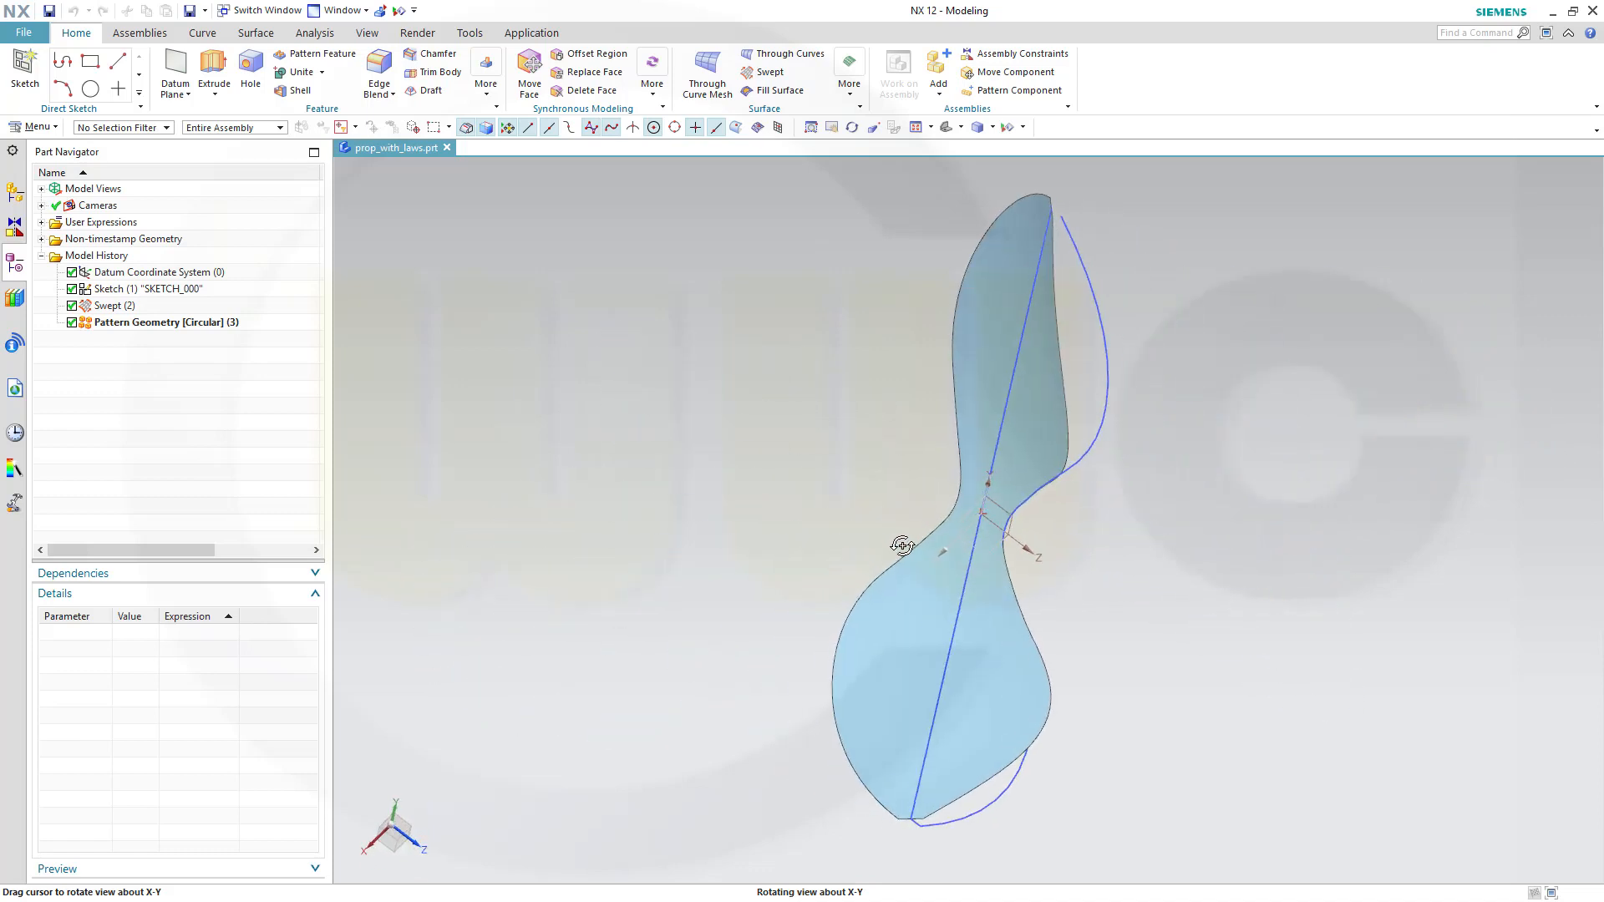
drag(900, 542, 885, 491)
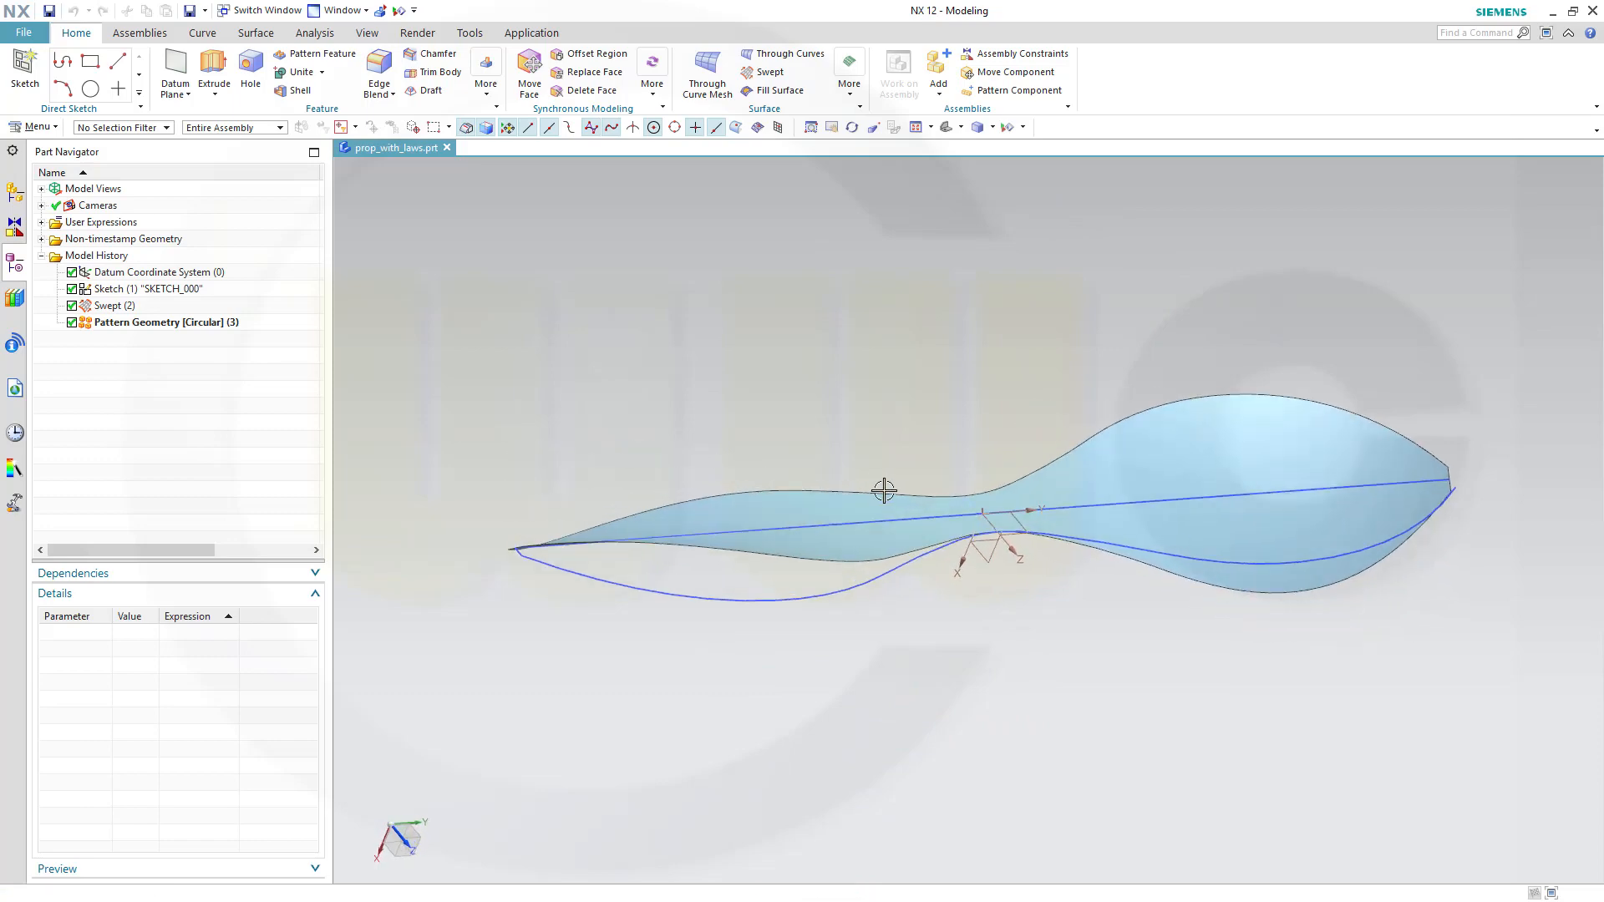
Step: Create SKETCH_000 on the inferred X–Z datum plane in nx_12_airblade_yt.prt
click(522, 148)
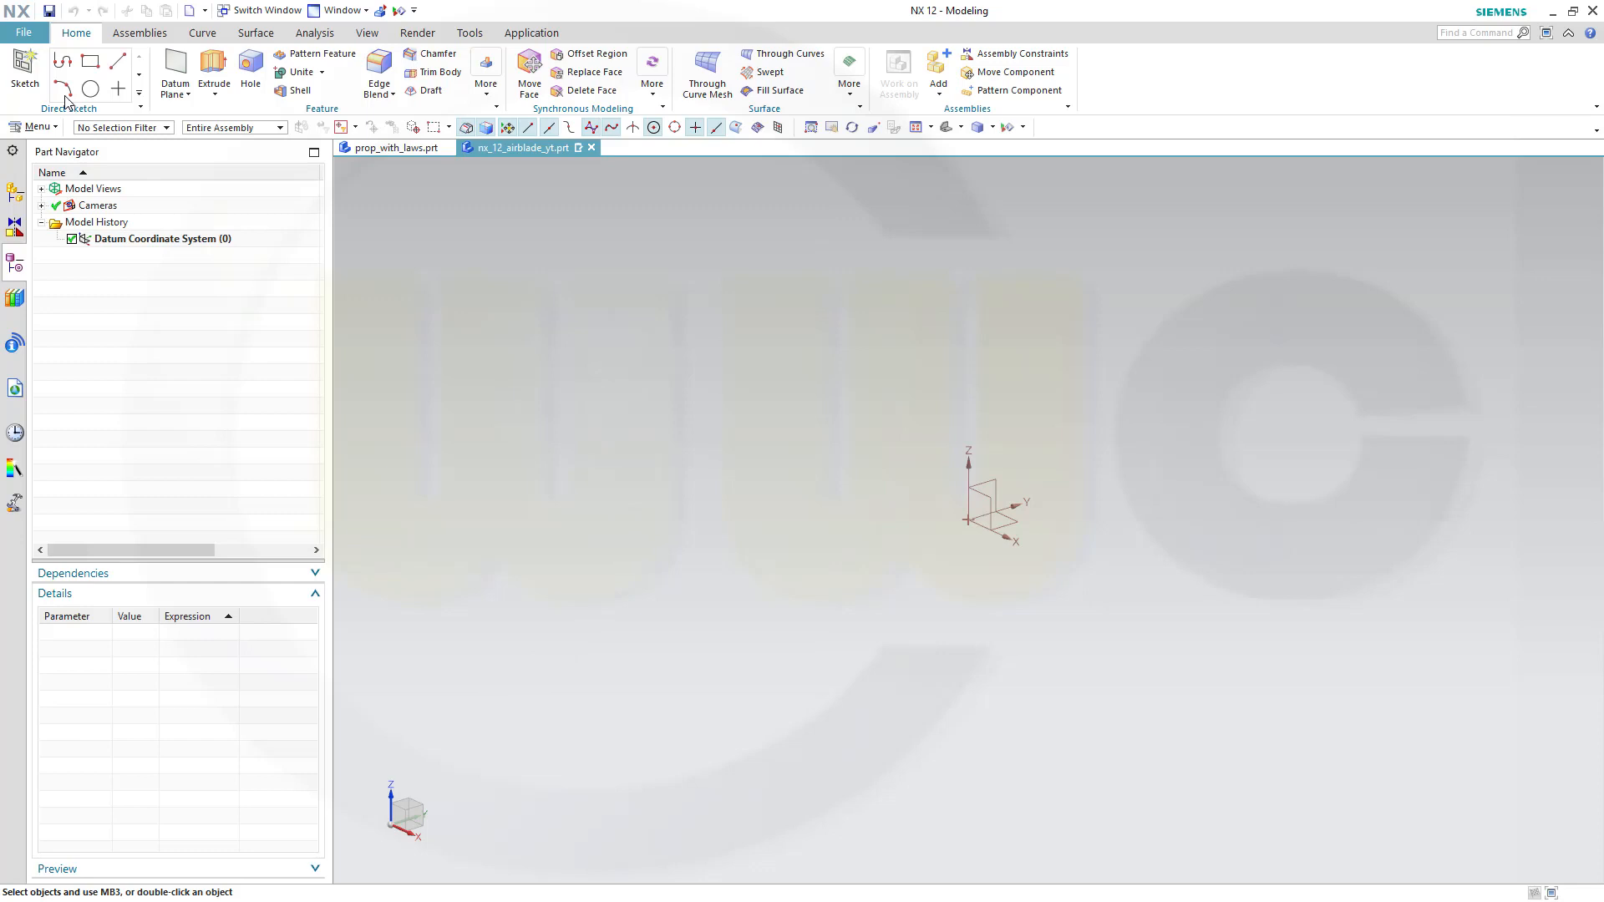
click(19, 74)
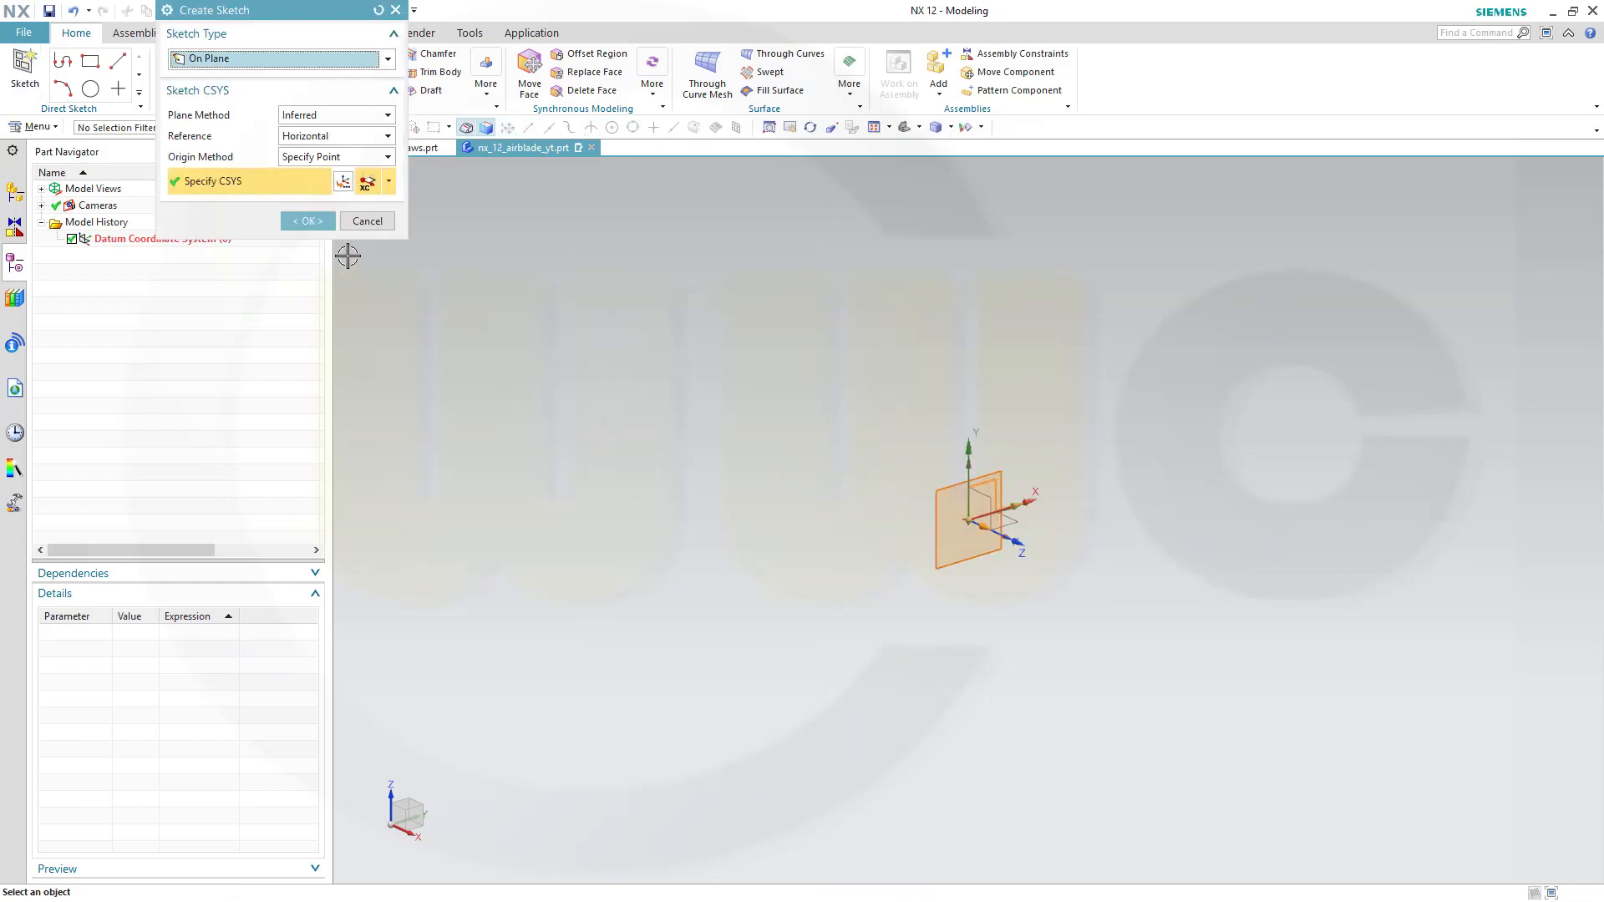
click(307, 220)
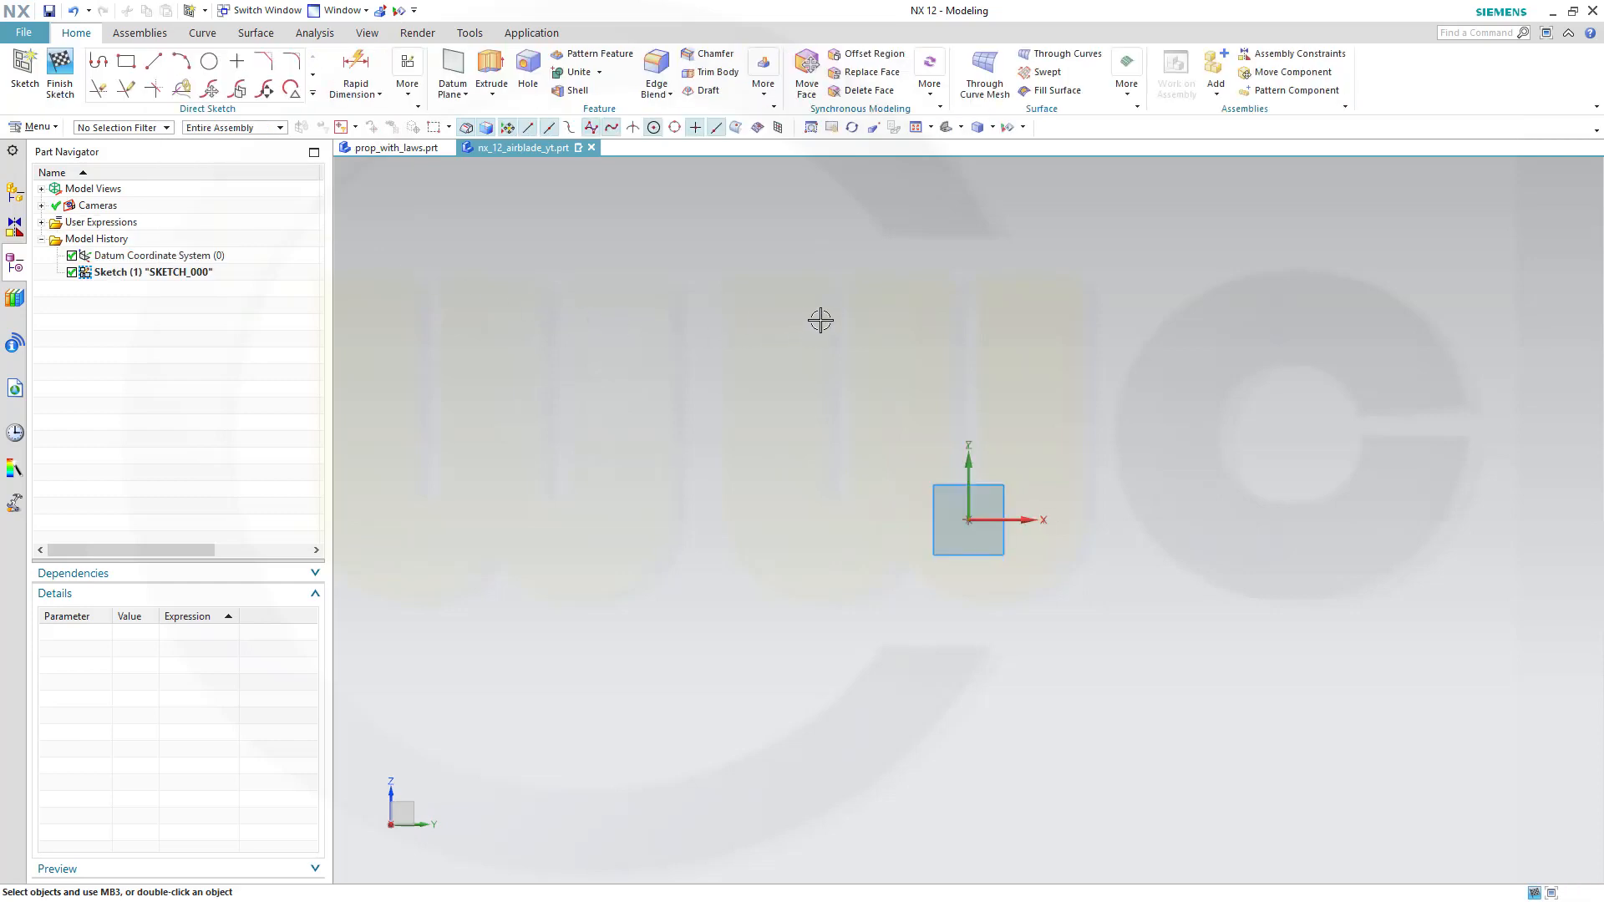
mouse_move(887, 344)
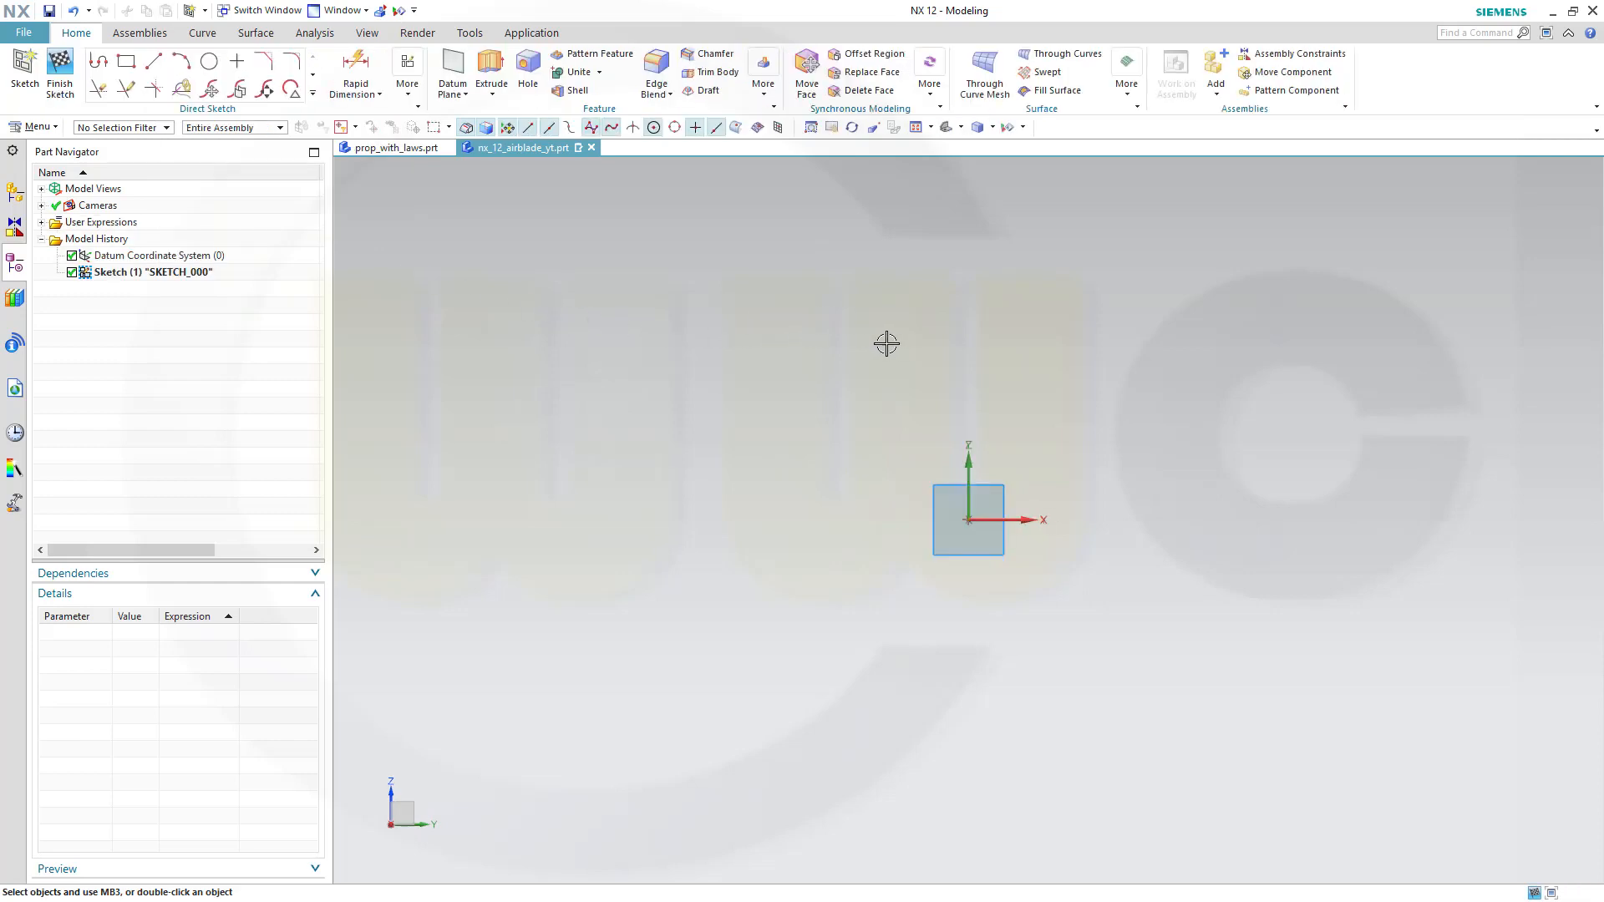
mouse_move(882, 344)
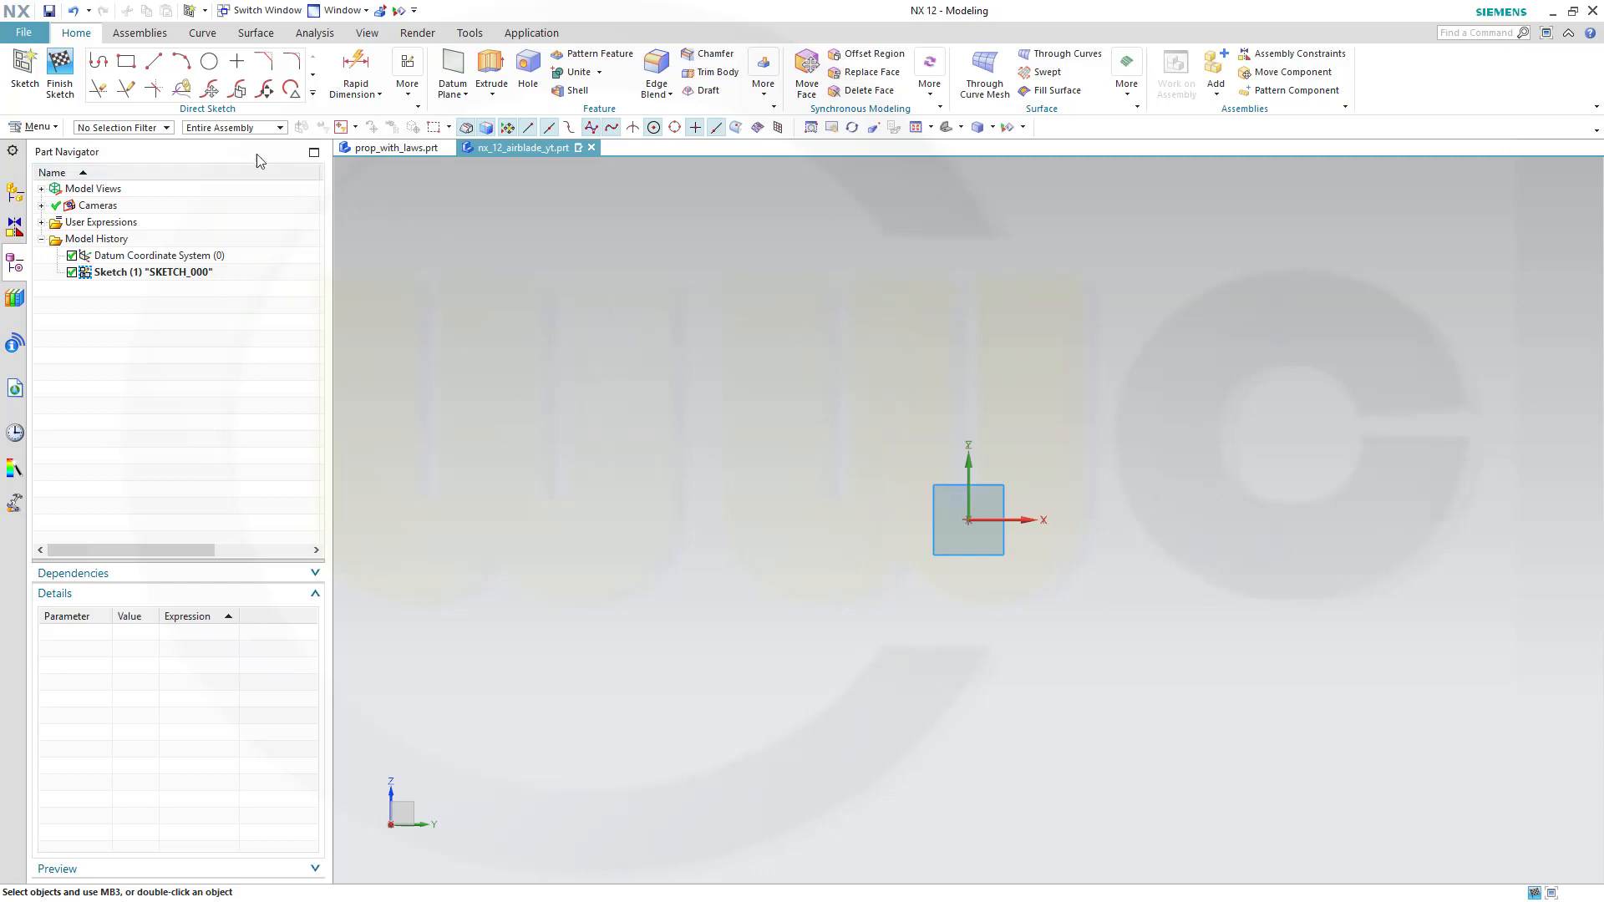
Step: Draw an eleven-point wavy Studio Spline crossing the origin from left to right
click(312, 97)
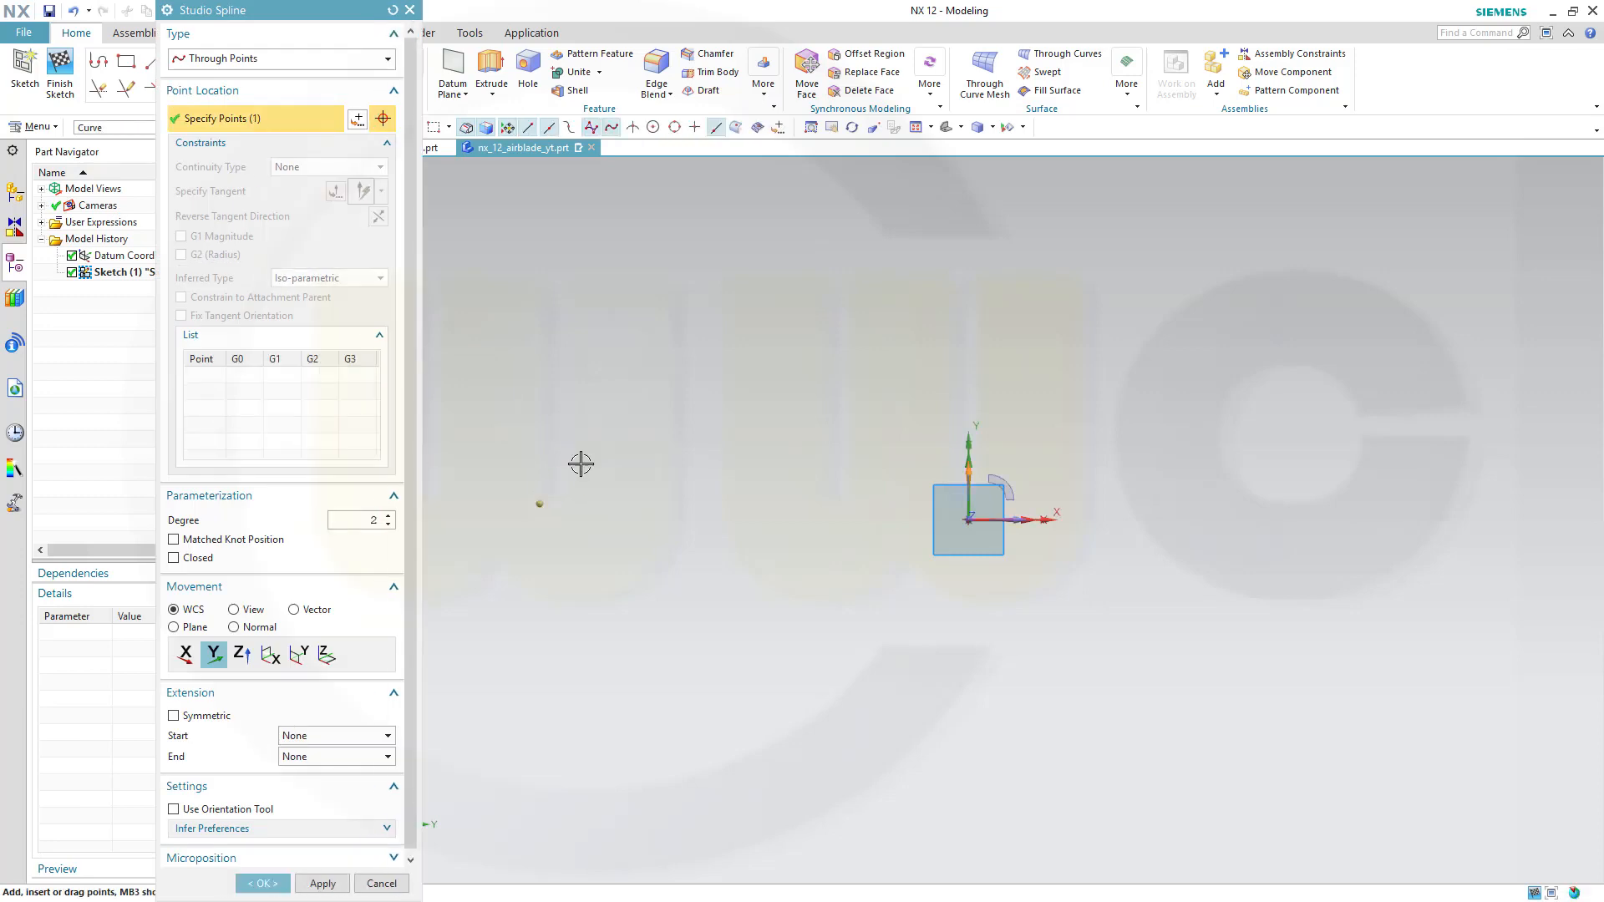
click(617, 445)
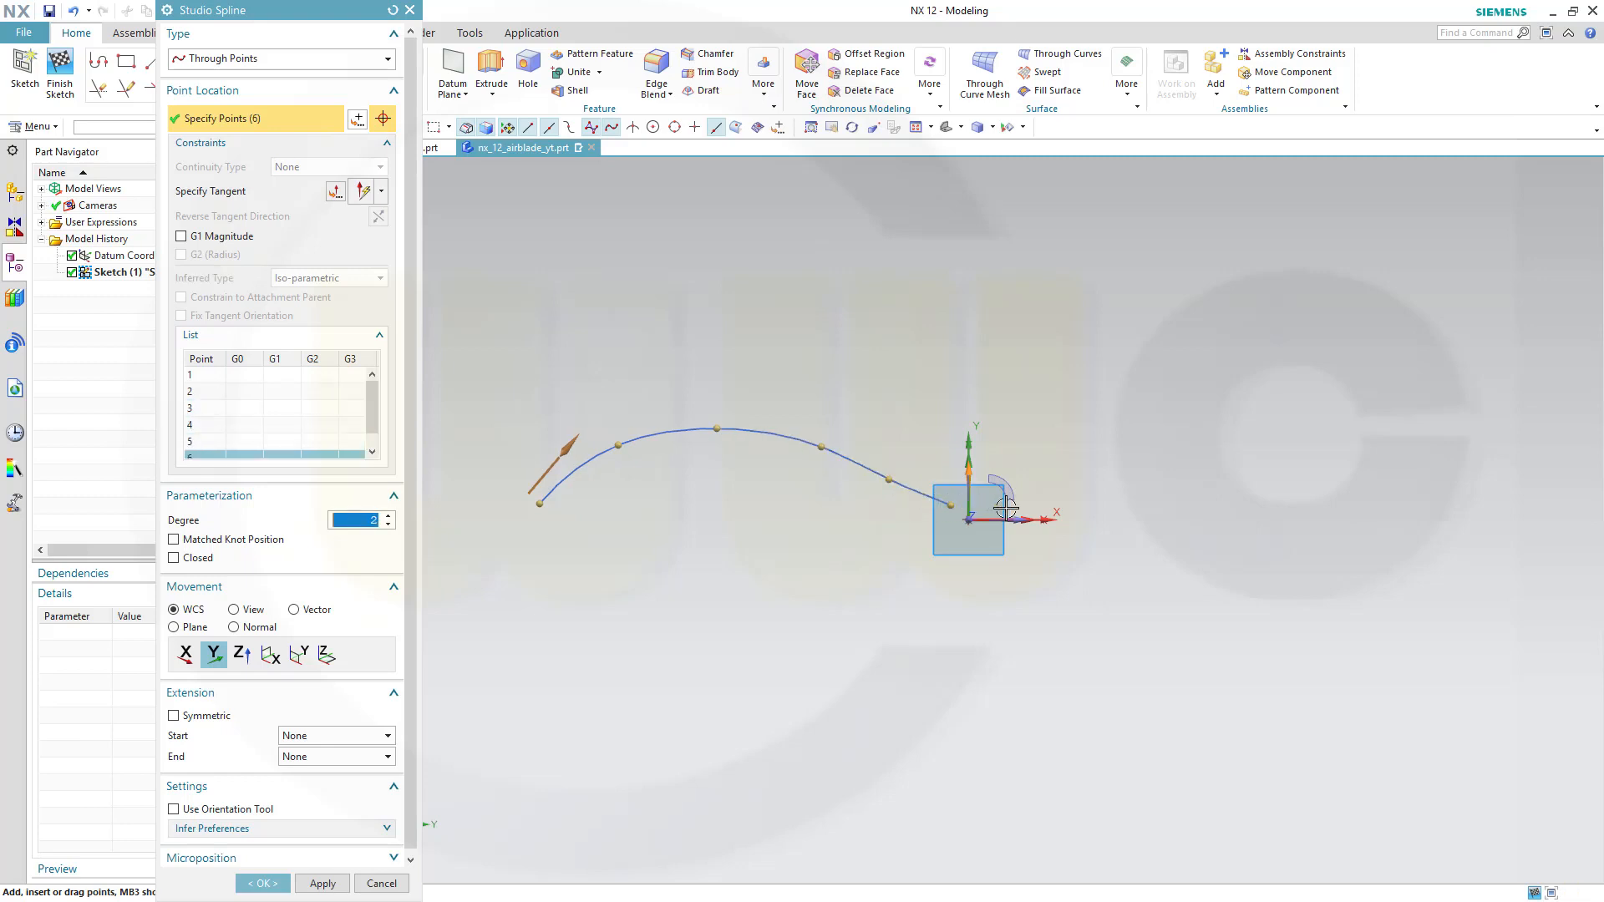
click(1045, 484)
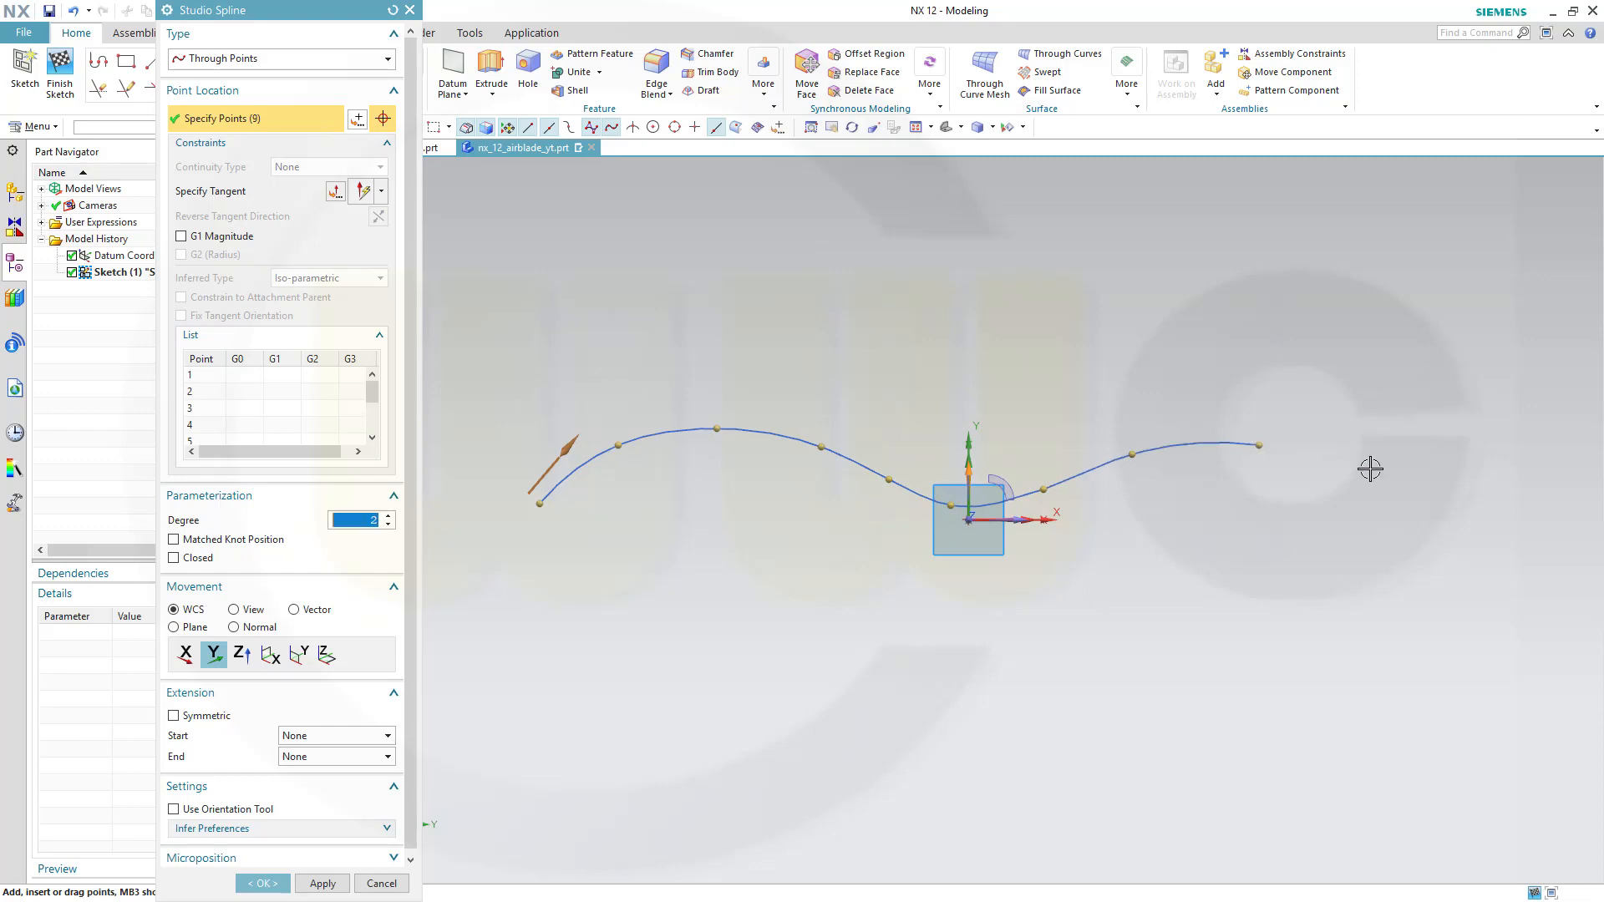
click(1352, 465)
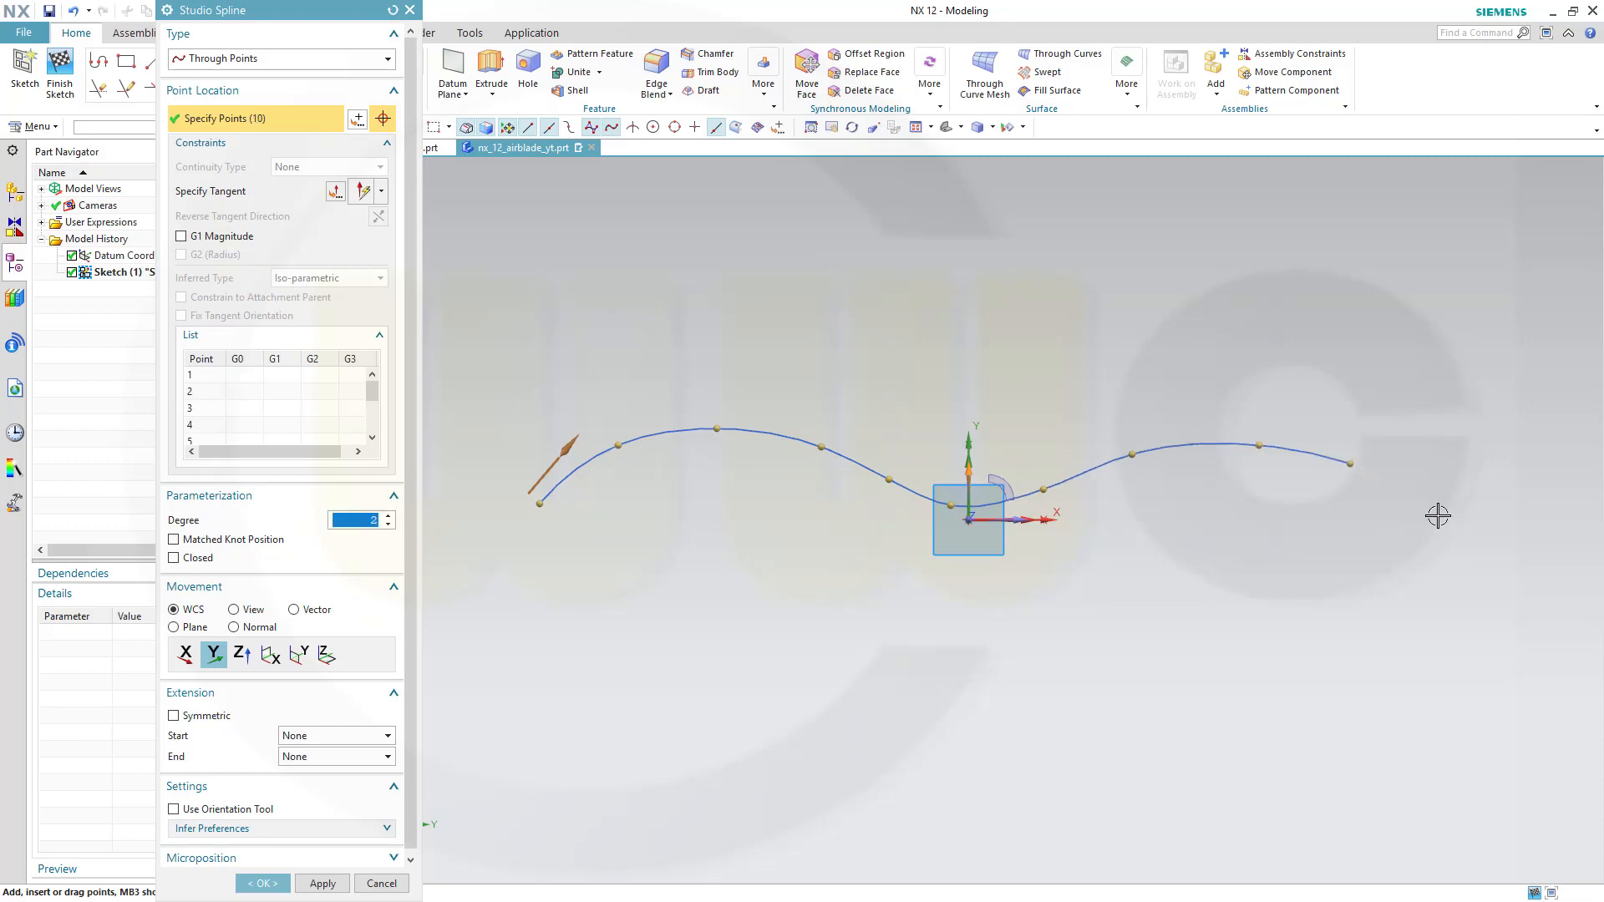
click(1437, 515)
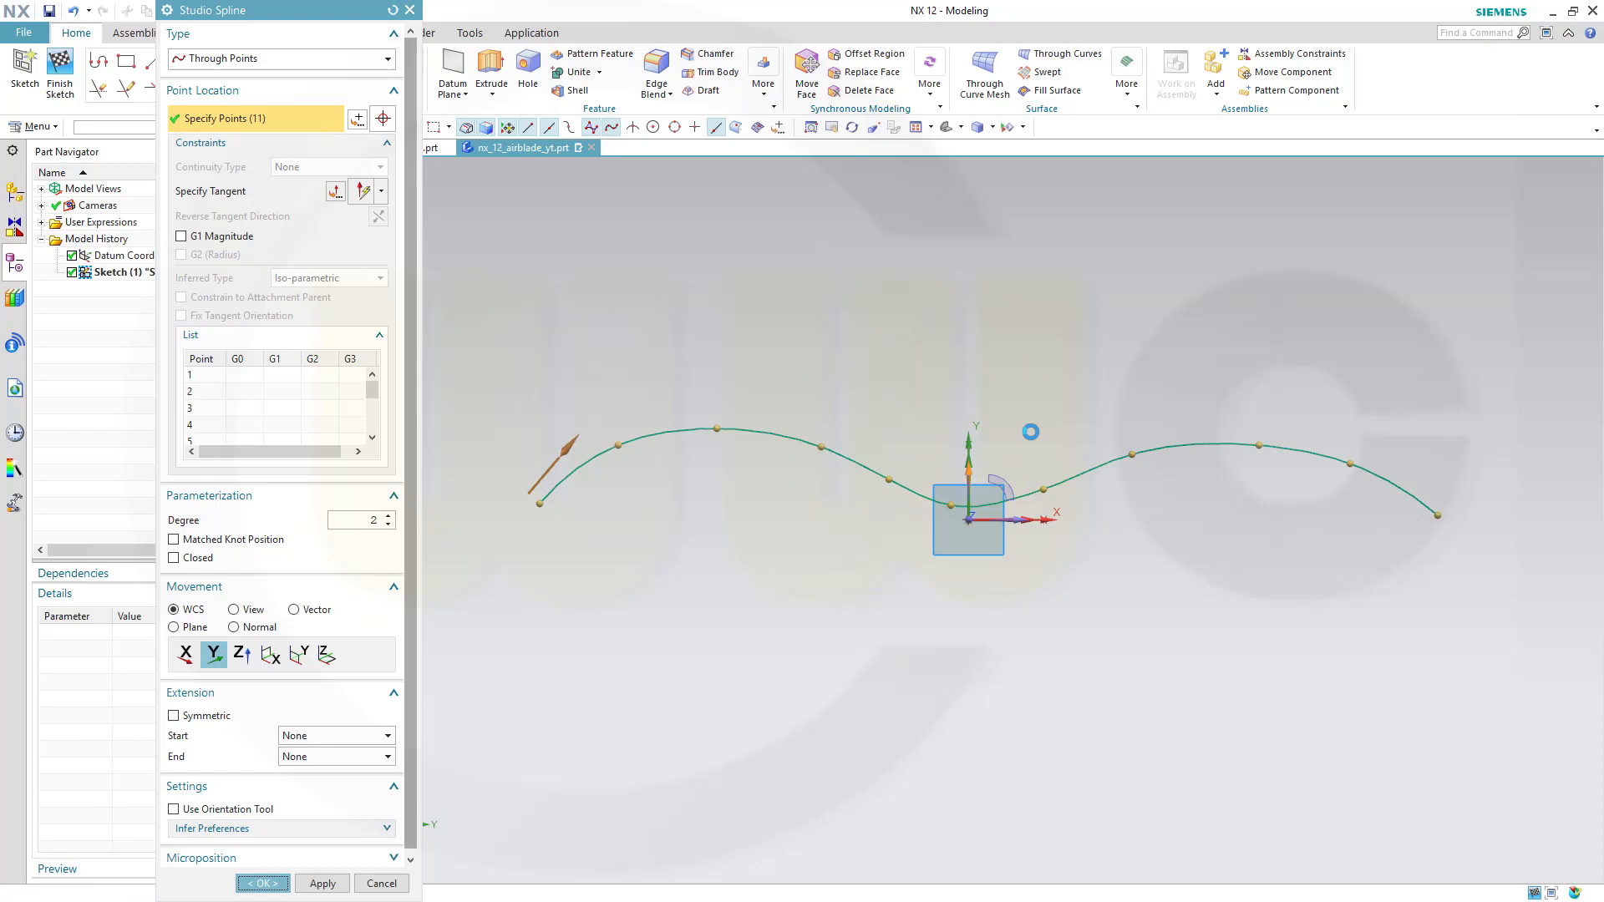
click(258, 883)
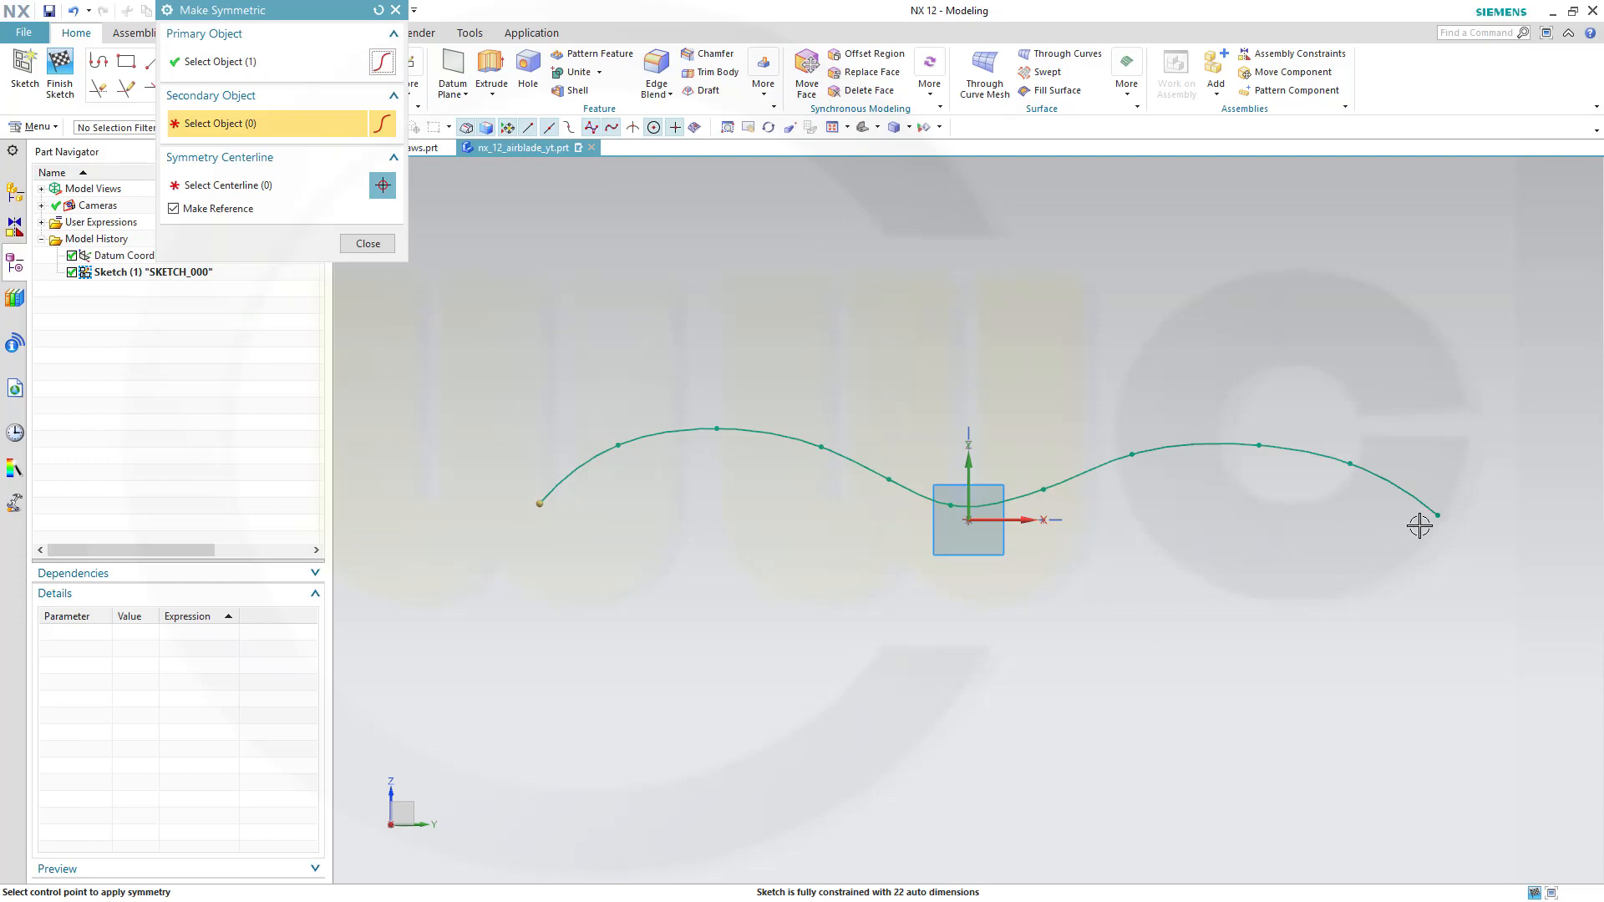
Step: Make paired spline points symmetric about the Sketch Vertical Axis
click(1437, 514)
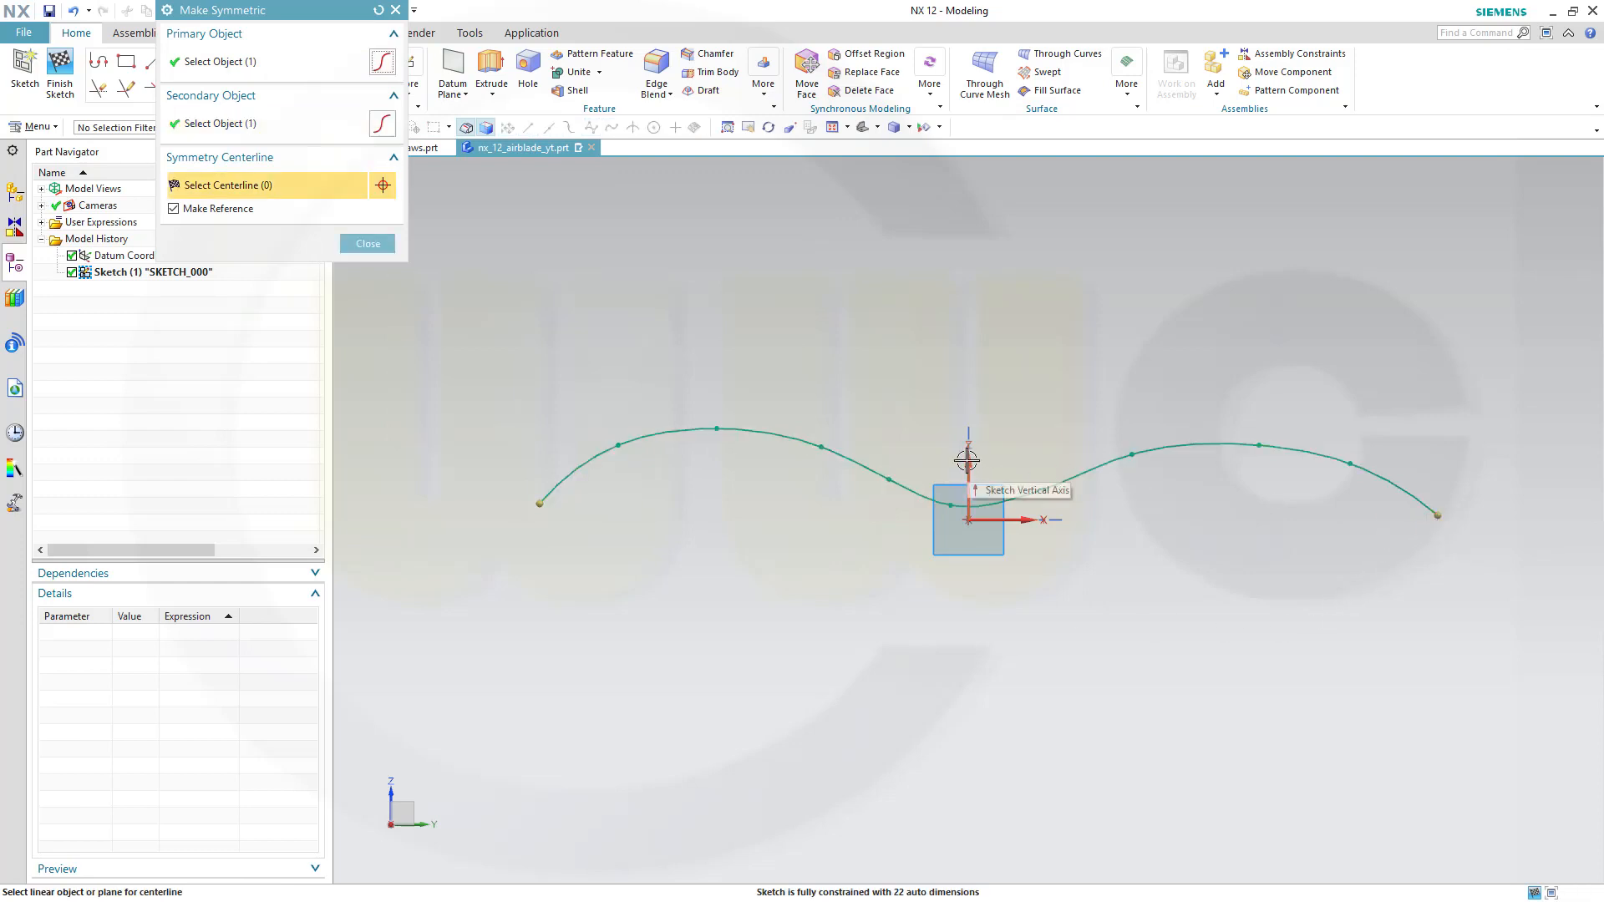
click(967, 461)
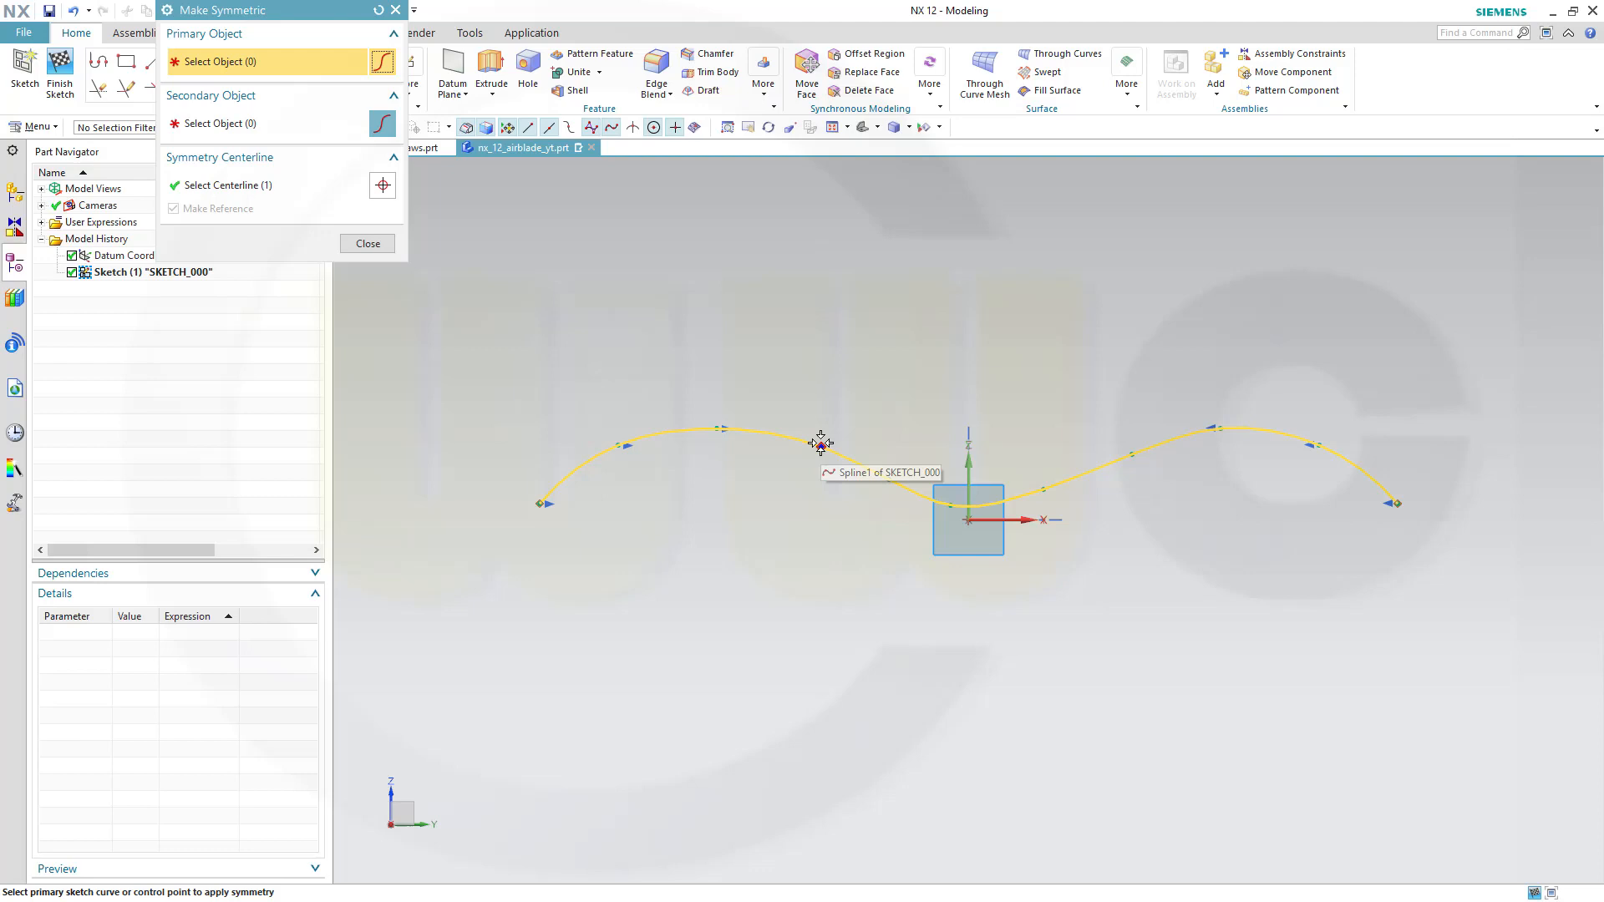
click(819, 444)
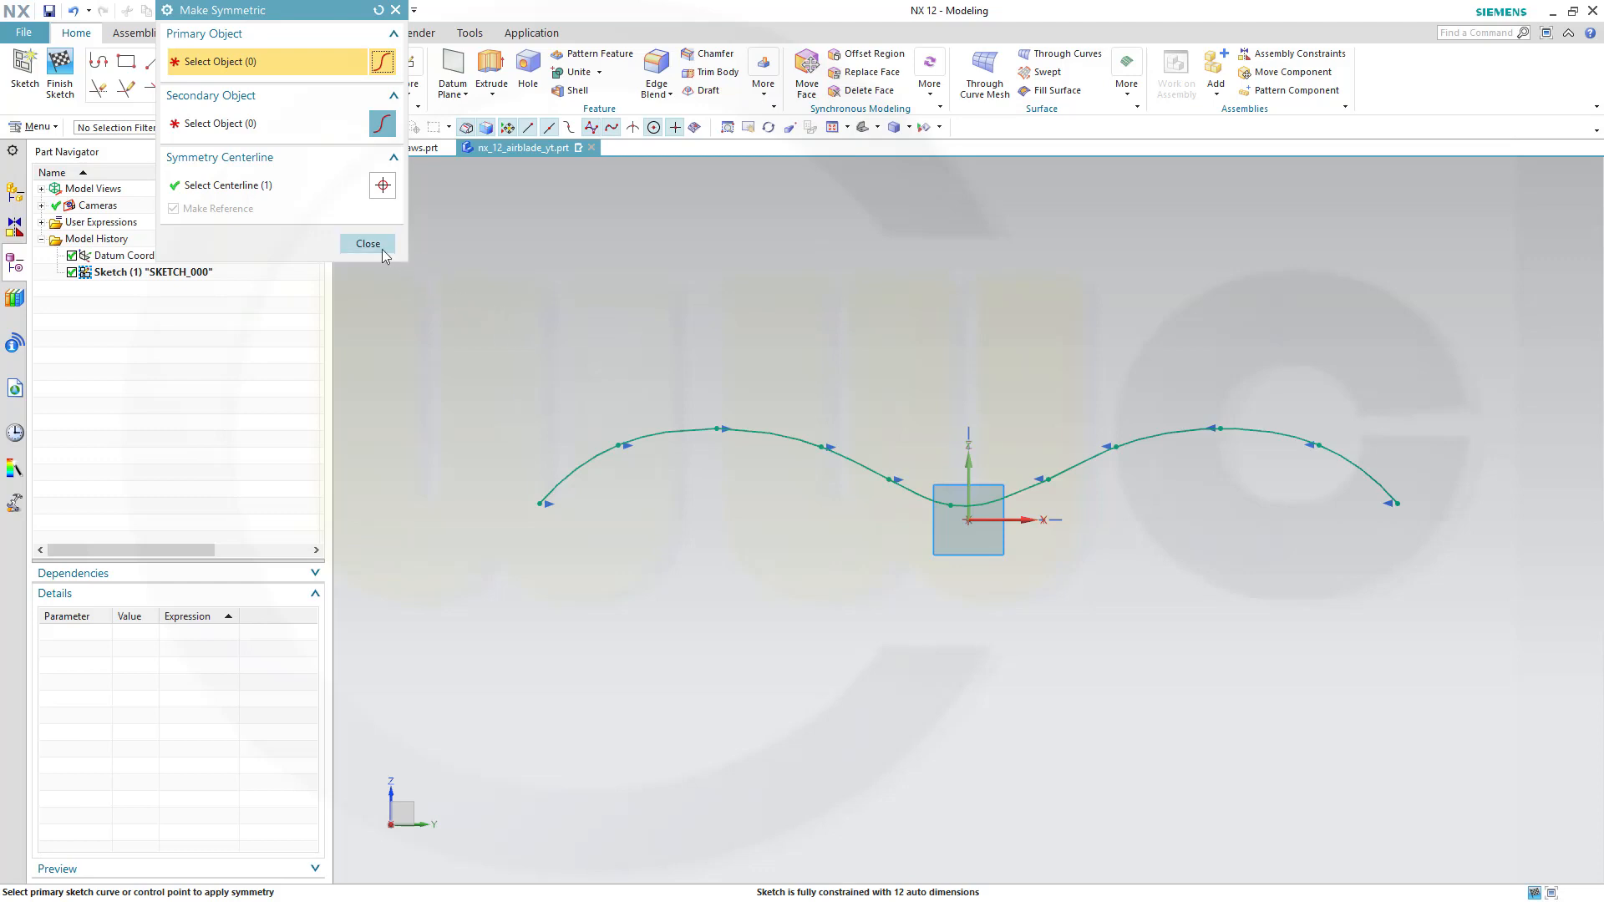
click(368, 243)
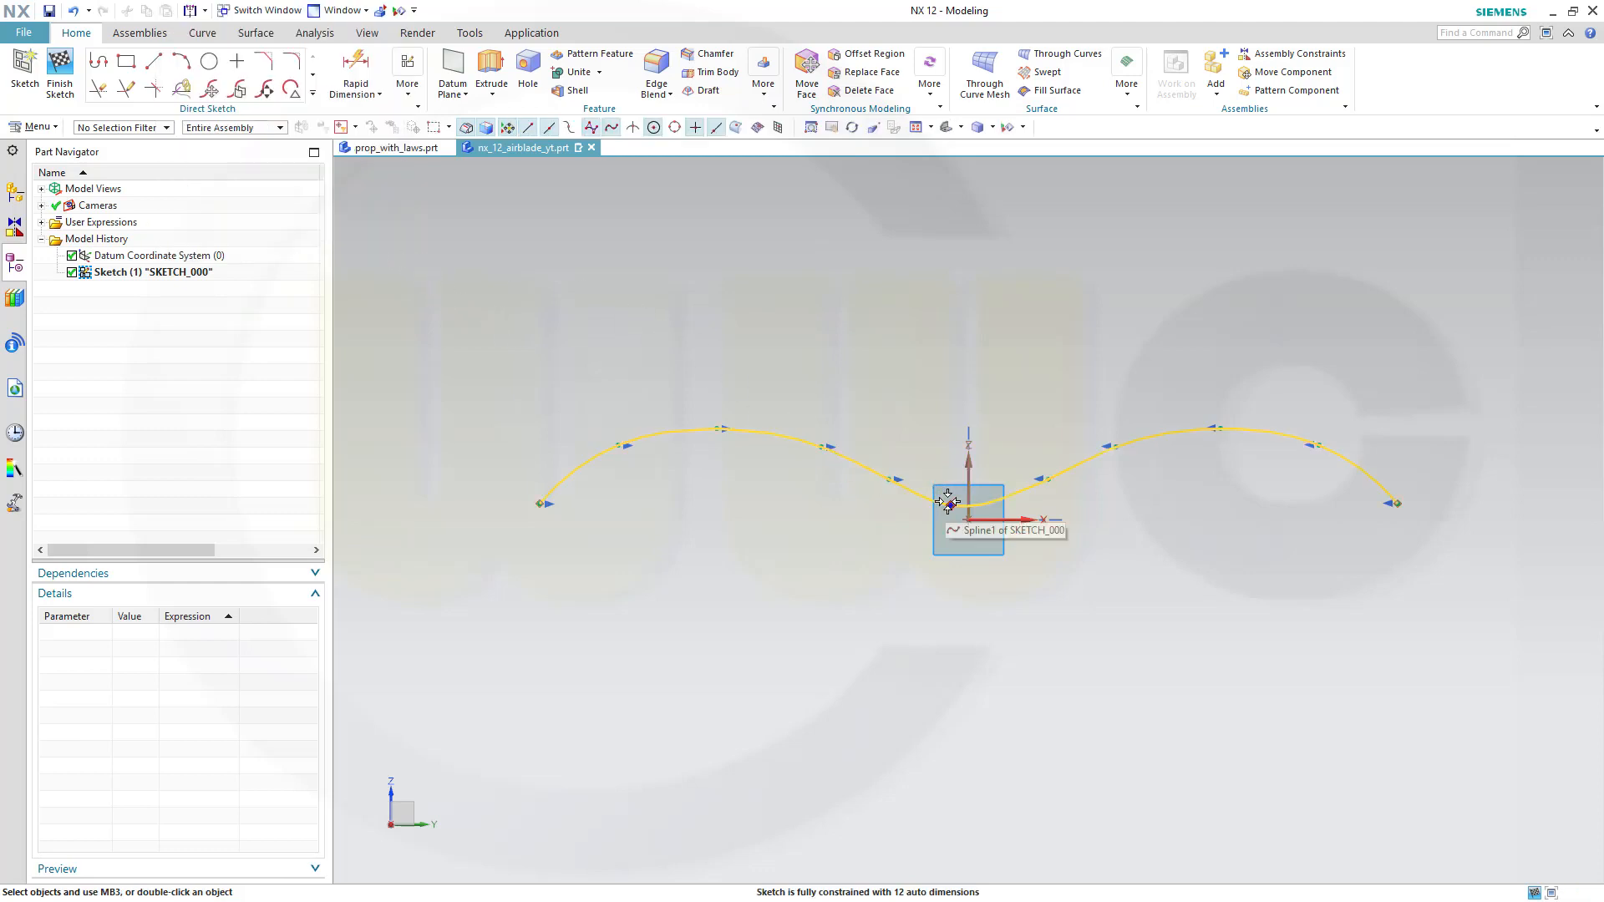
click(947, 502)
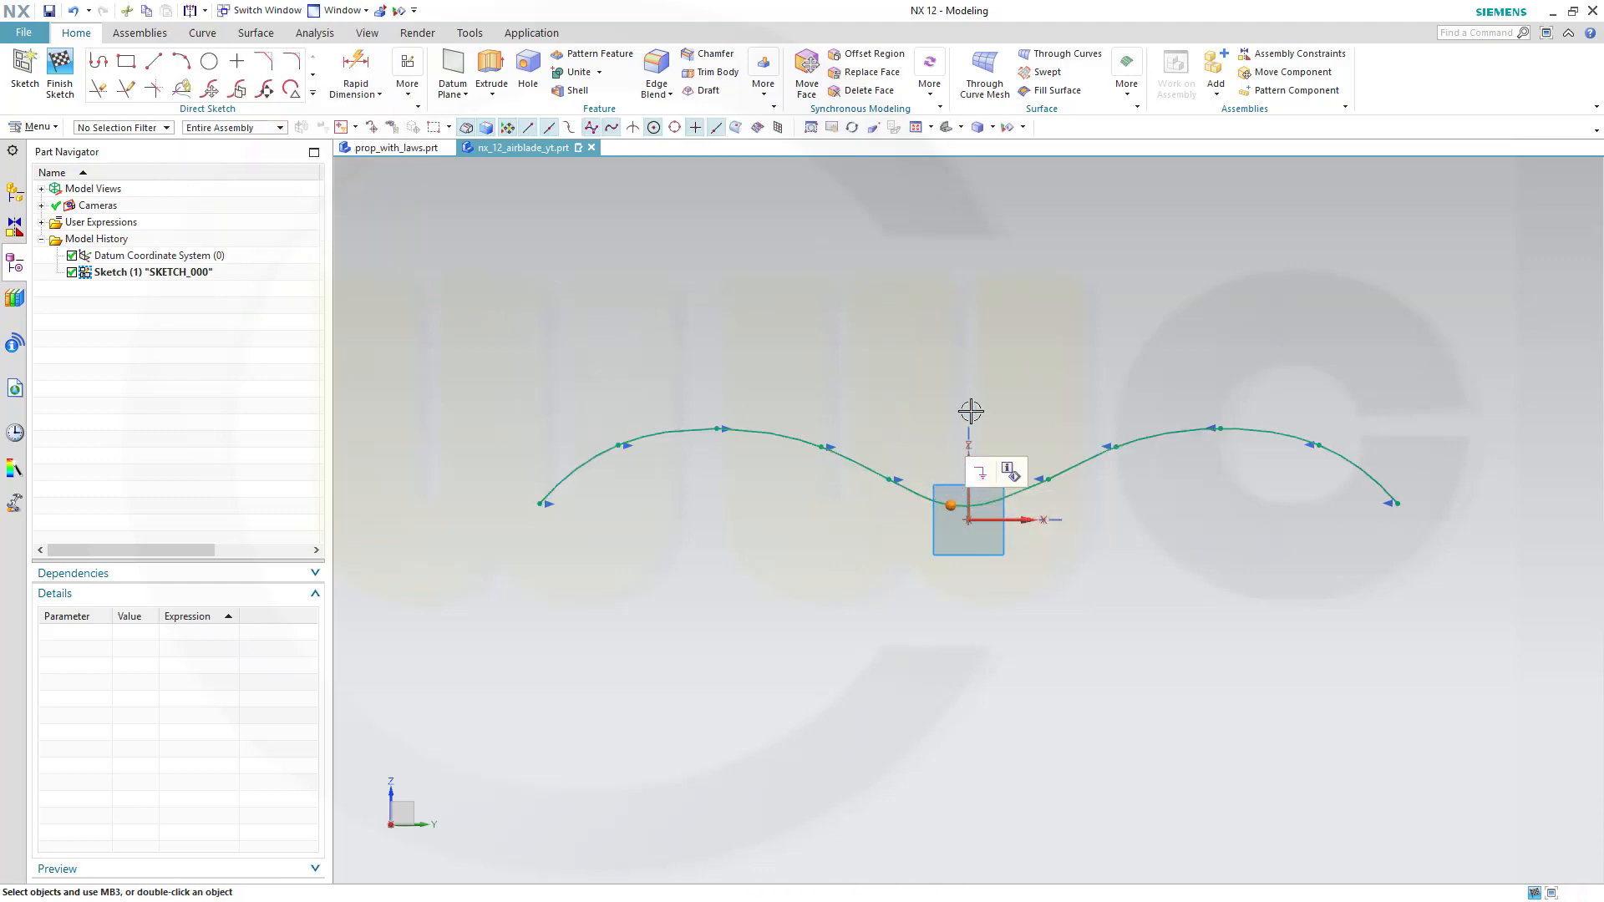
mouse_move(970, 462)
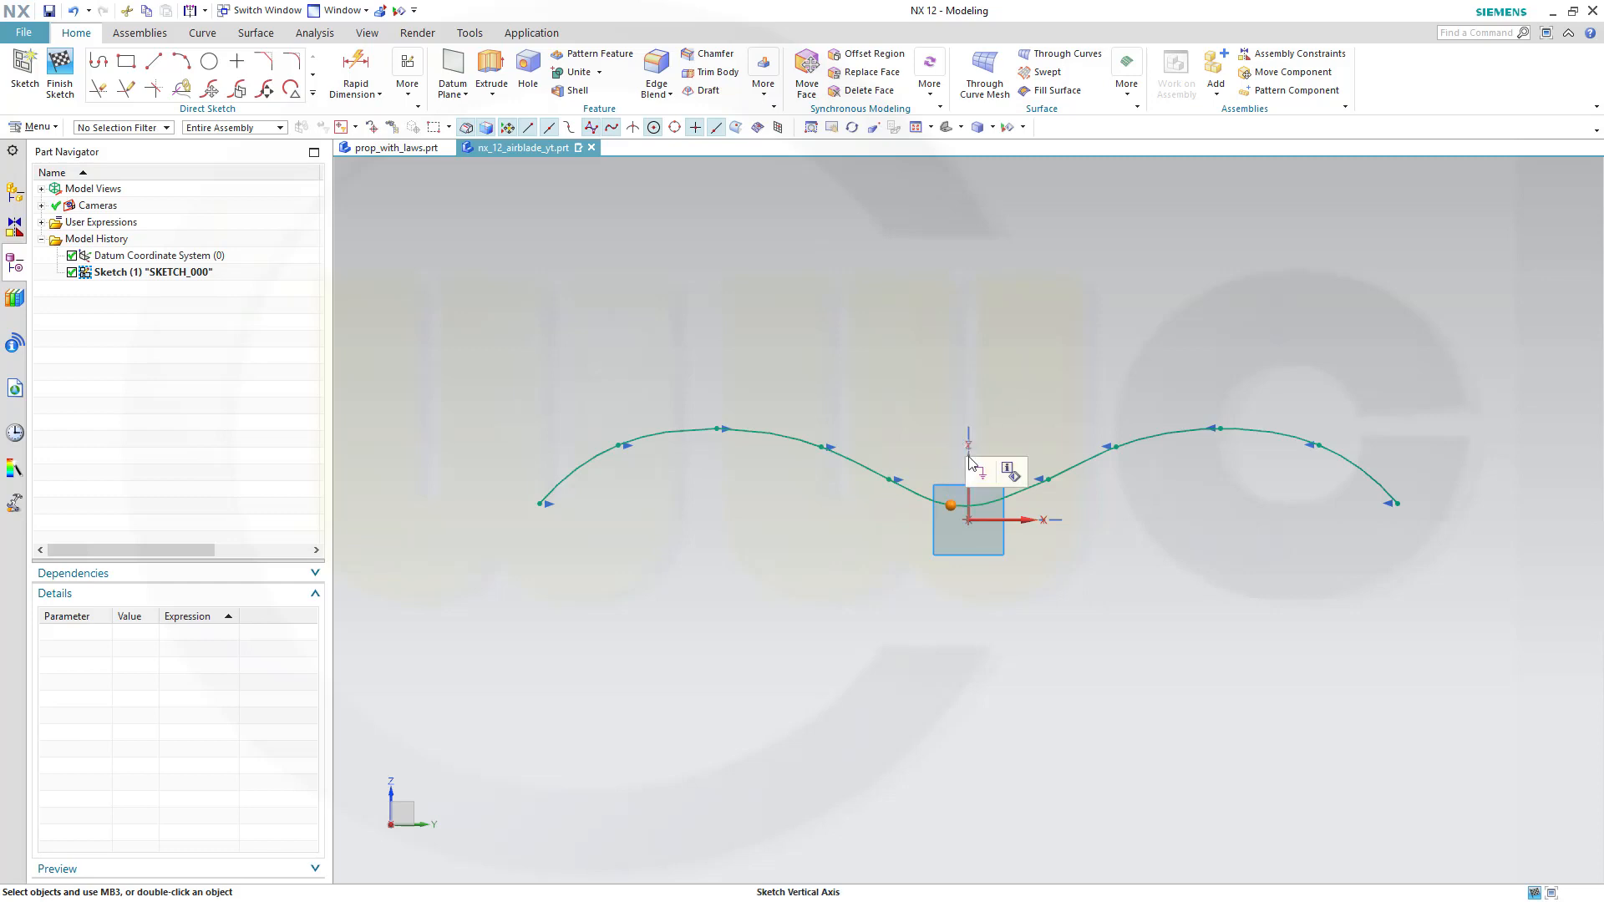
mouse_move(967, 504)
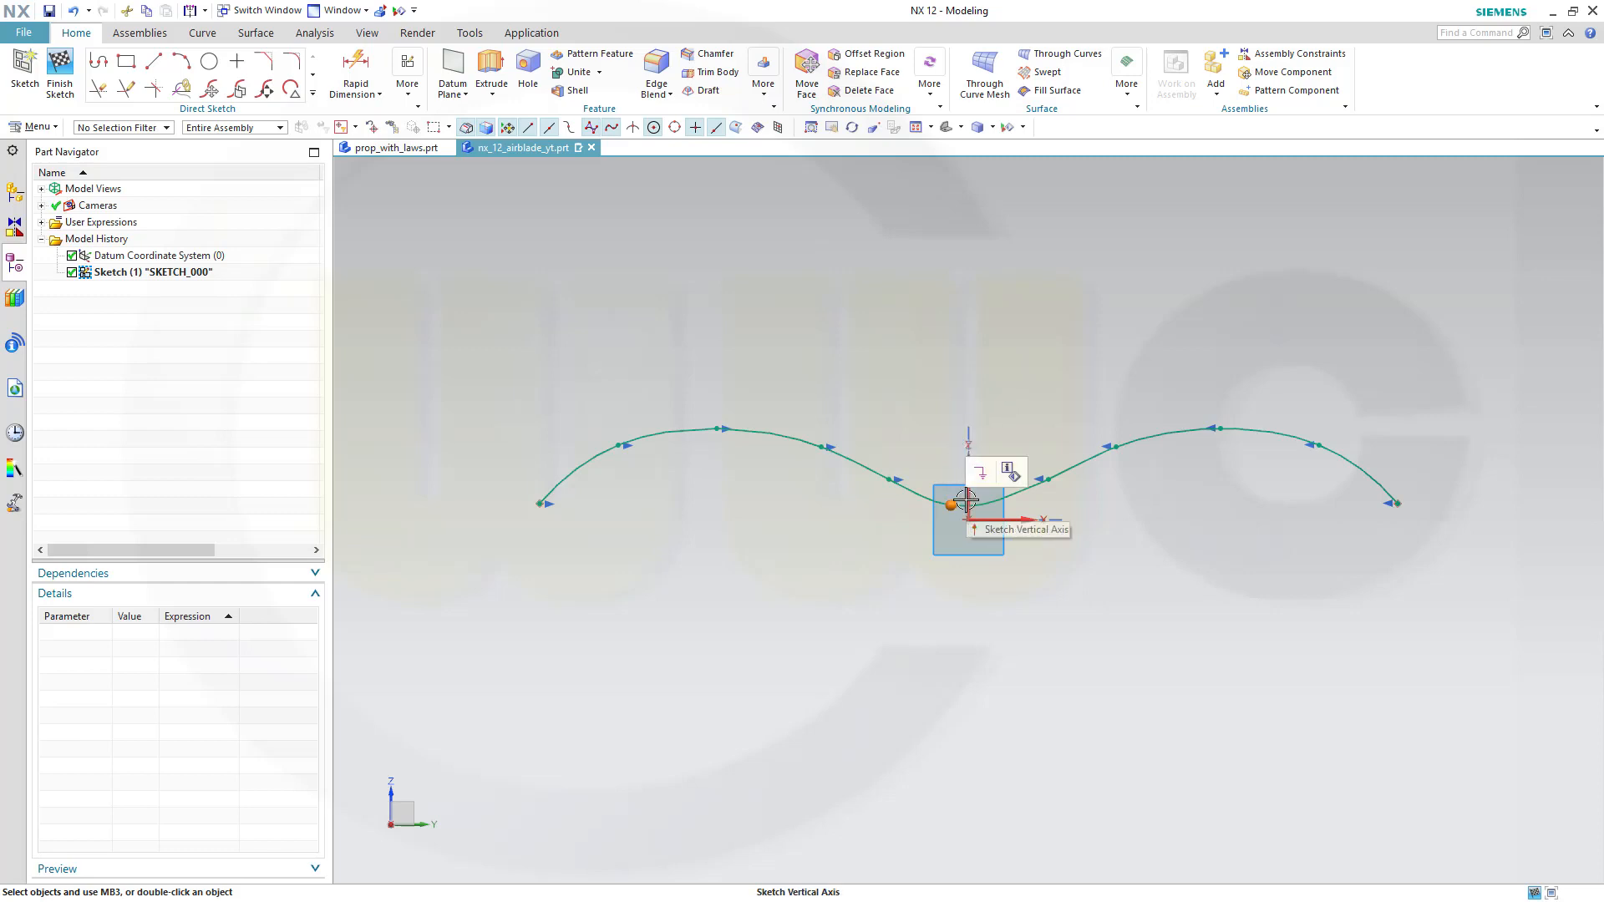
click(968, 504)
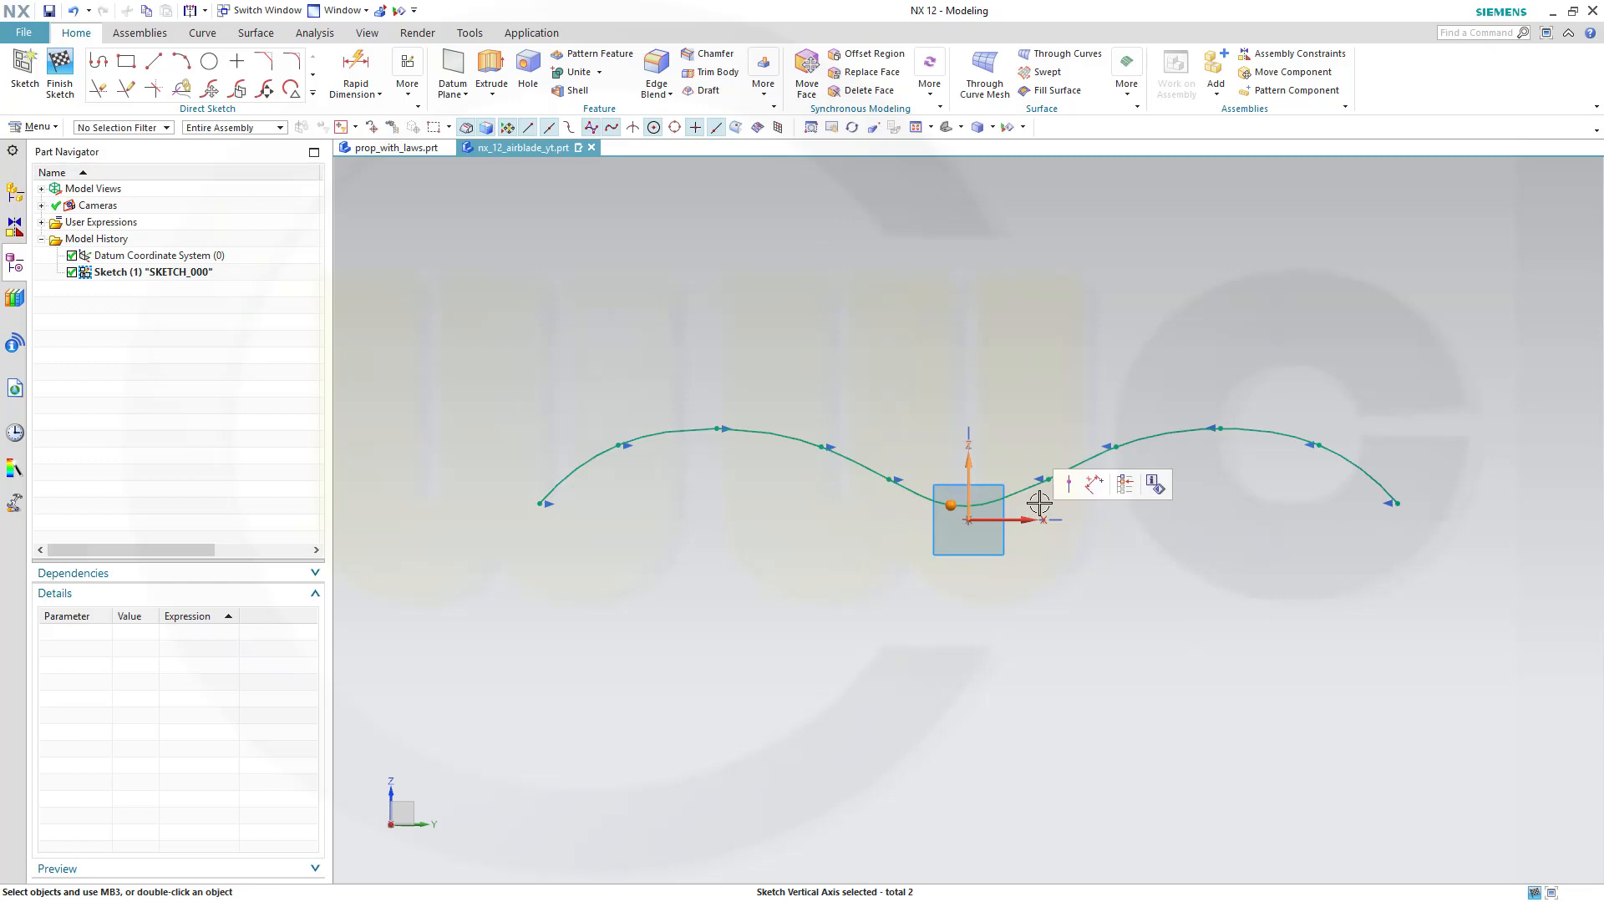
click(1071, 489)
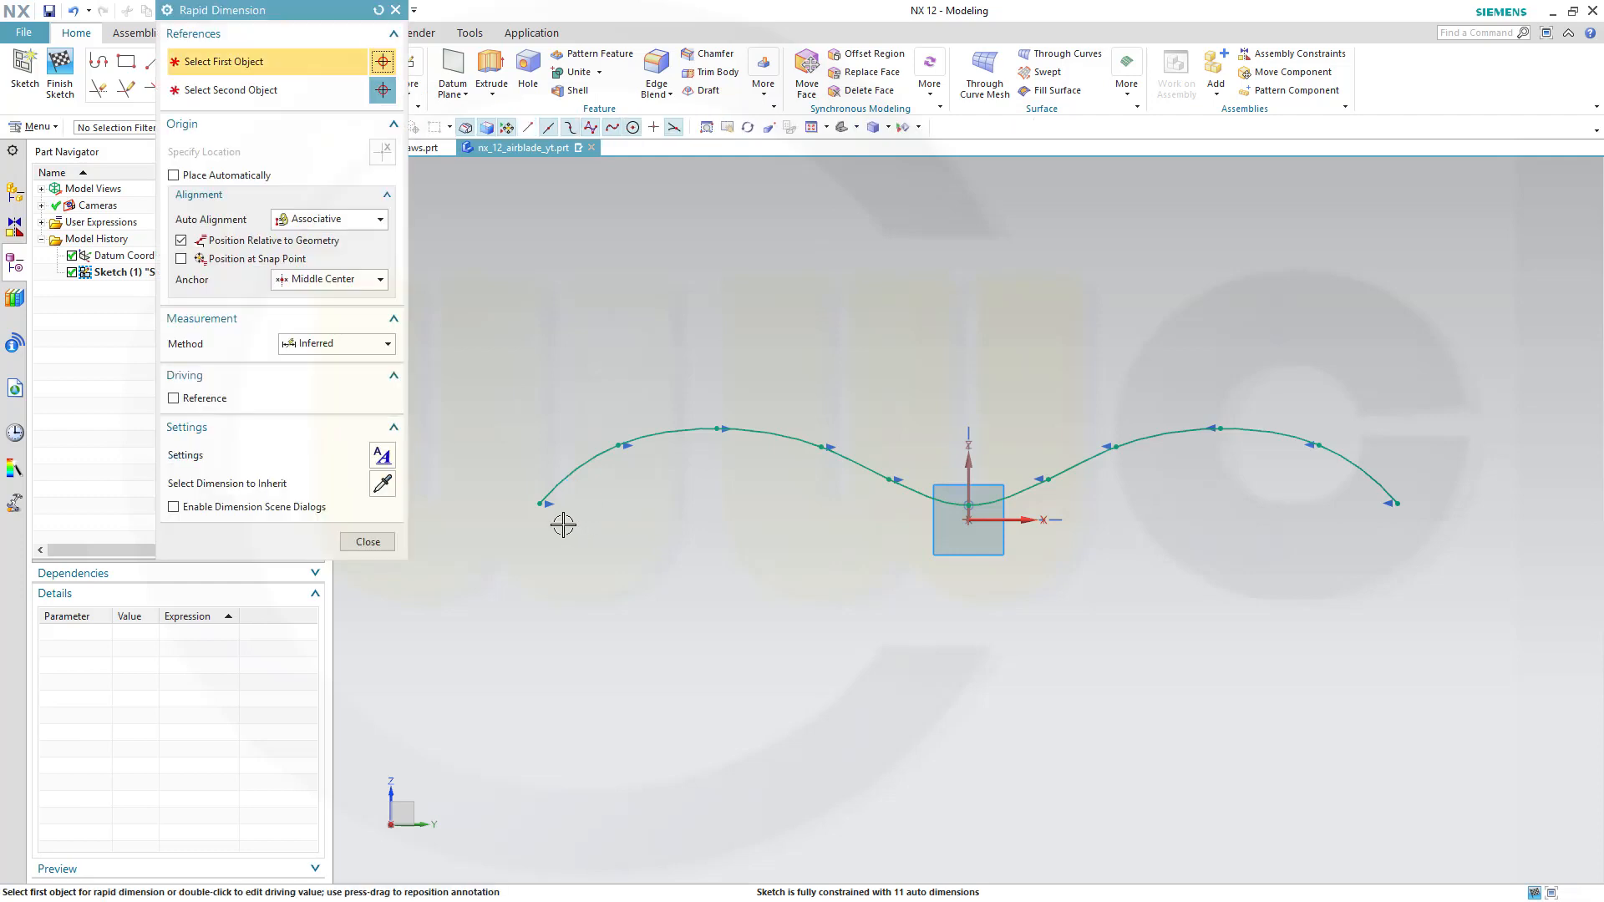
Step: Add a 260 horizontal dimension (p0) between the spline's left and right endpoints
click(538, 502)
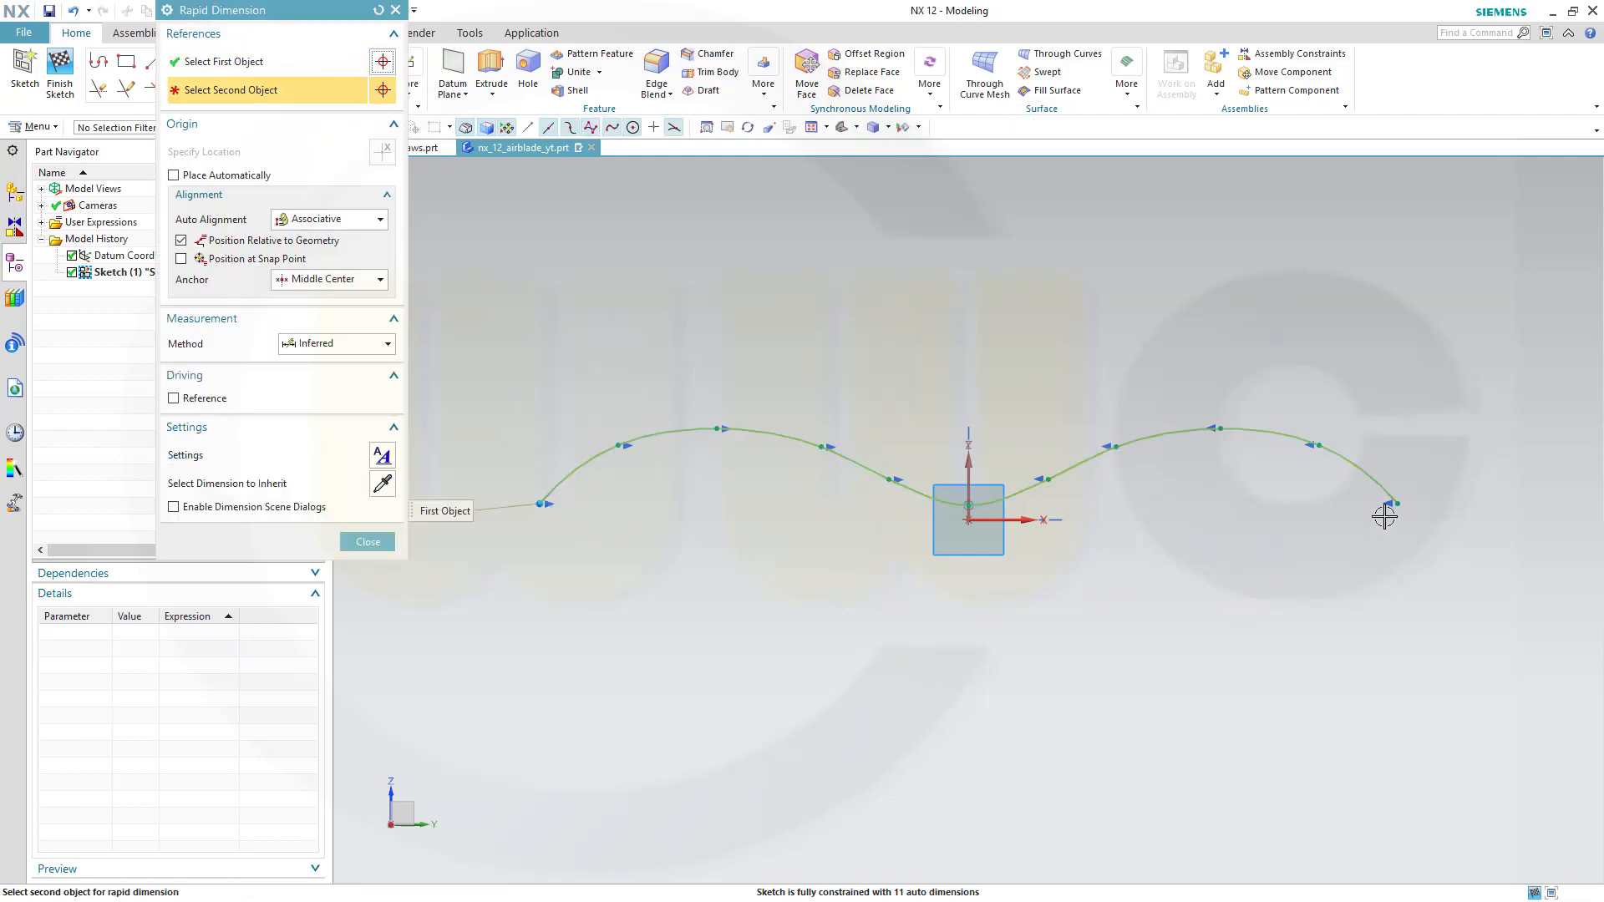
click(1397, 503)
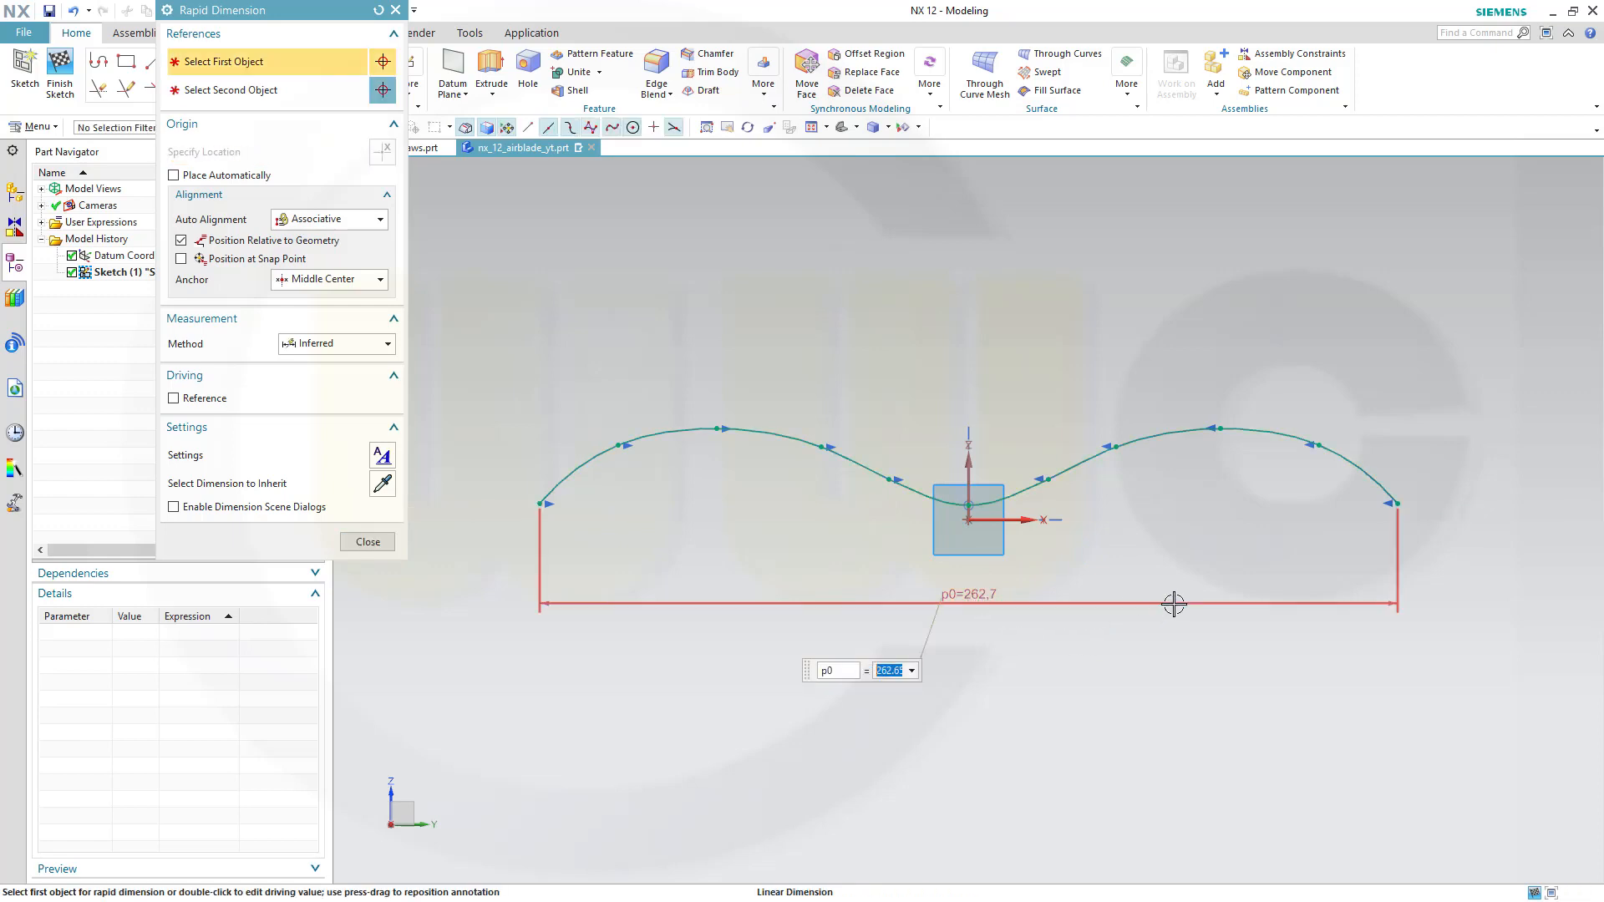
text(260)
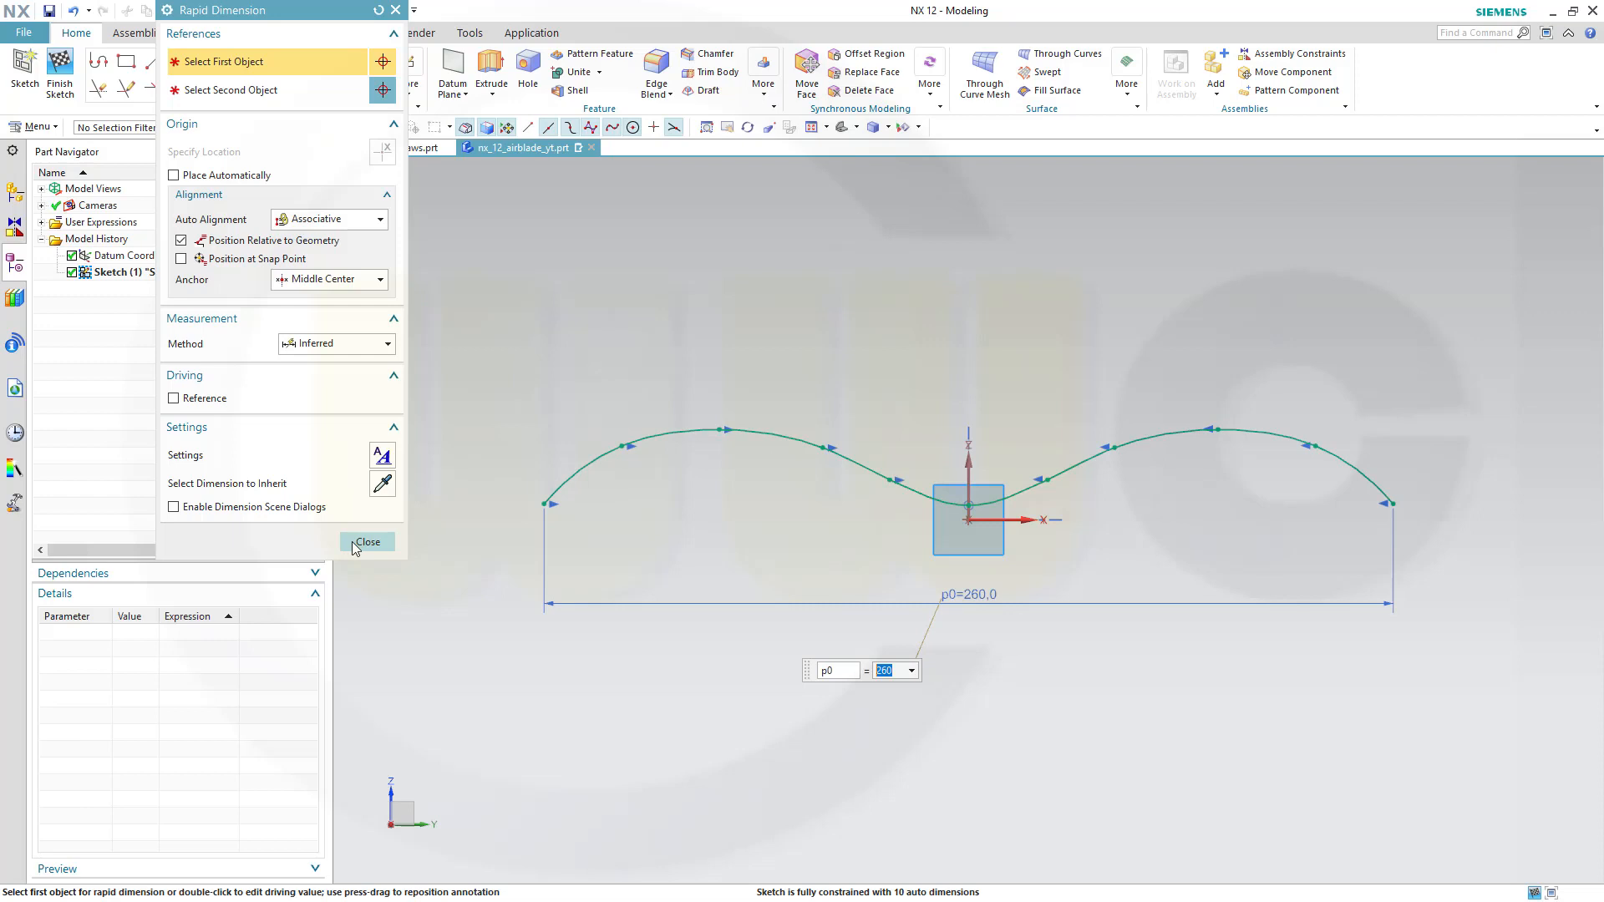
click(367, 541)
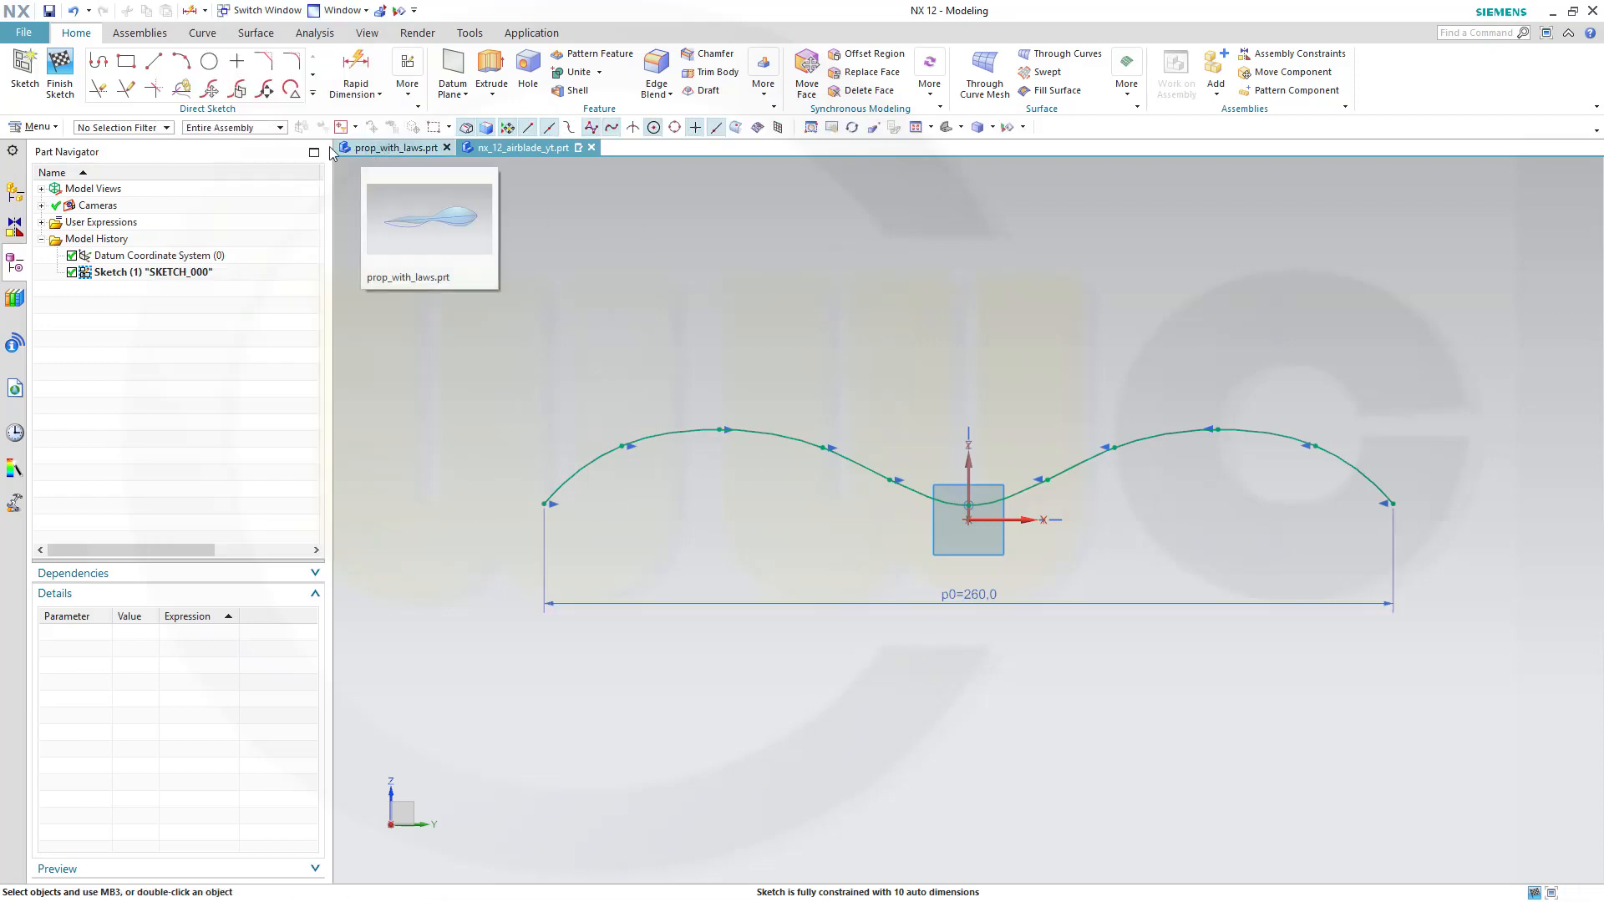
Step: Draw a baseline on the horizontal axis joining the spline's two endpoints
click(122, 66)
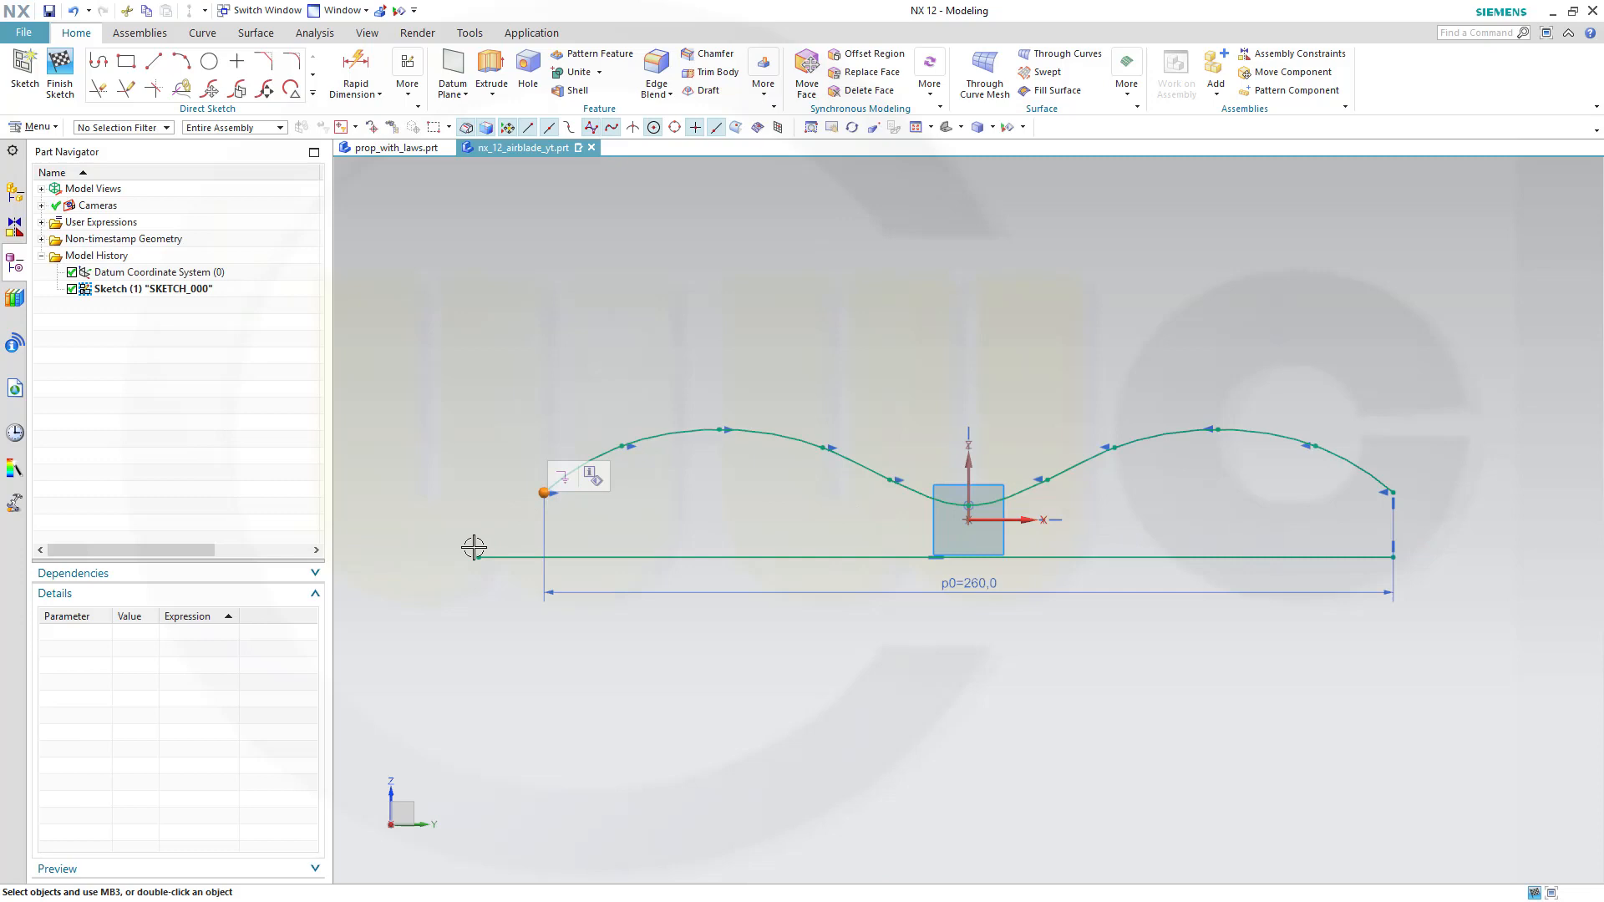
click(479, 556)
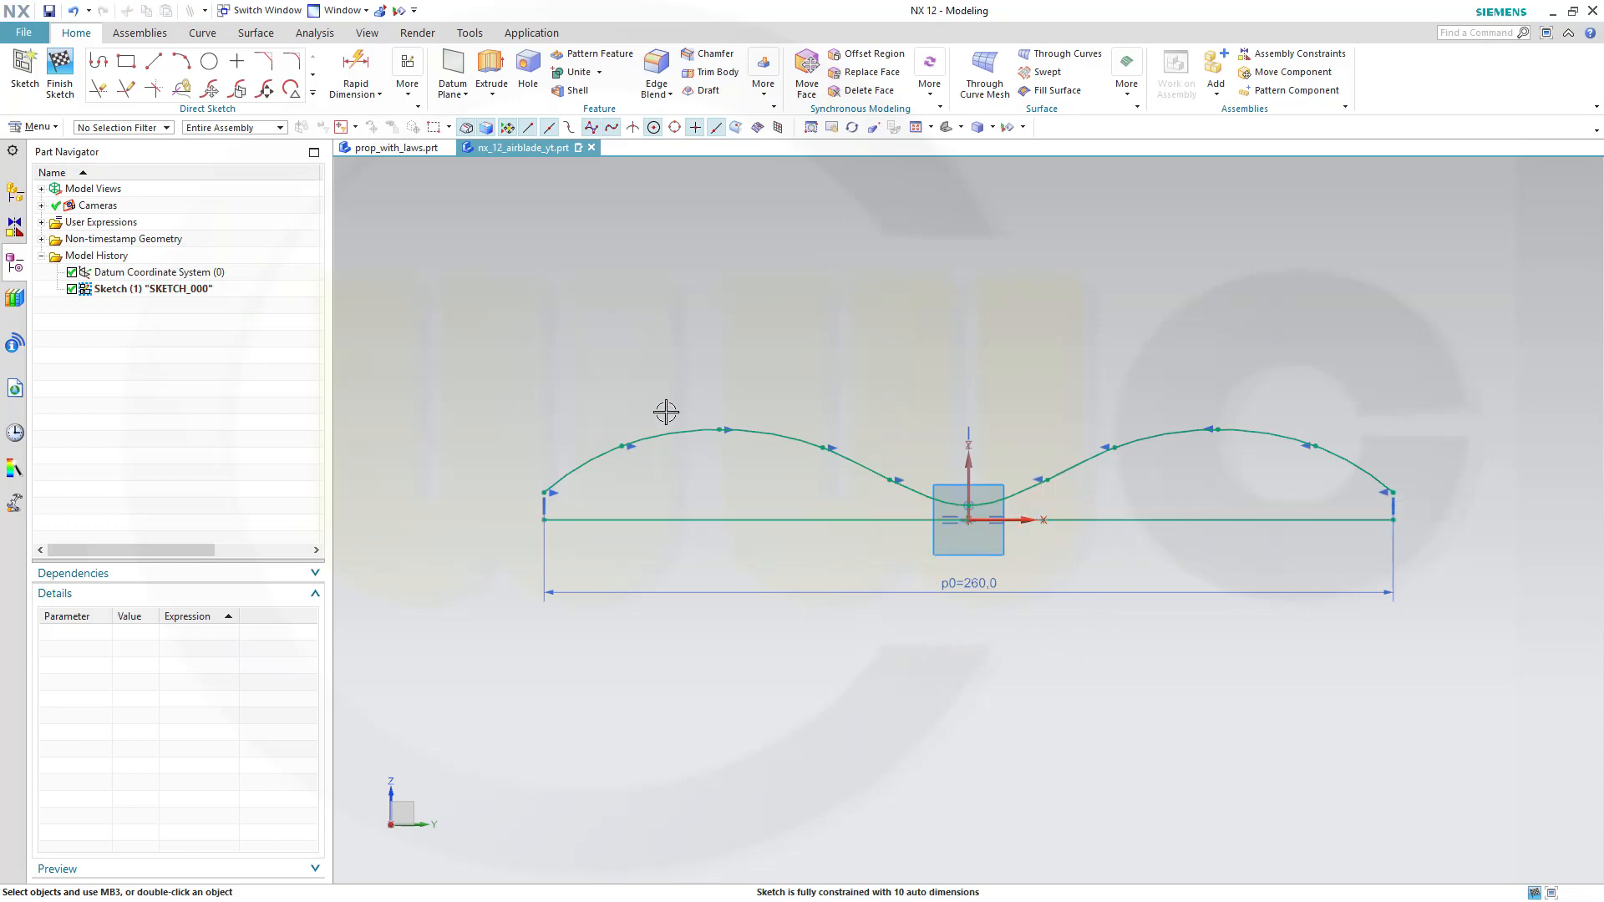
mouse_move(746, 377)
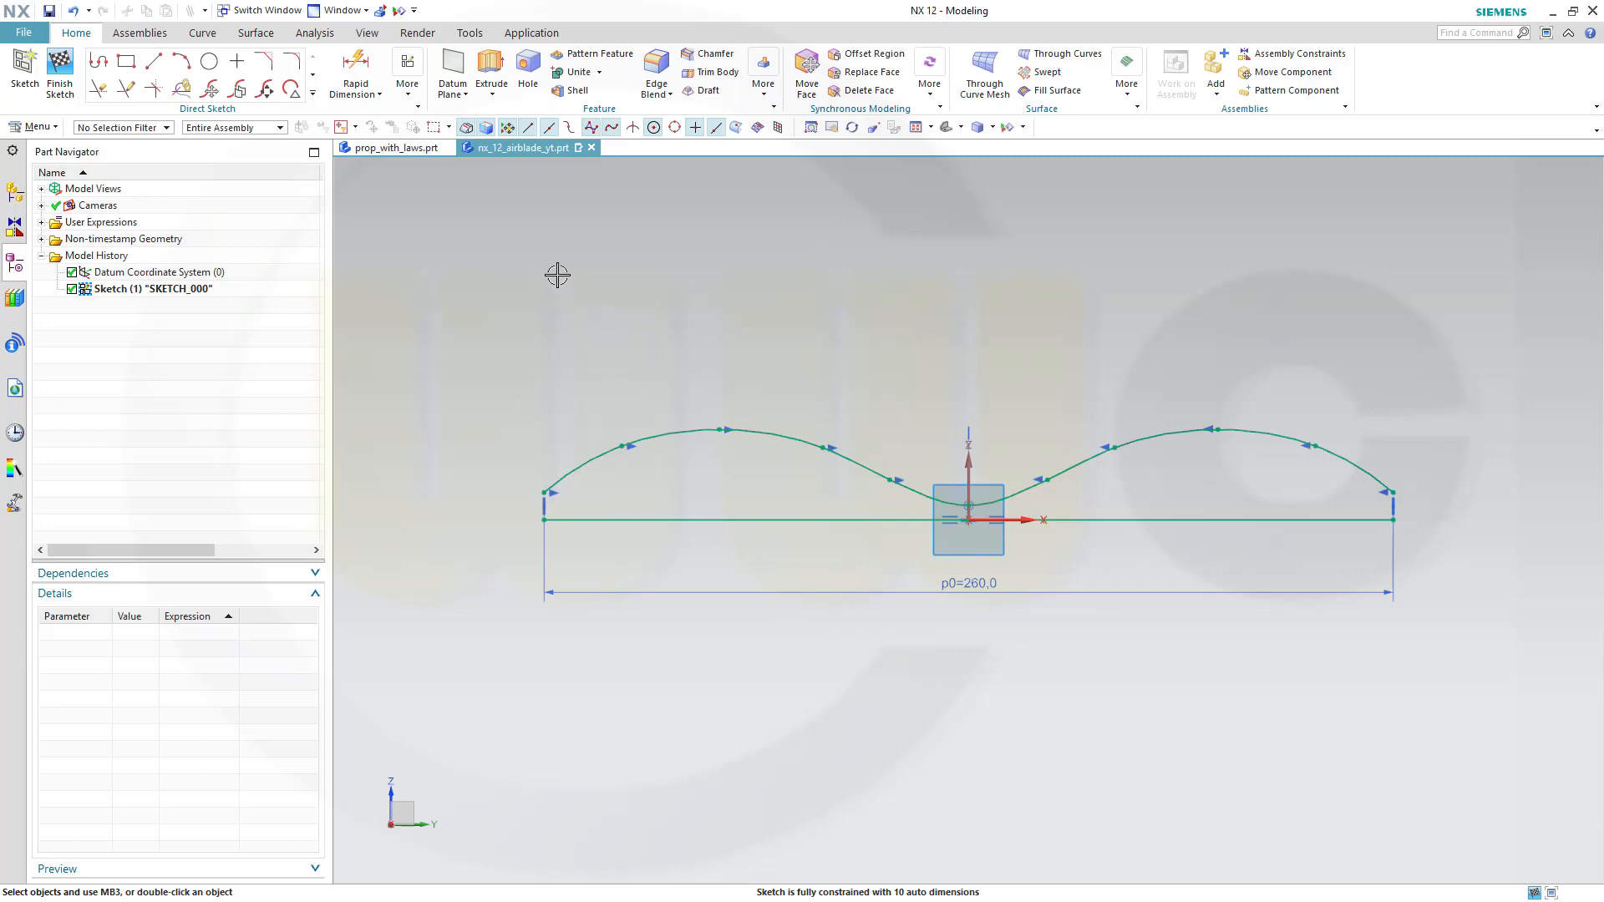
mouse_move(844, 444)
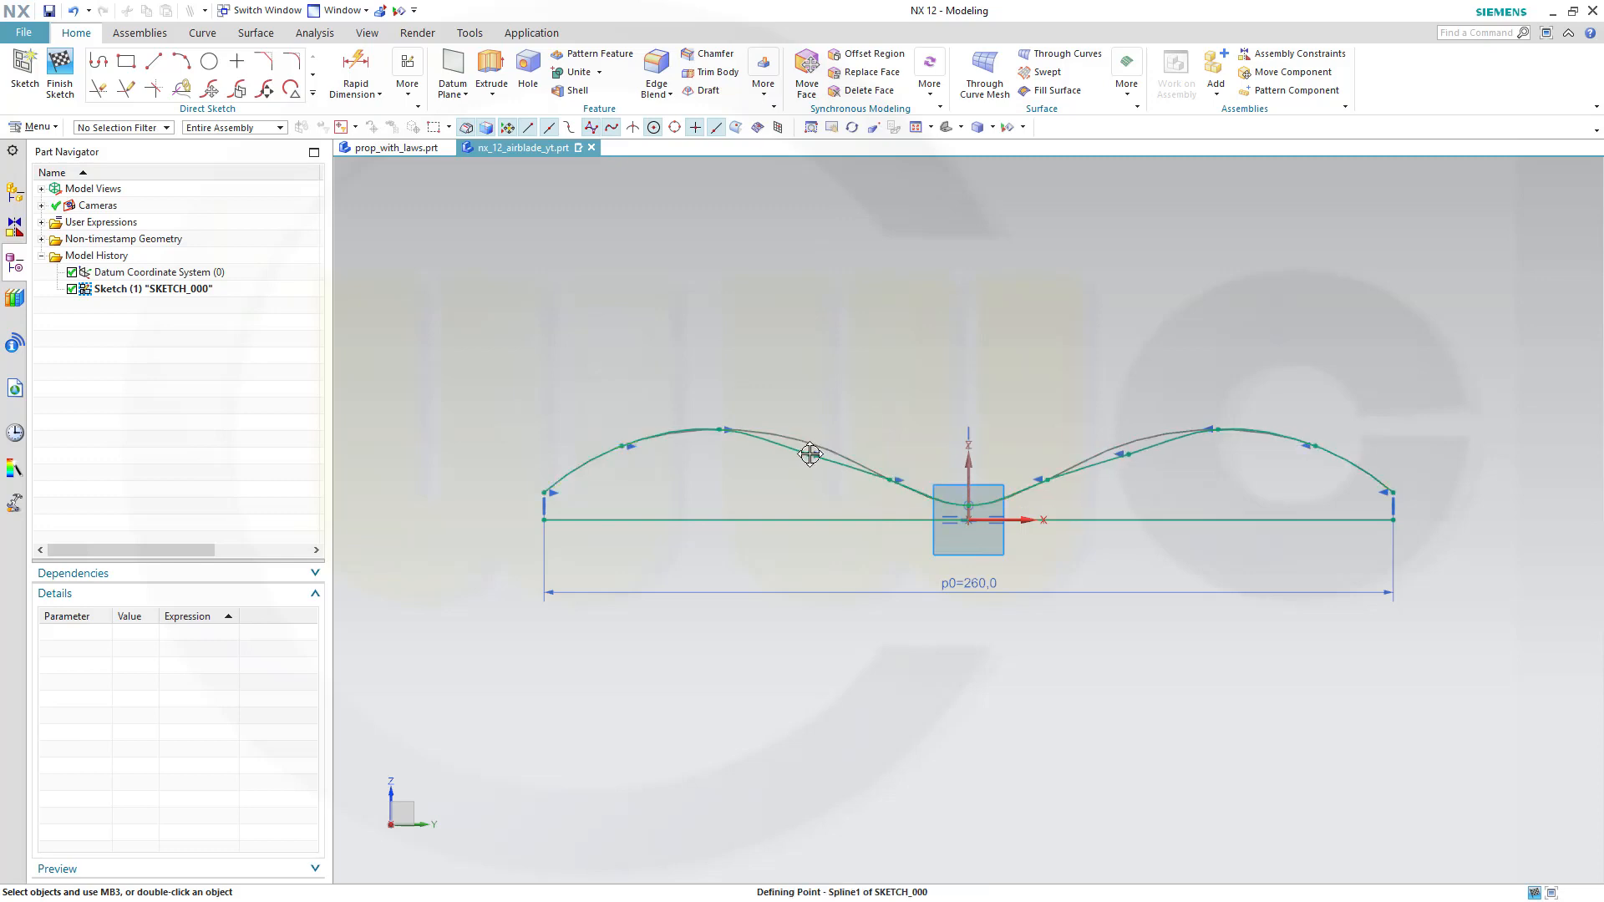
mouse_move(543, 491)
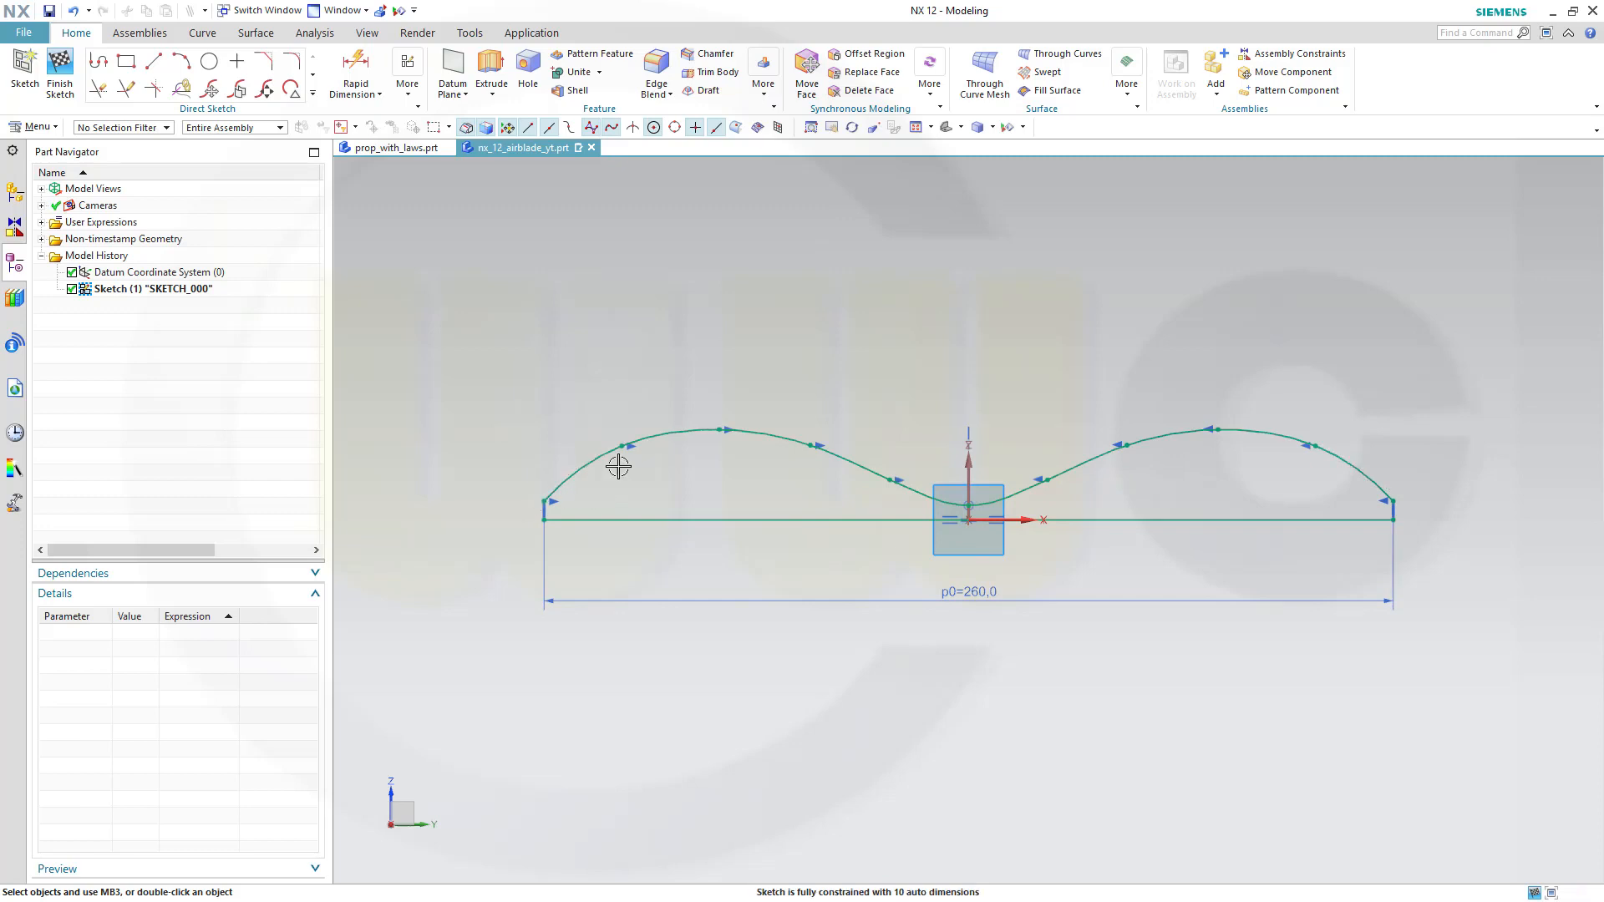
click(623, 445)
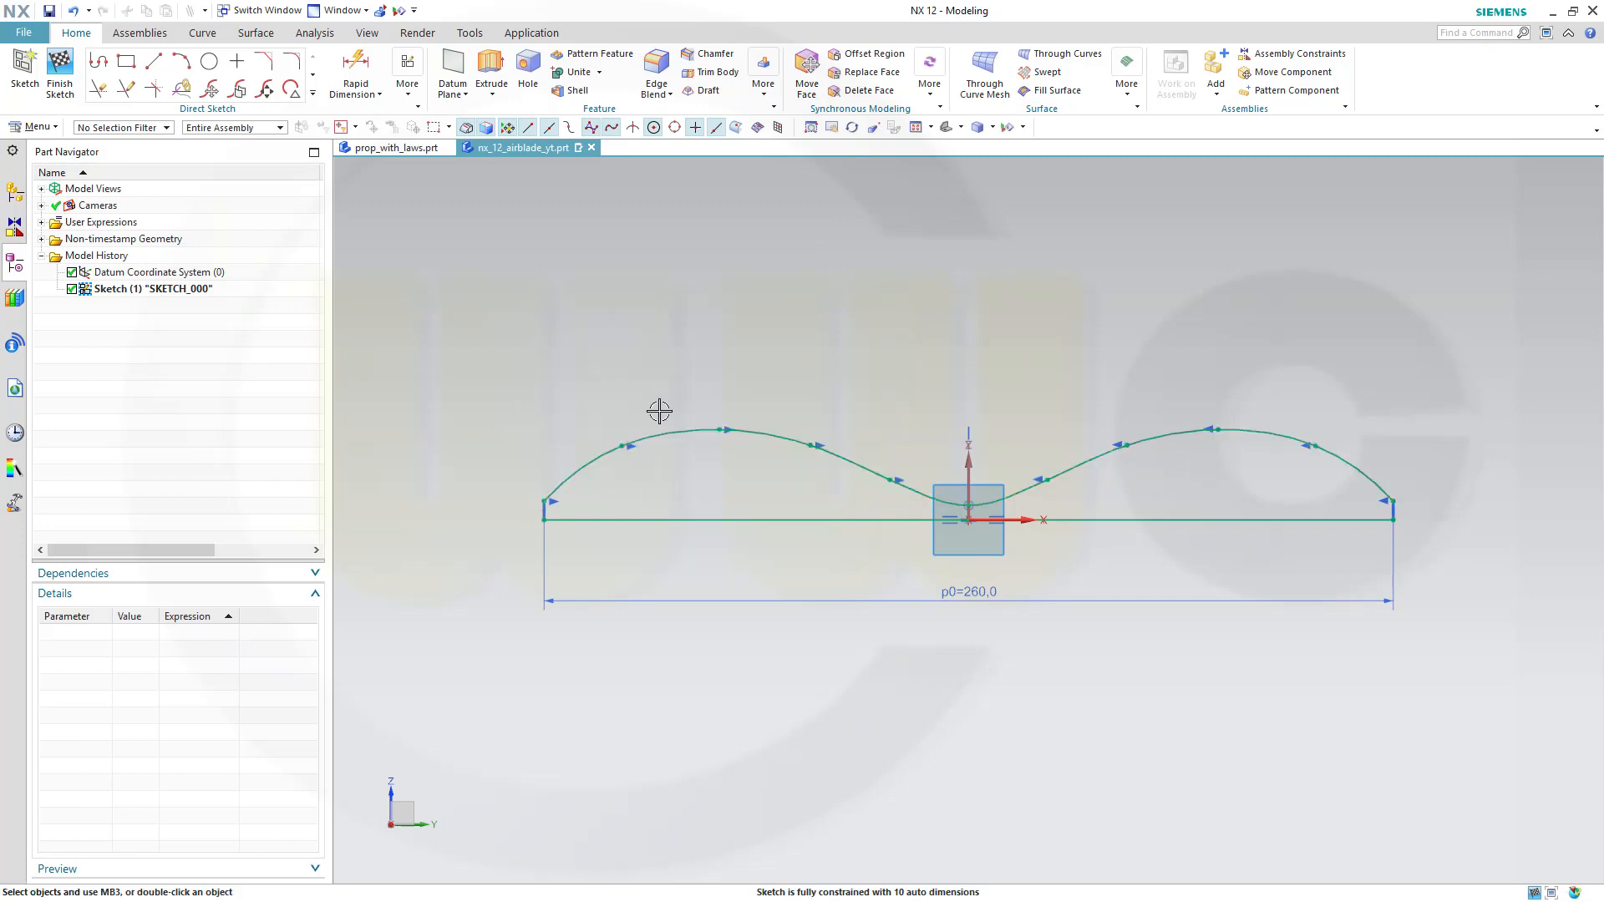
mouse_move(727, 566)
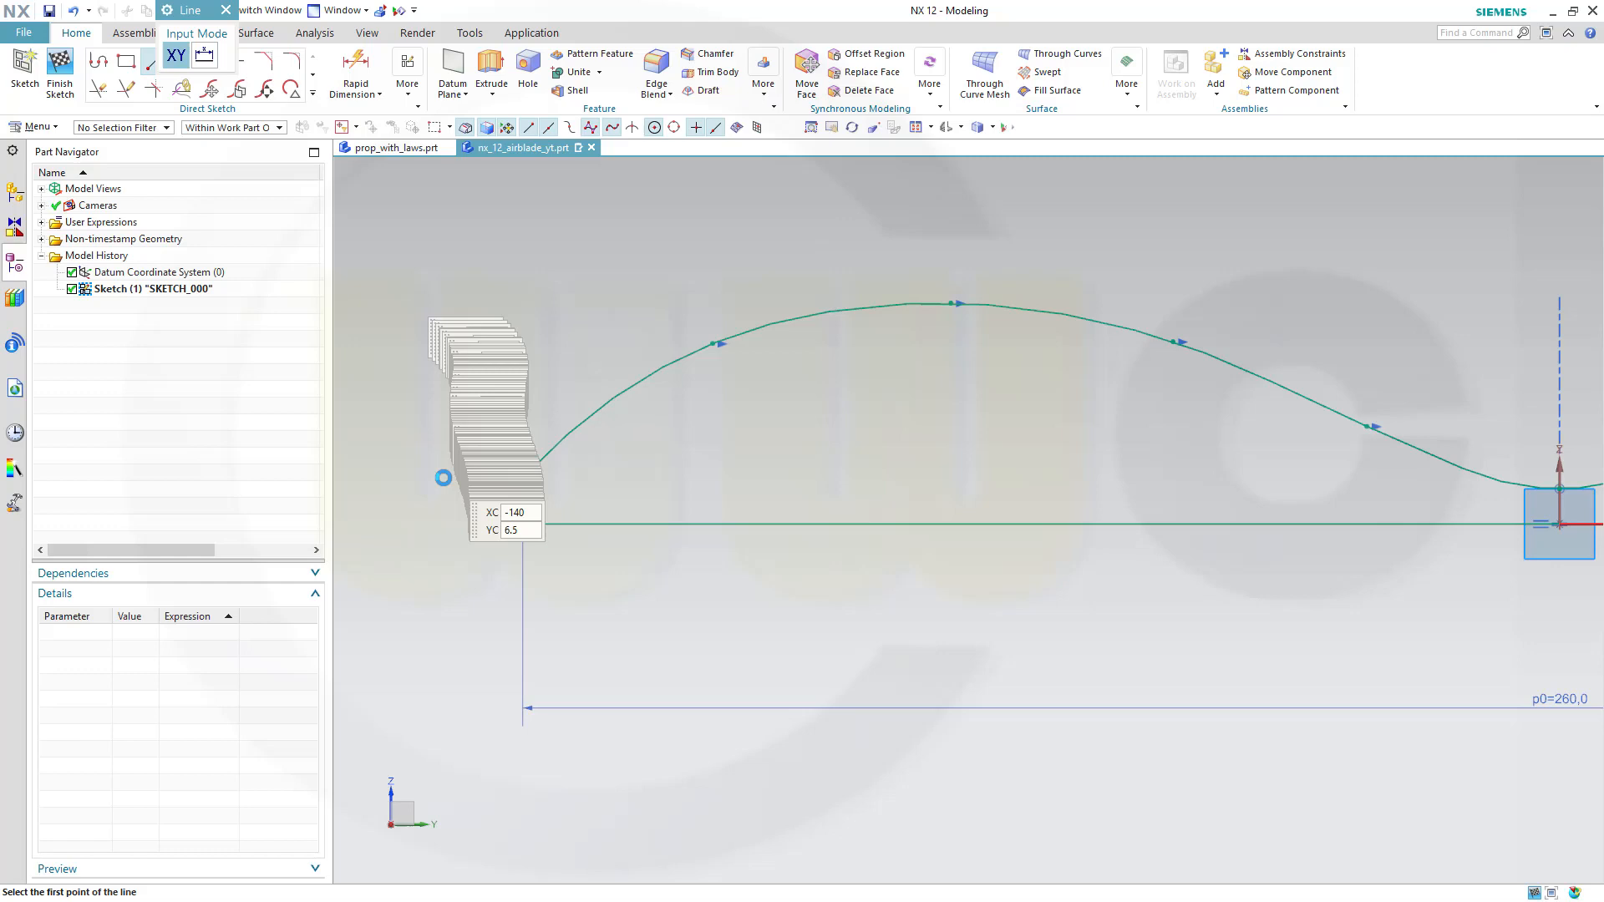
Step: Draw a short vertical line from the spline's left end down to the baseline
click(521, 479)
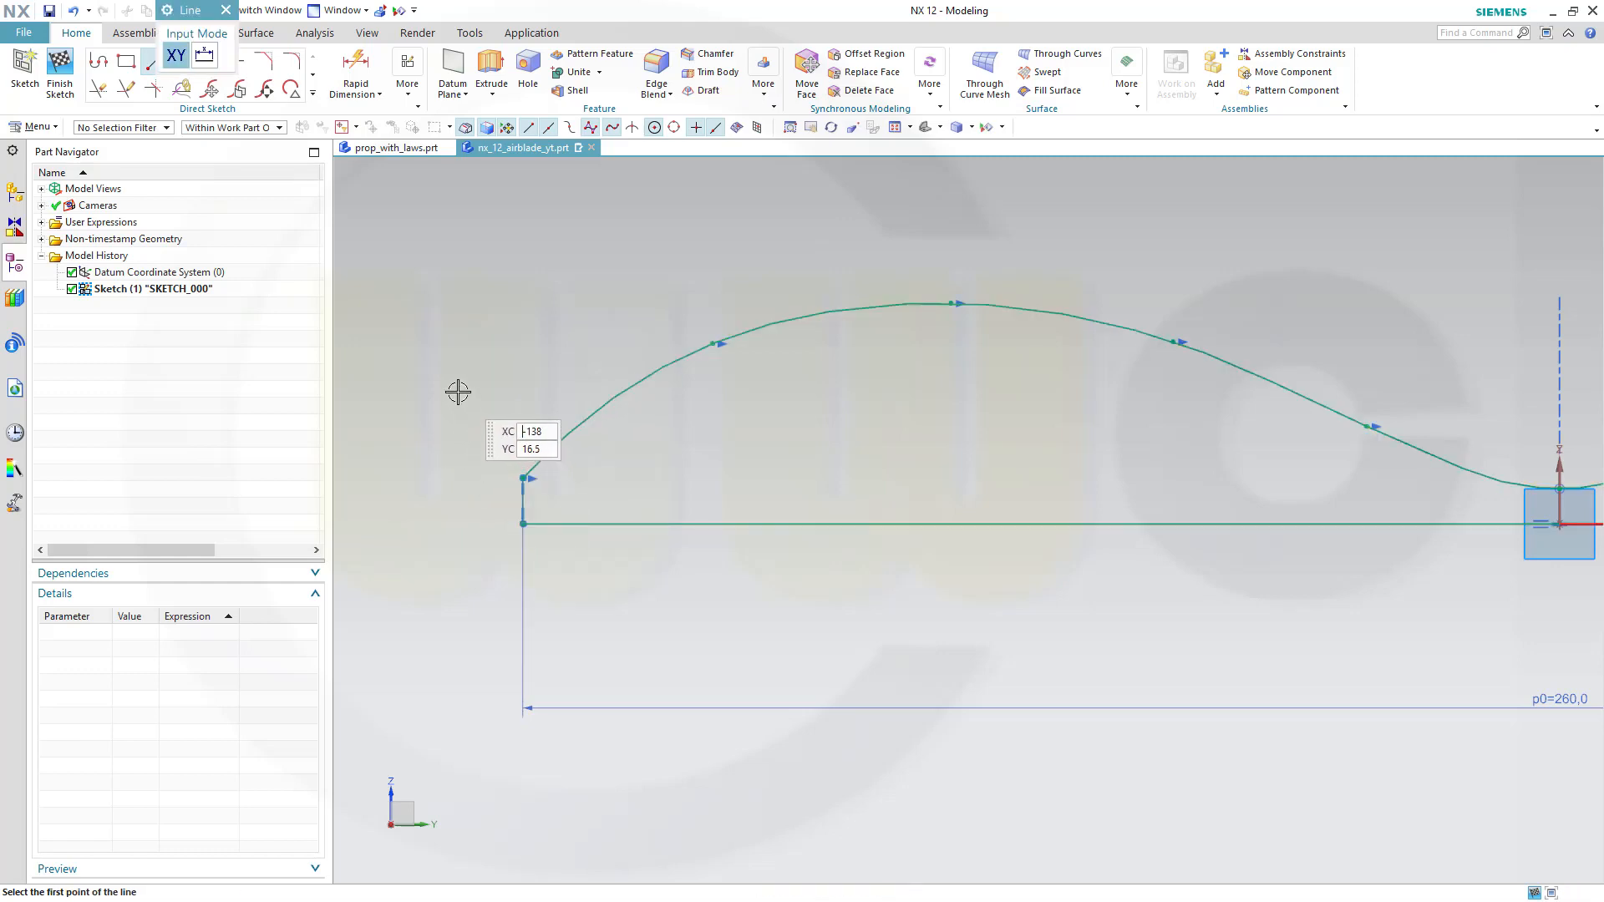
right_click(458, 392)
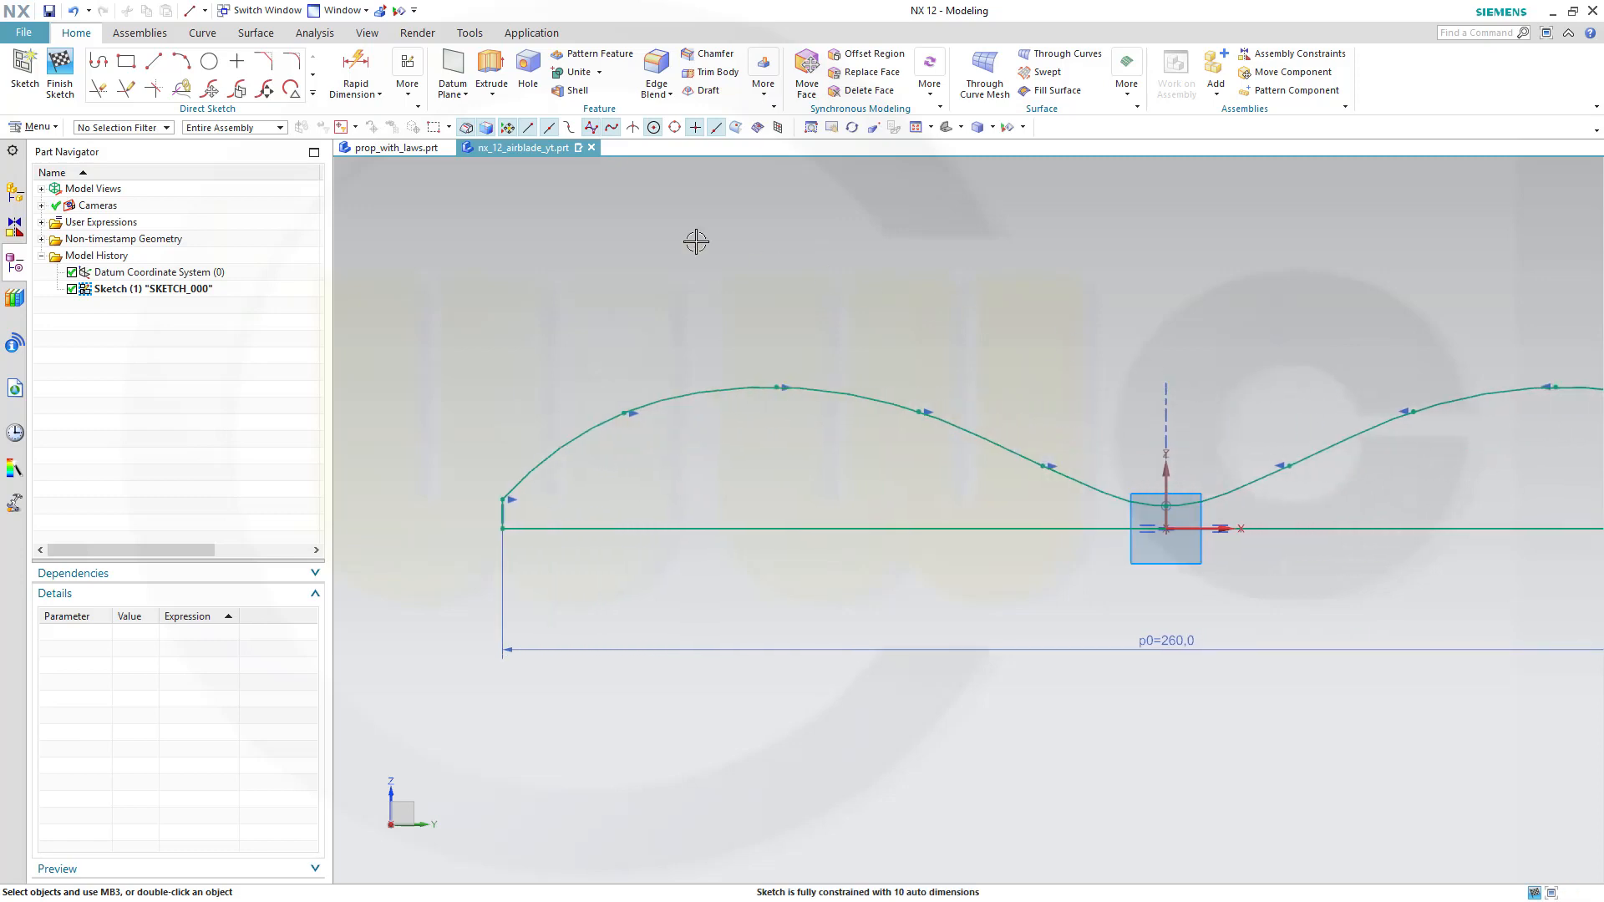
Step: Finish SKETCH_000 and return to modelling with the closed profile
click(61, 67)
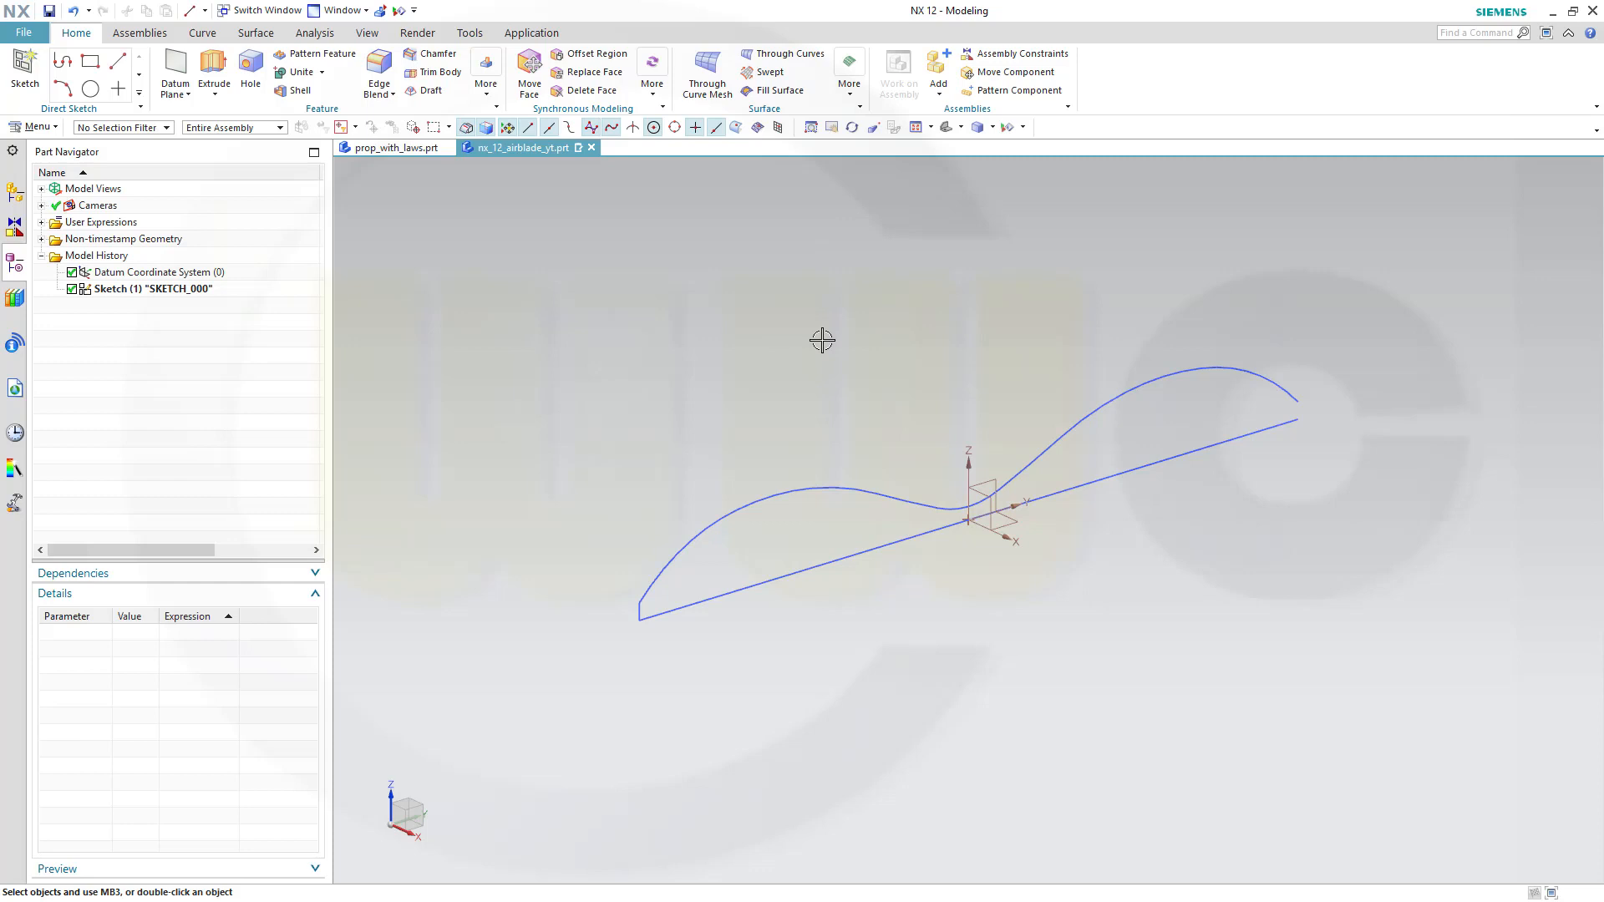
mouse_move(423, 207)
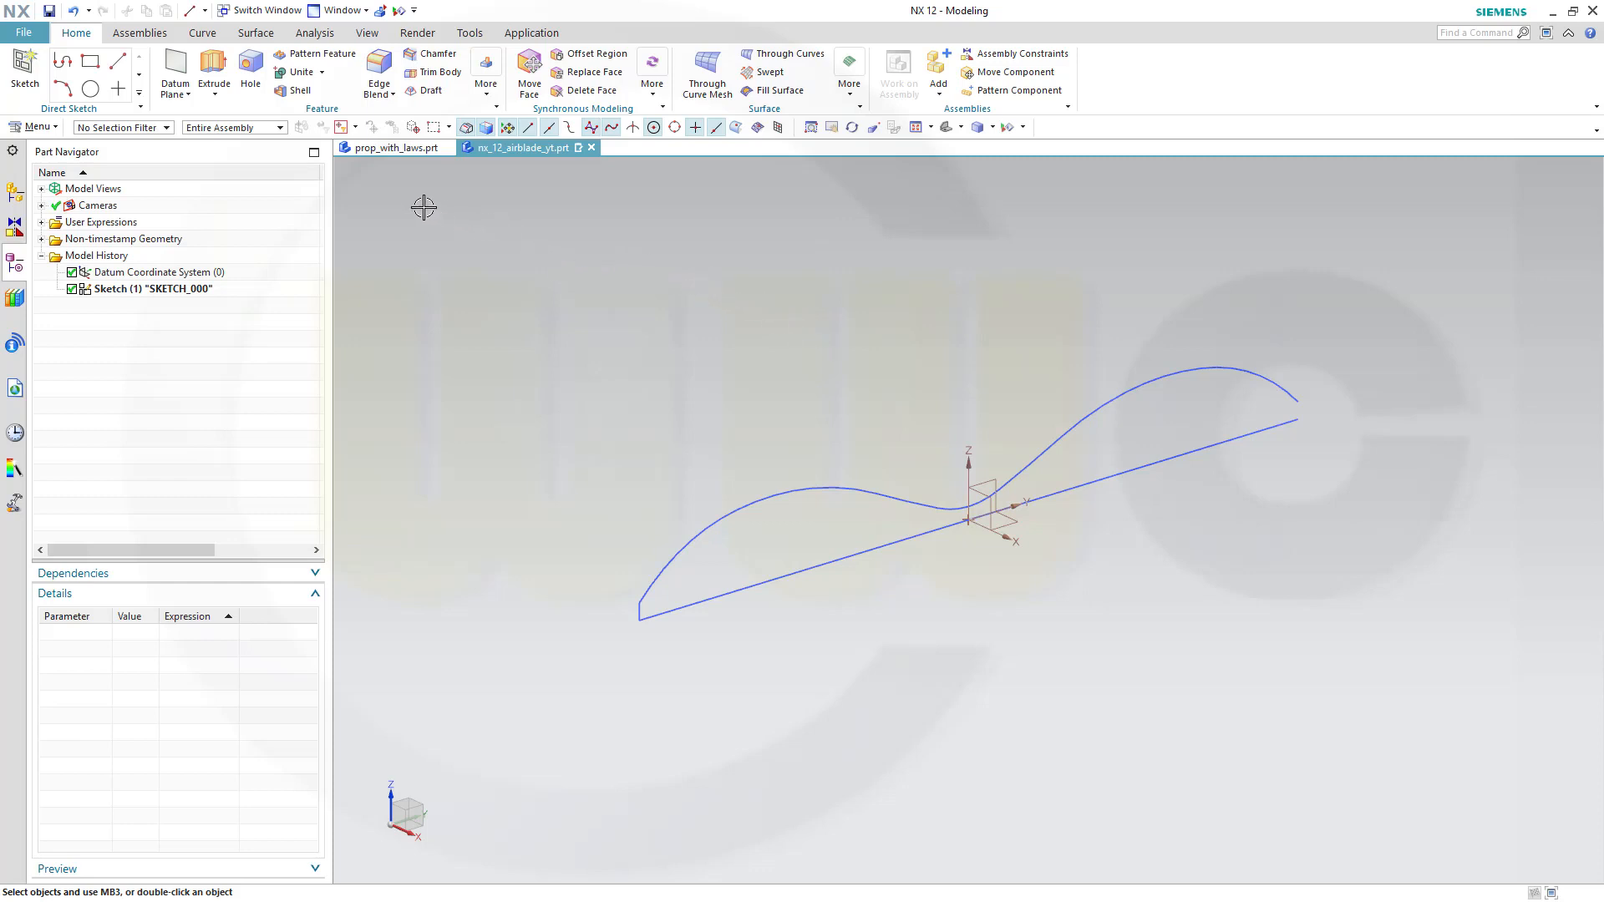
Step: Start a Swept feature using the short end line as section and baseline as guide
click(485, 60)
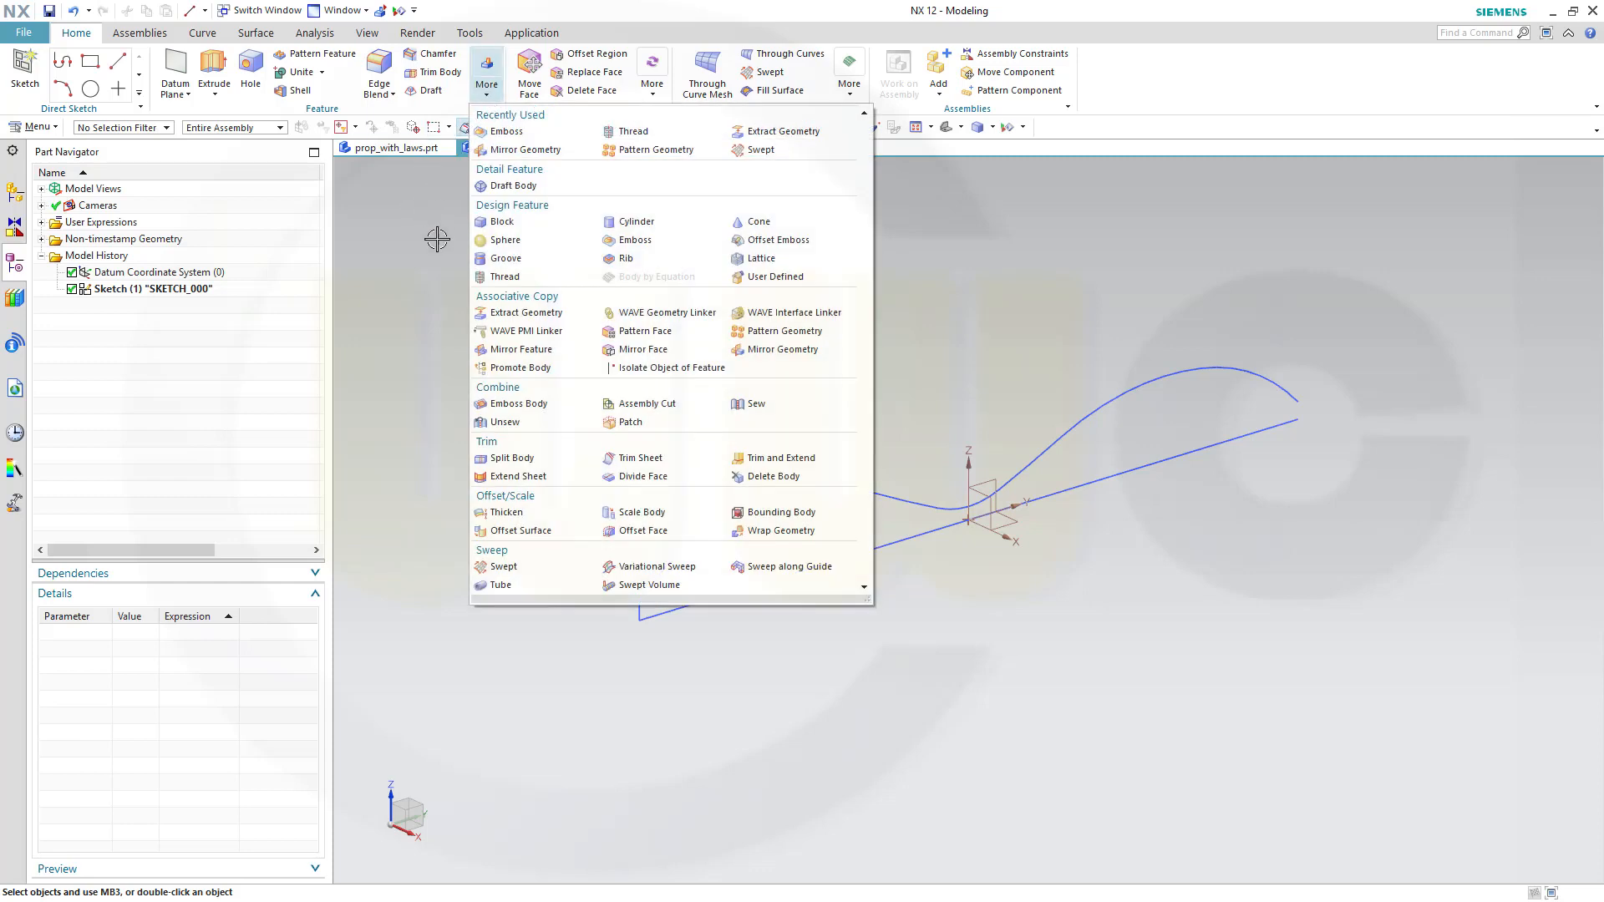
mouse_move(503, 566)
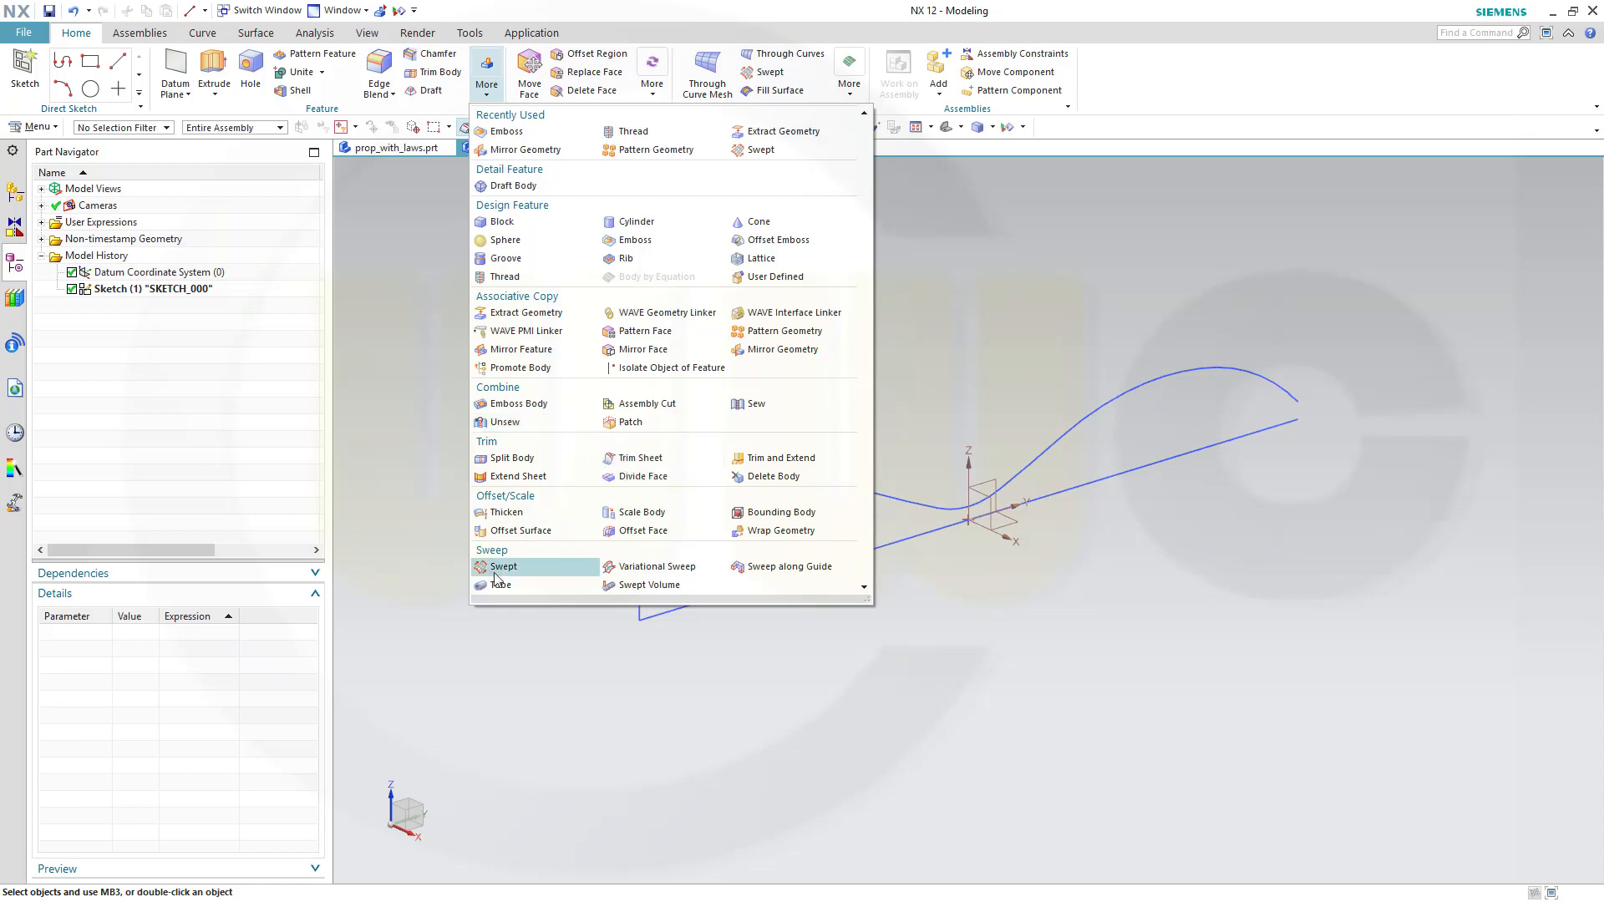
click(504, 567)
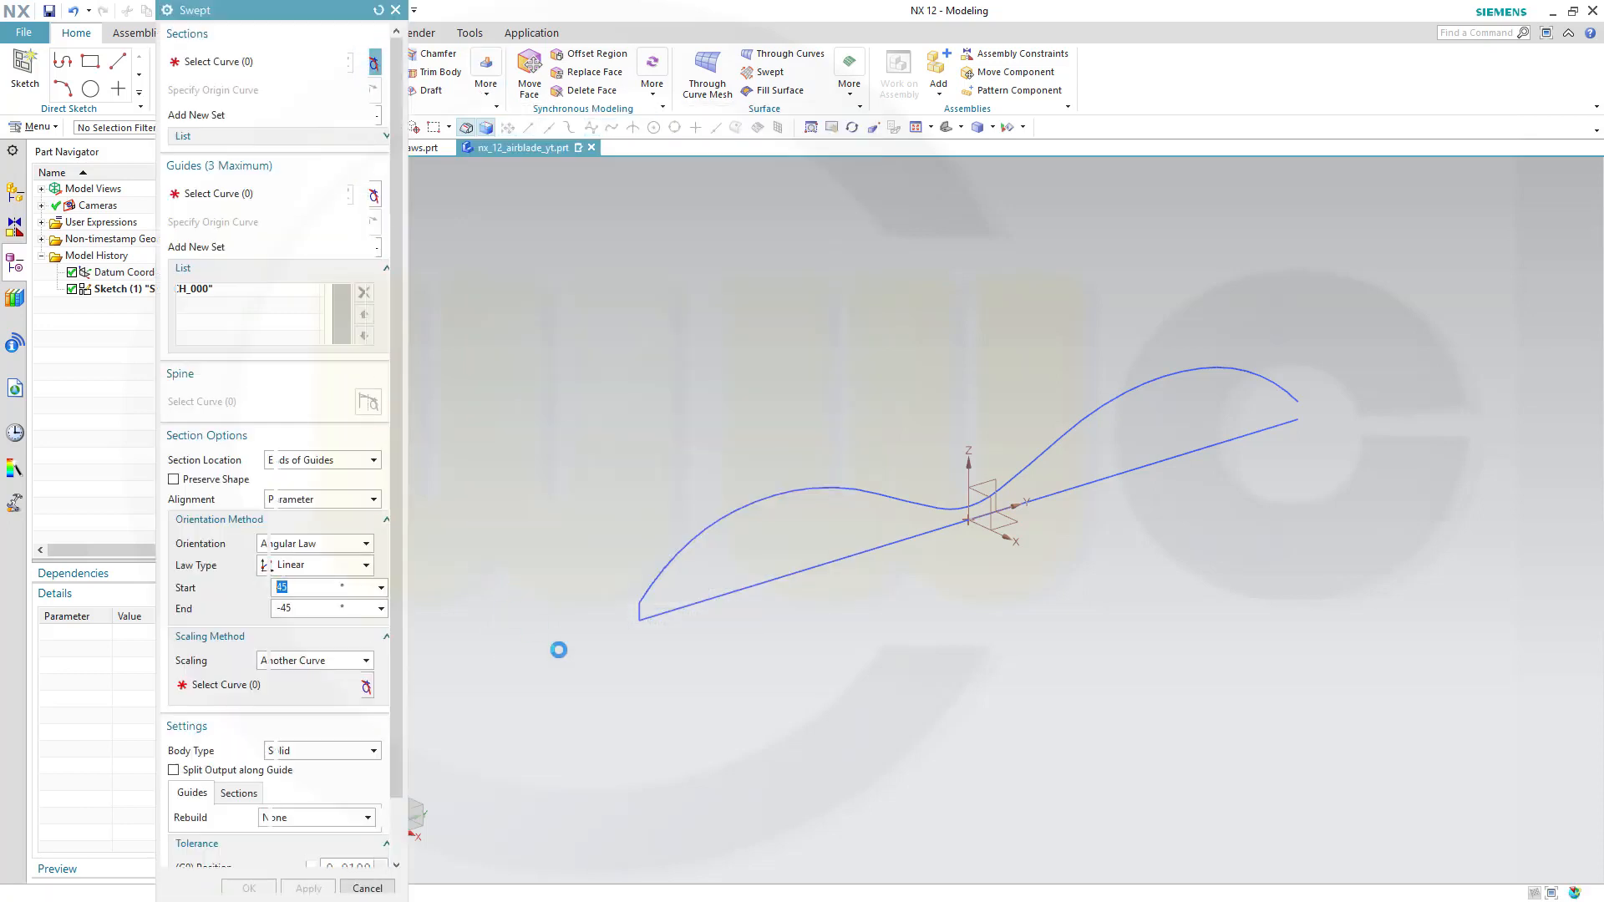
click(226, 61)
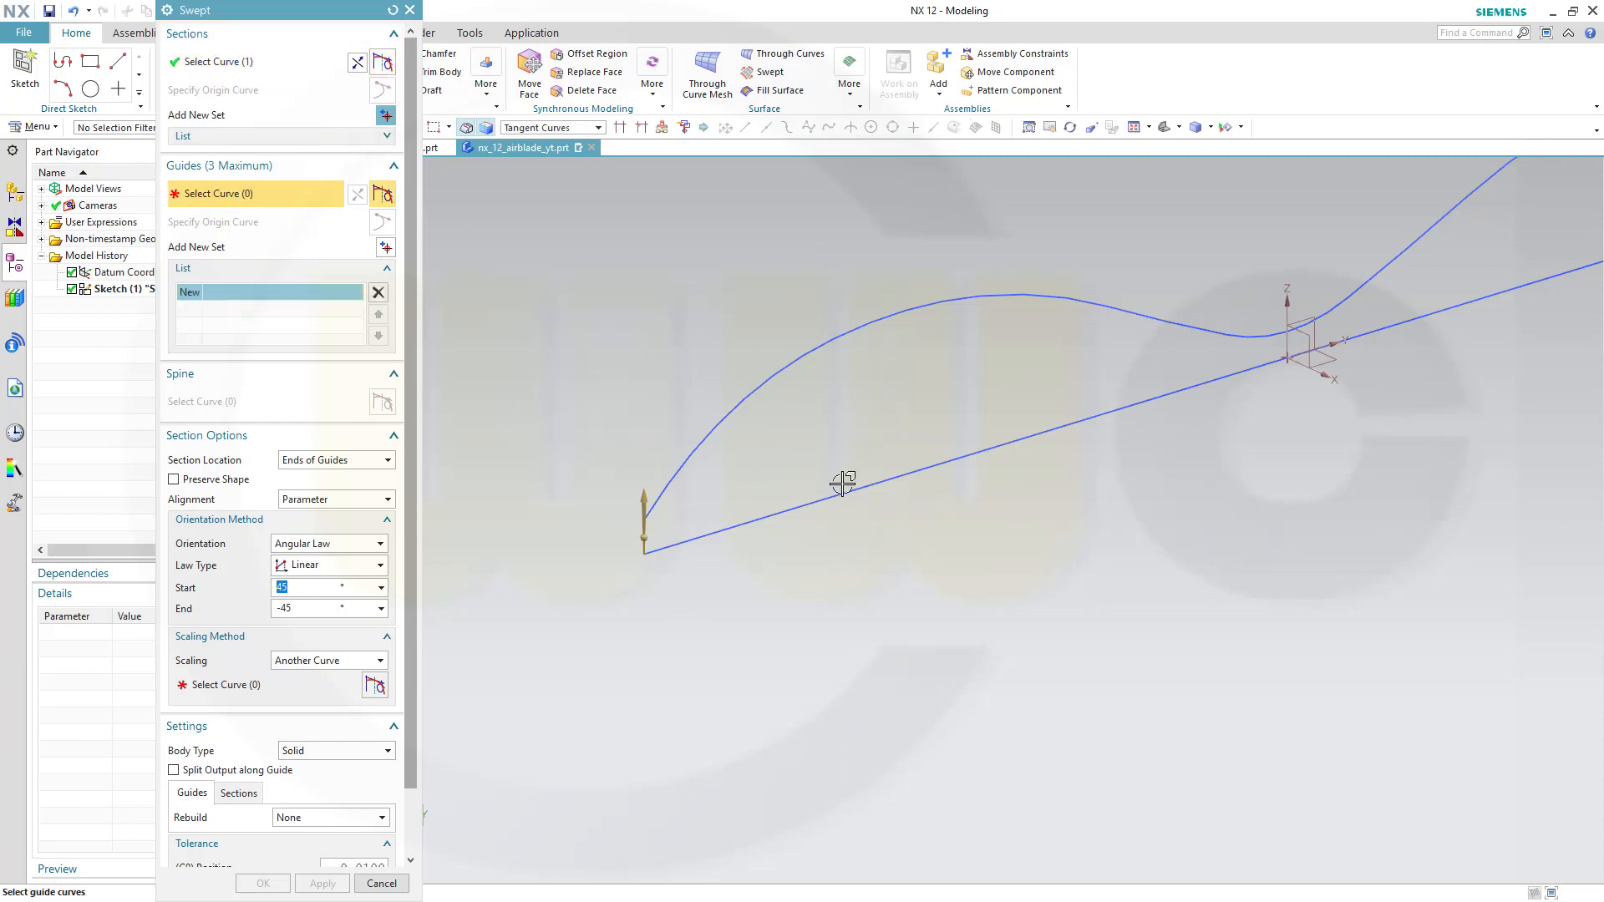
mouse_move(833, 494)
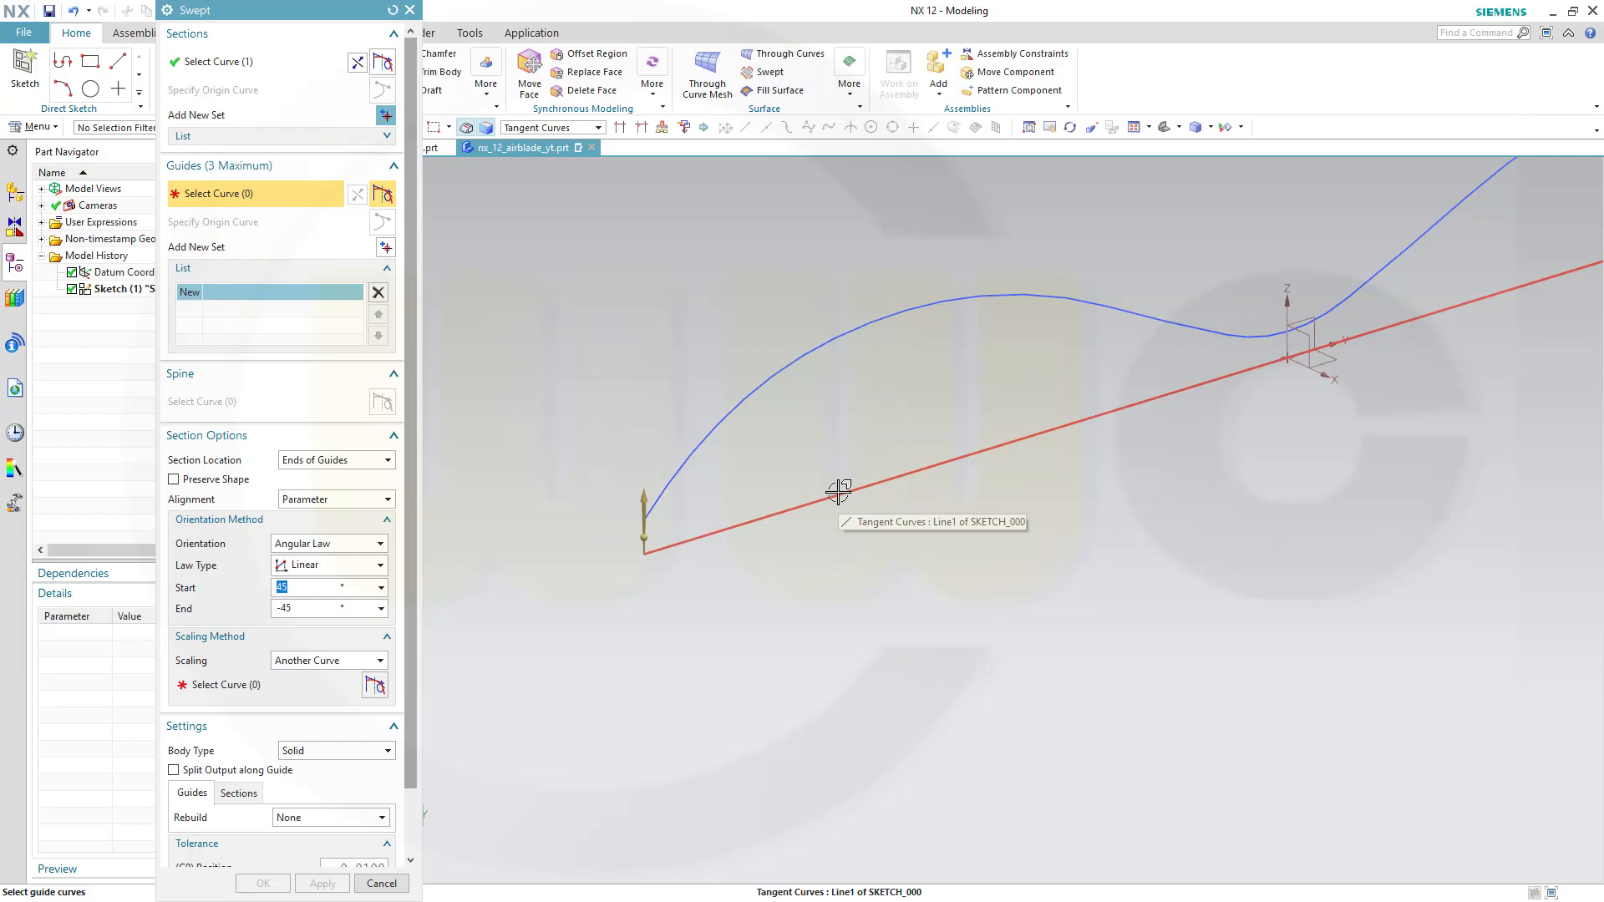
click(835, 504)
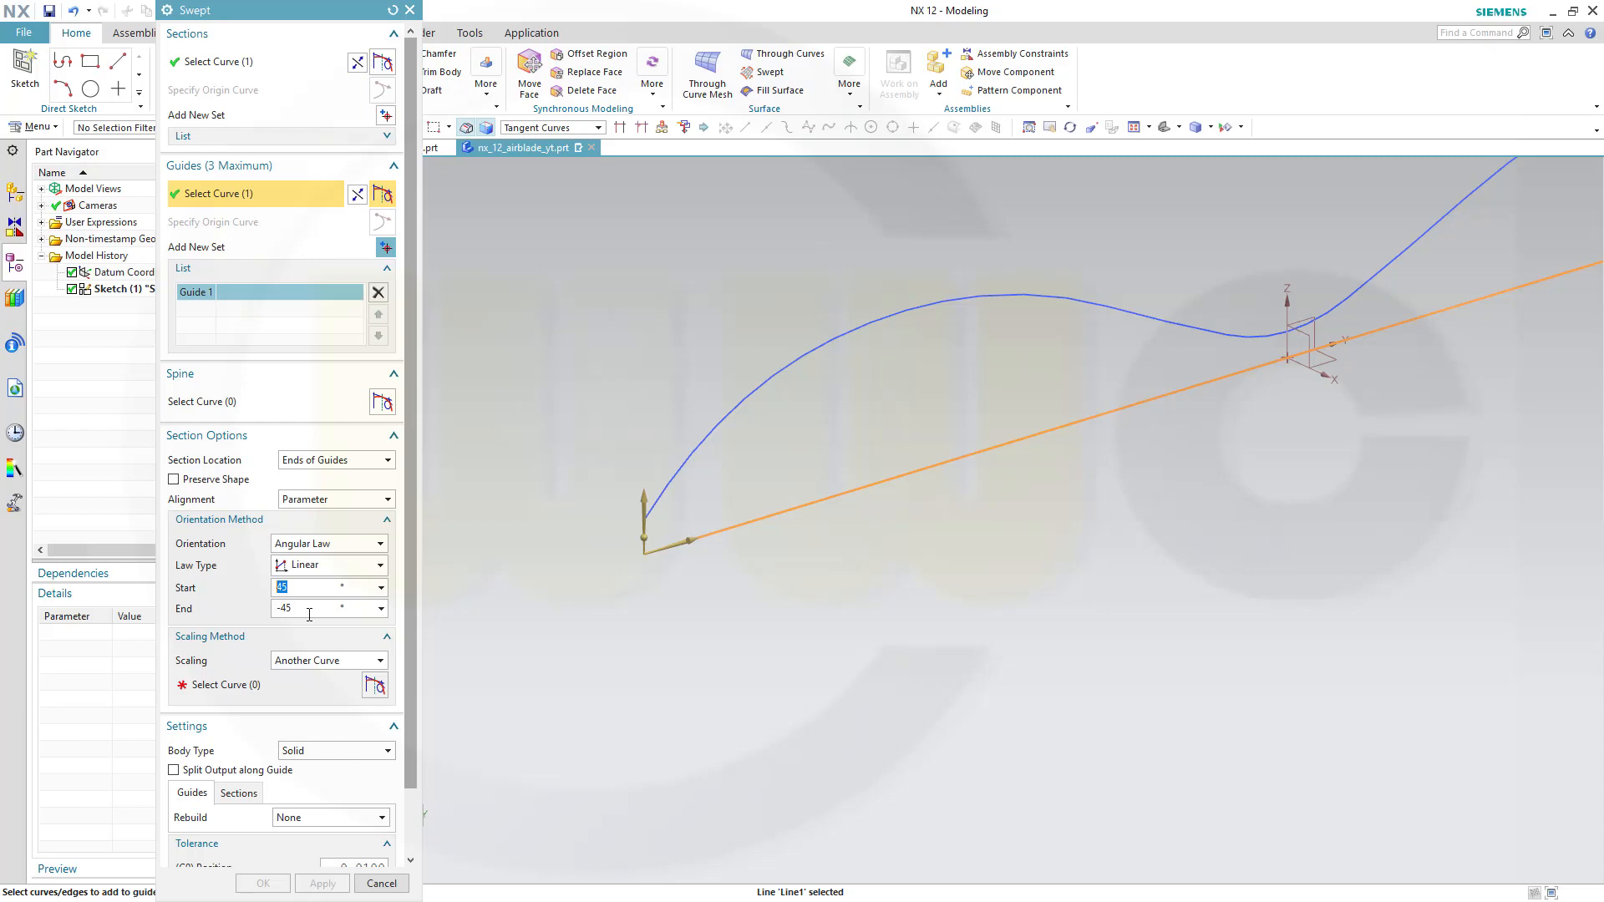
Step: Scale the sweep by the spline, set Body Type to Sheet, and create Swept (2)
click(222, 686)
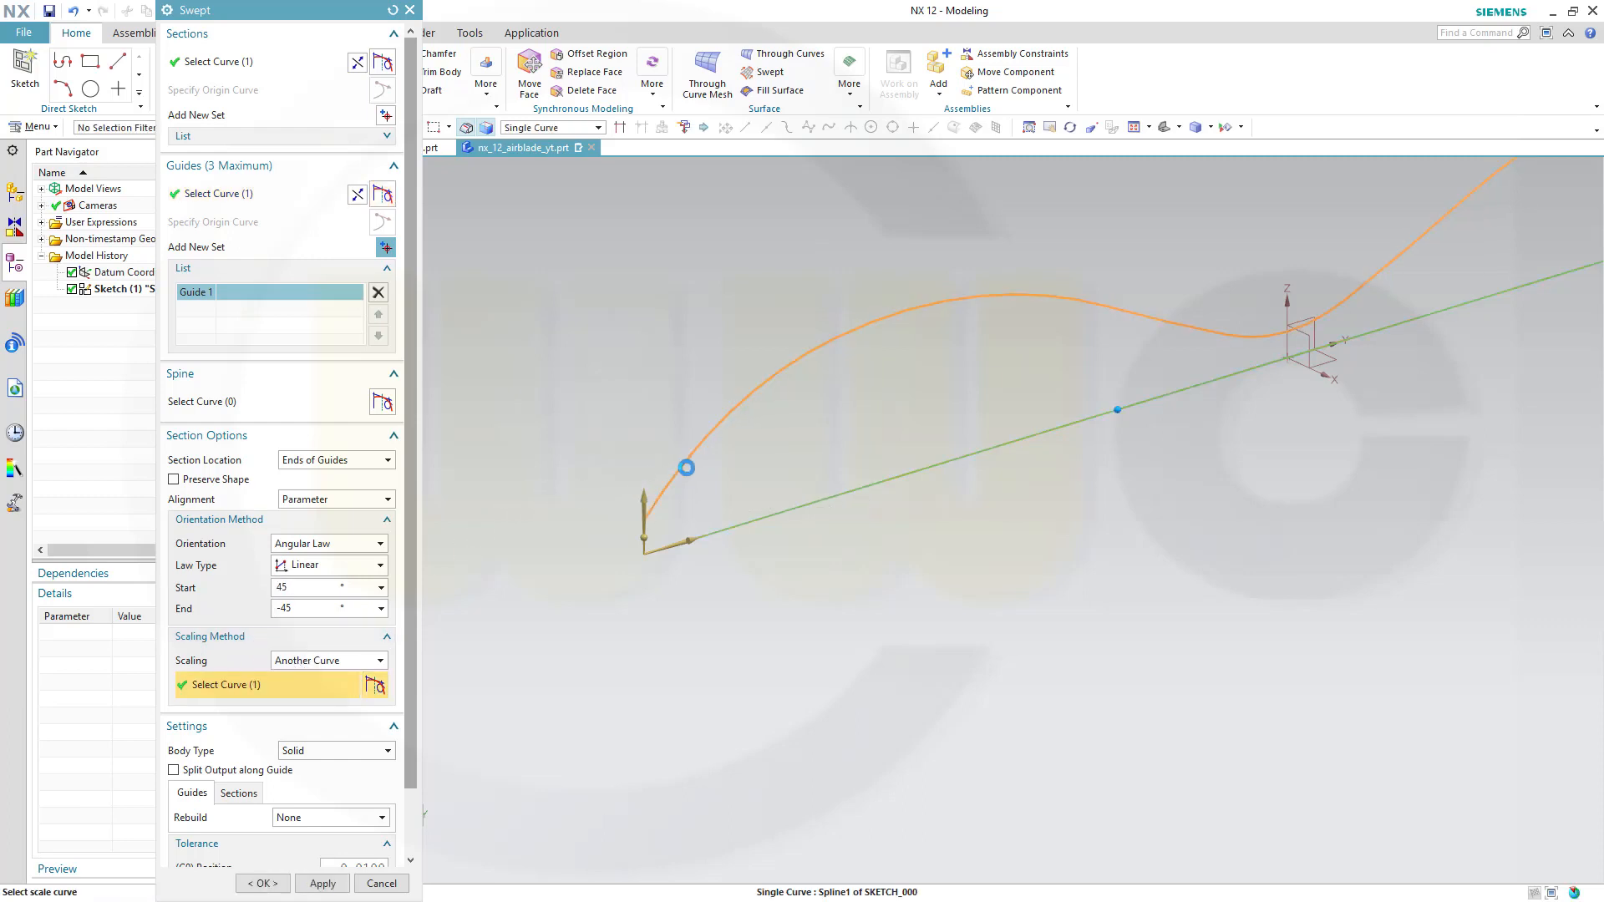
click(314, 588)
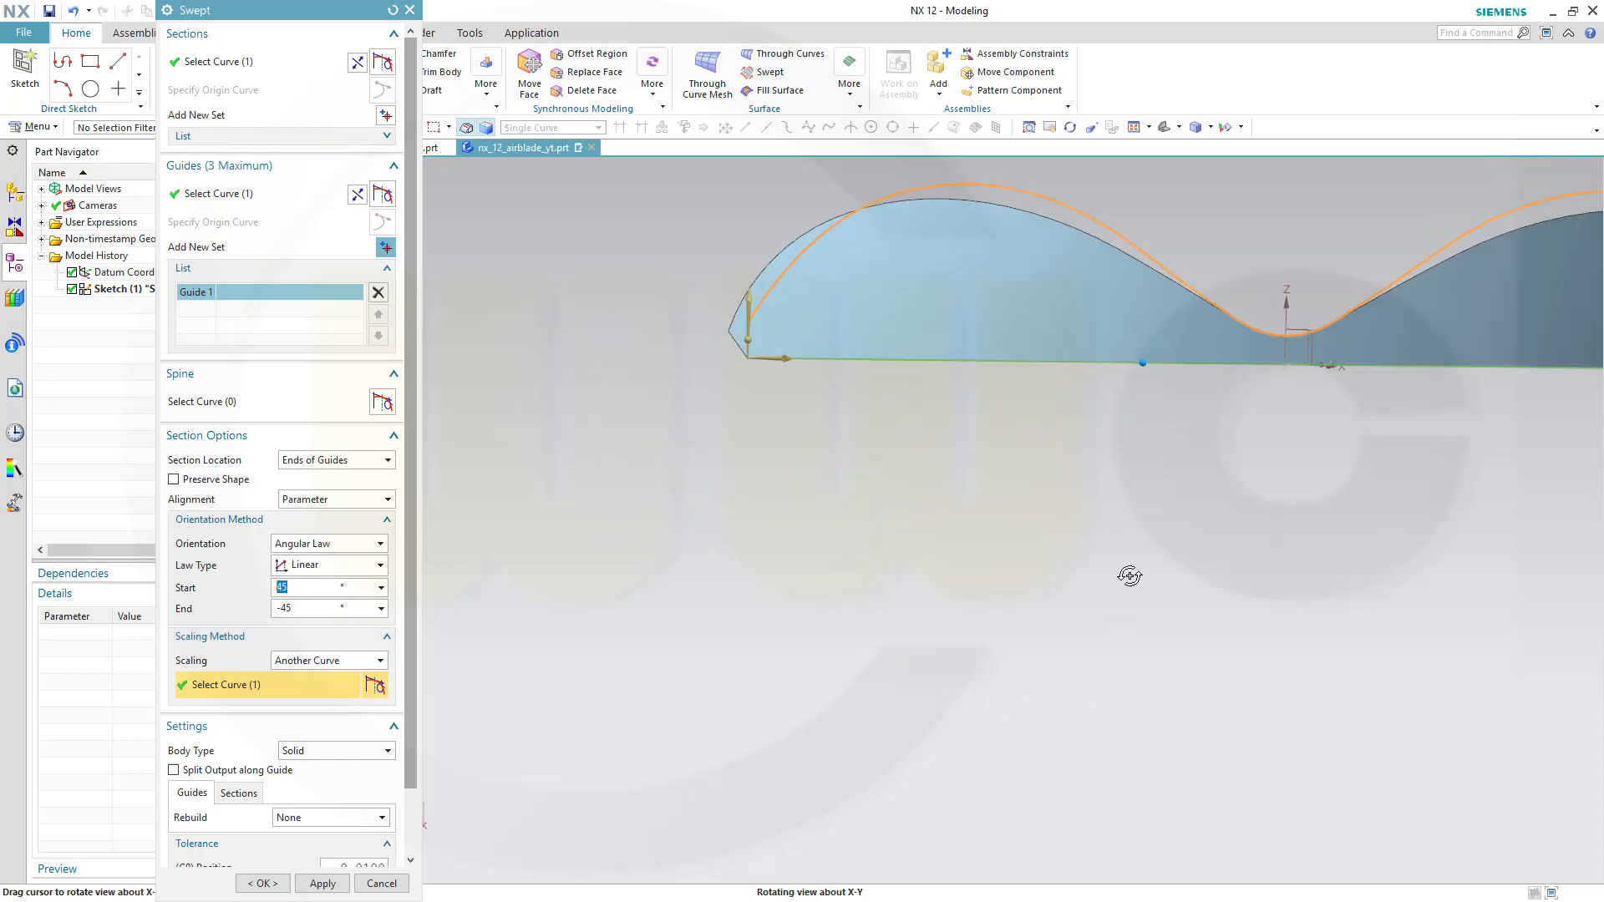
drag(1131, 575, 1133, 505)
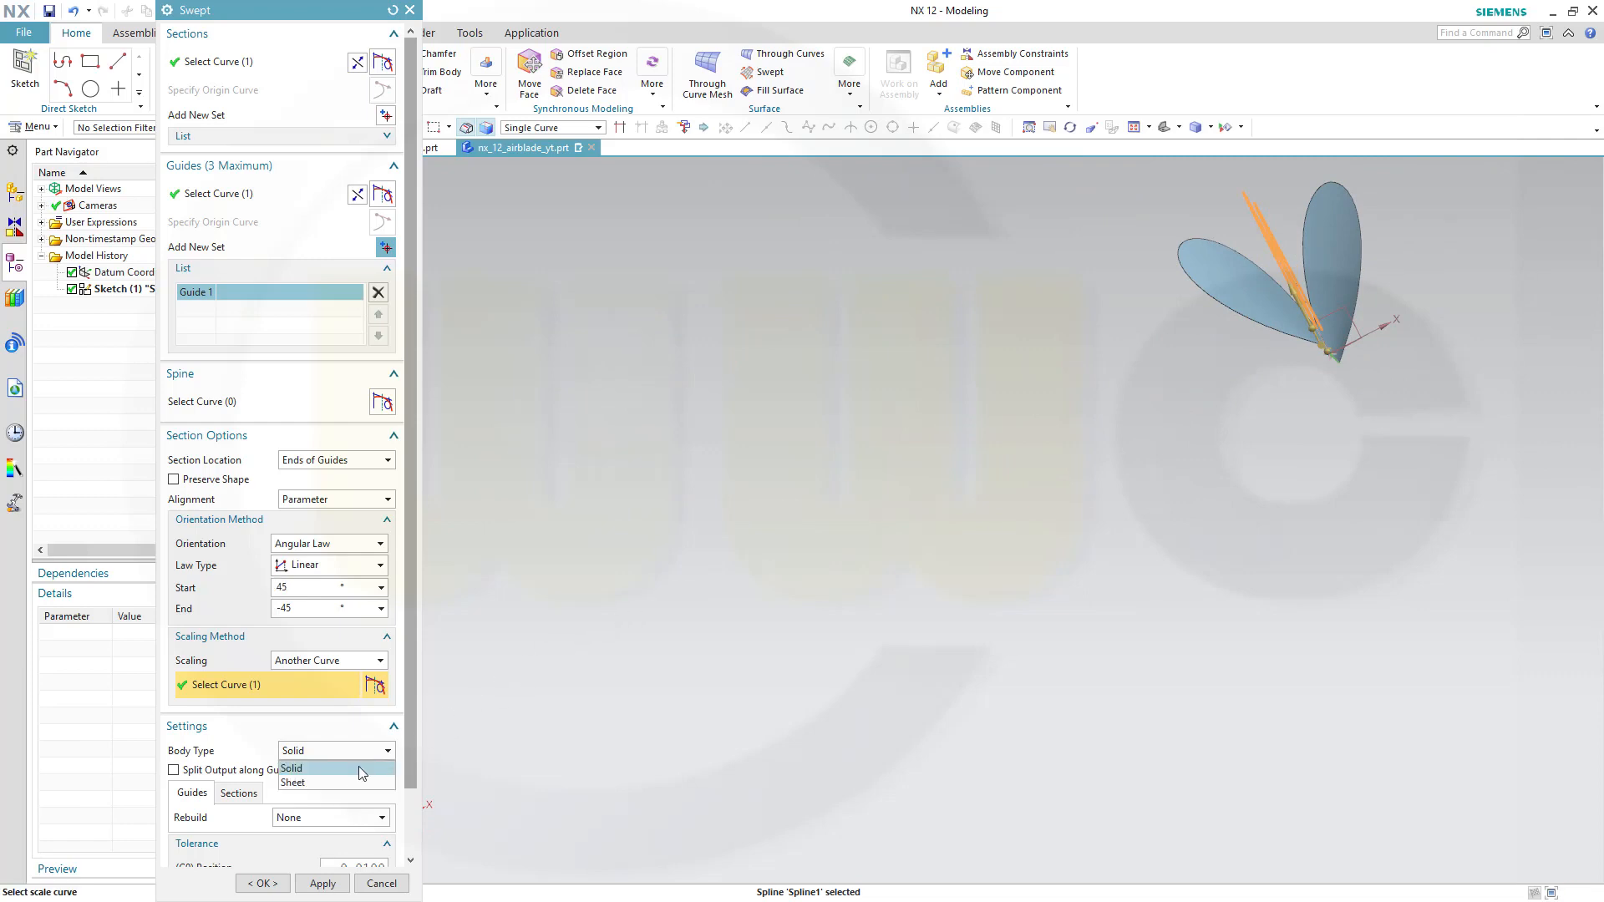
click(294, 782)
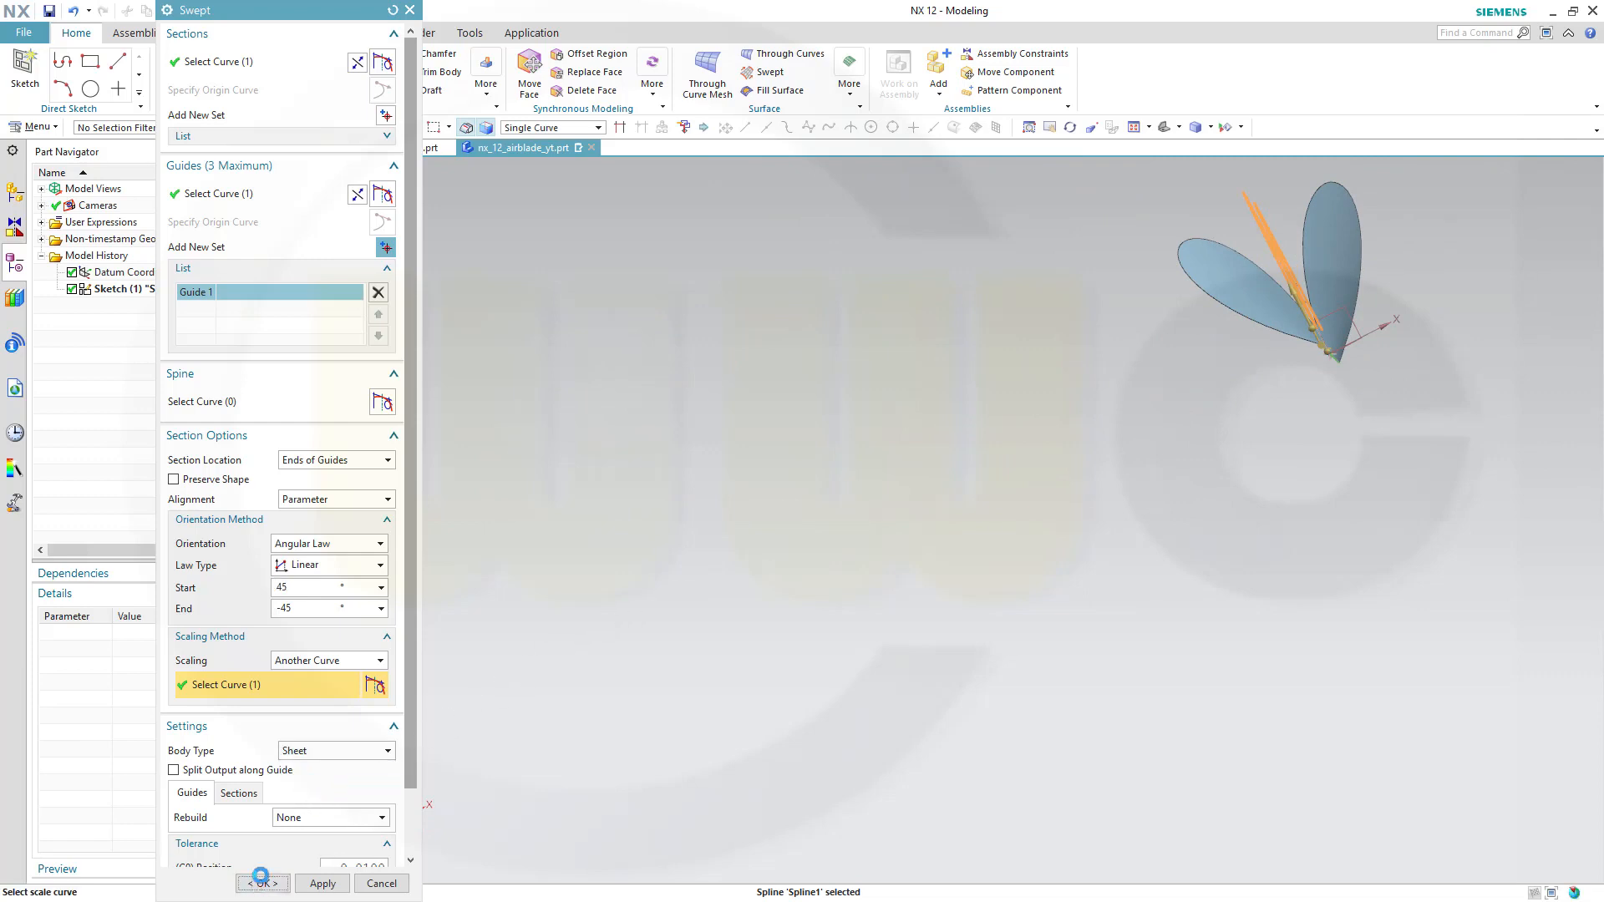
click(263, 884)
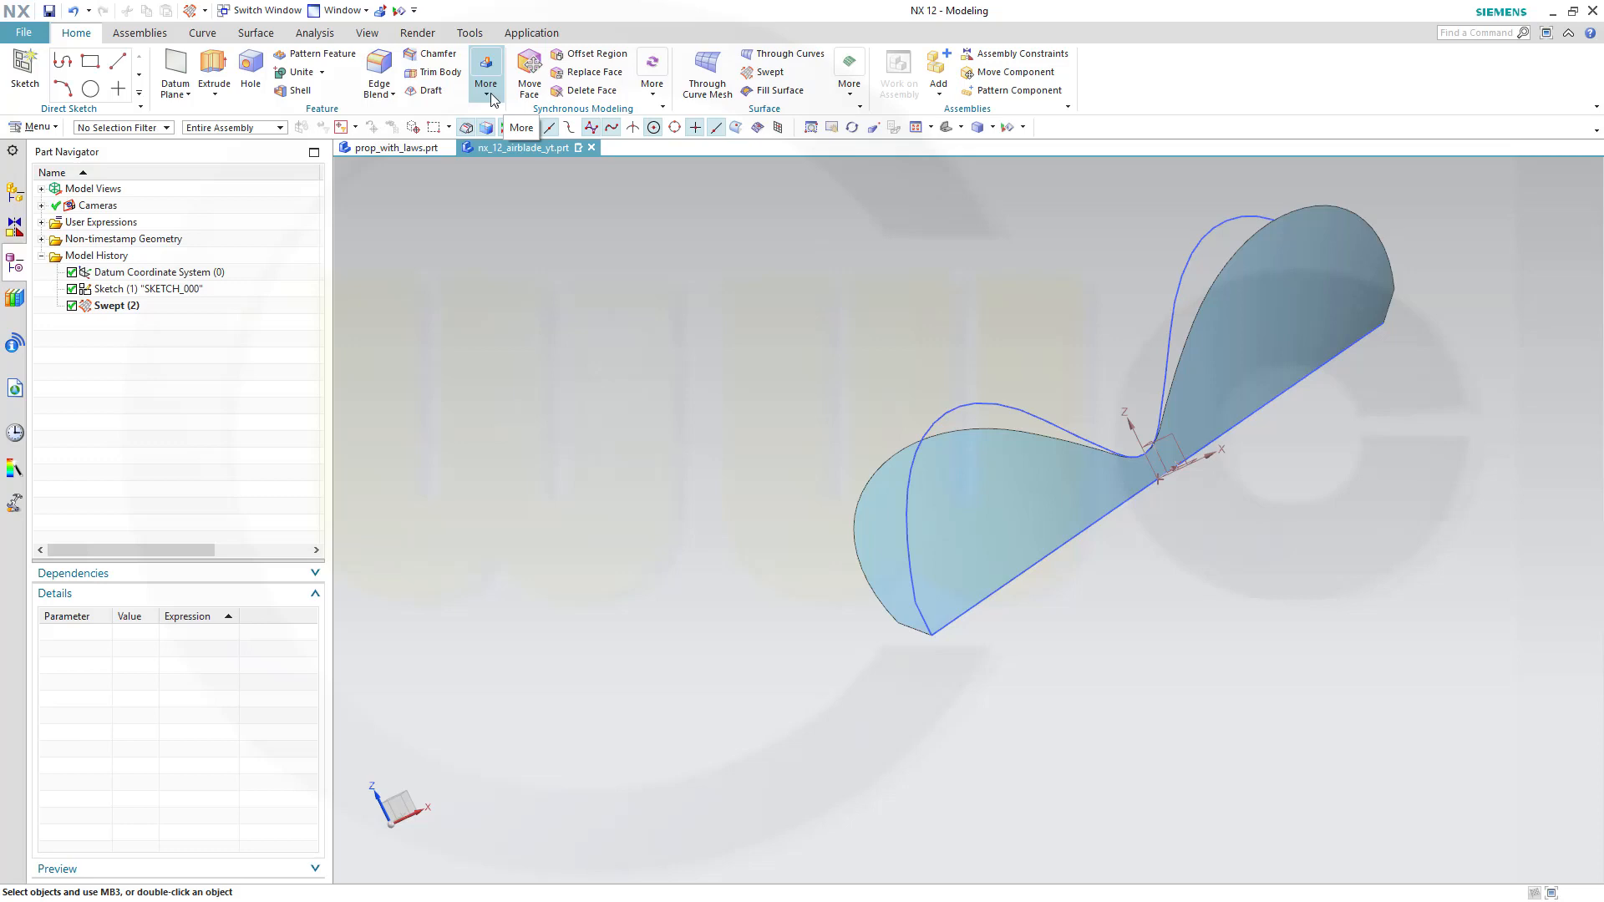
Step: Circularly pattern the swept blade sheet about the datum axis as Pattern Geometry (3)
click(485, 71)
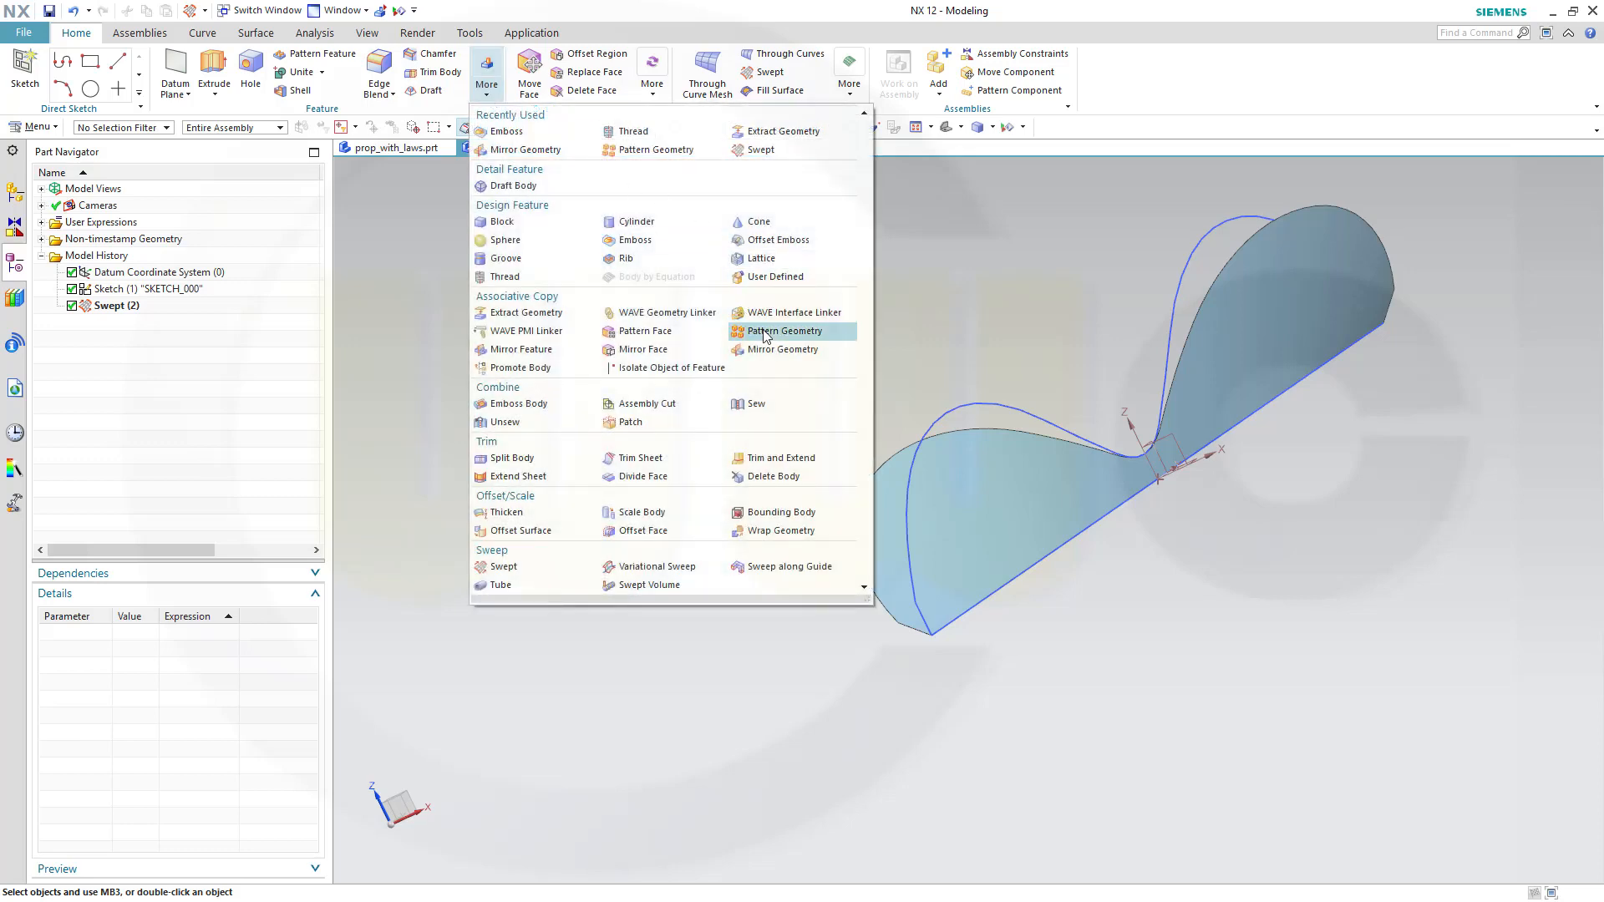
click(784, 331)
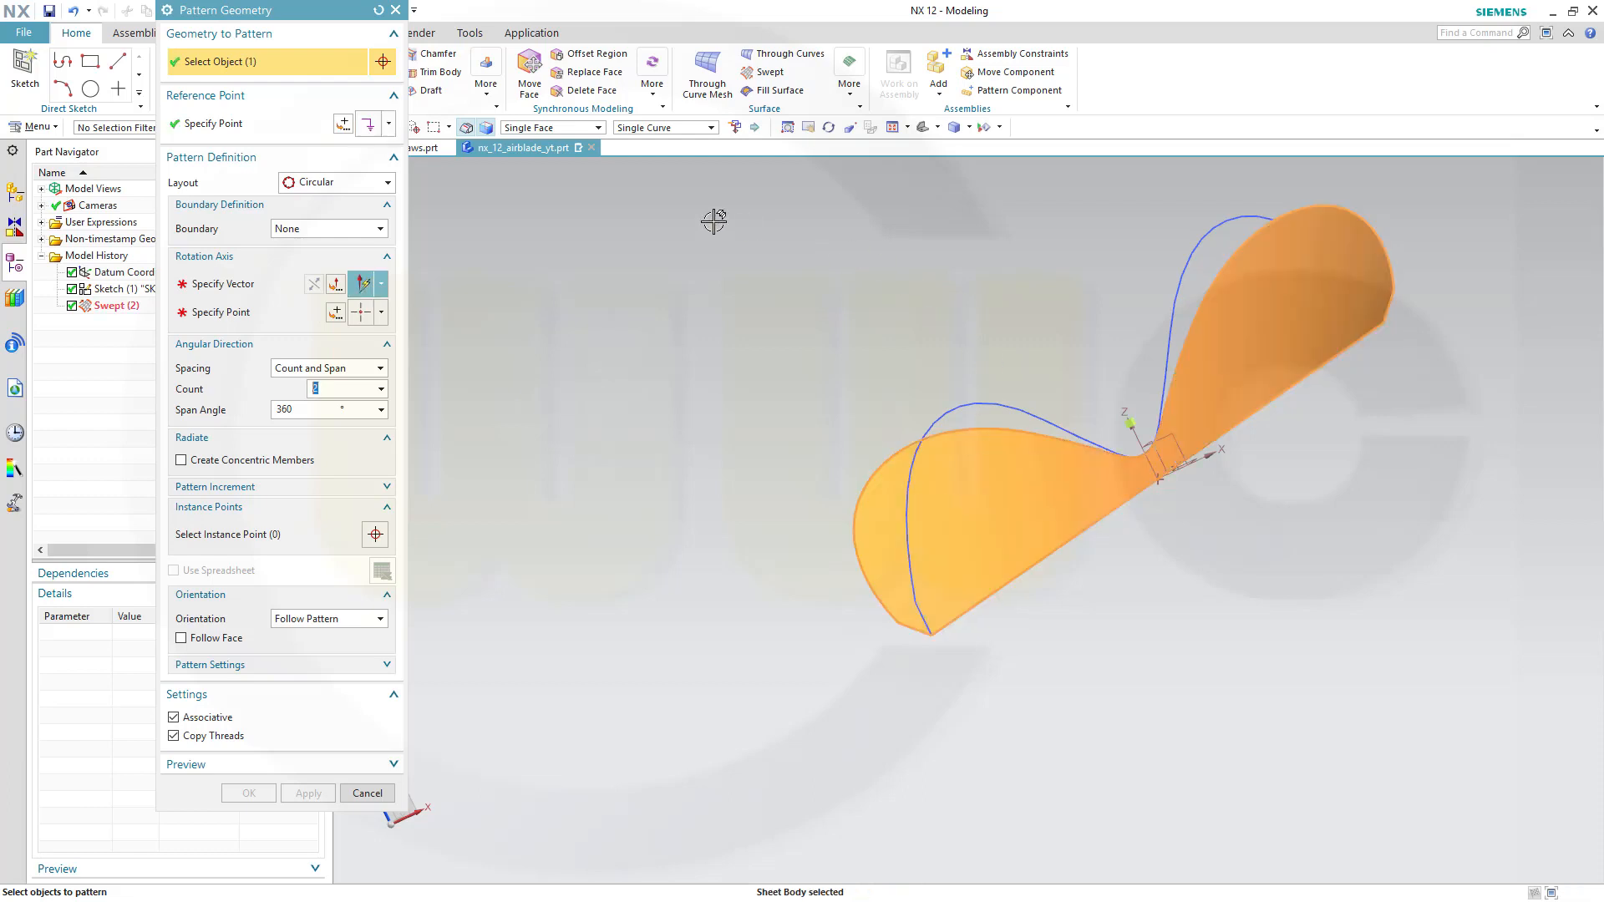
mouse_move(355, 187)
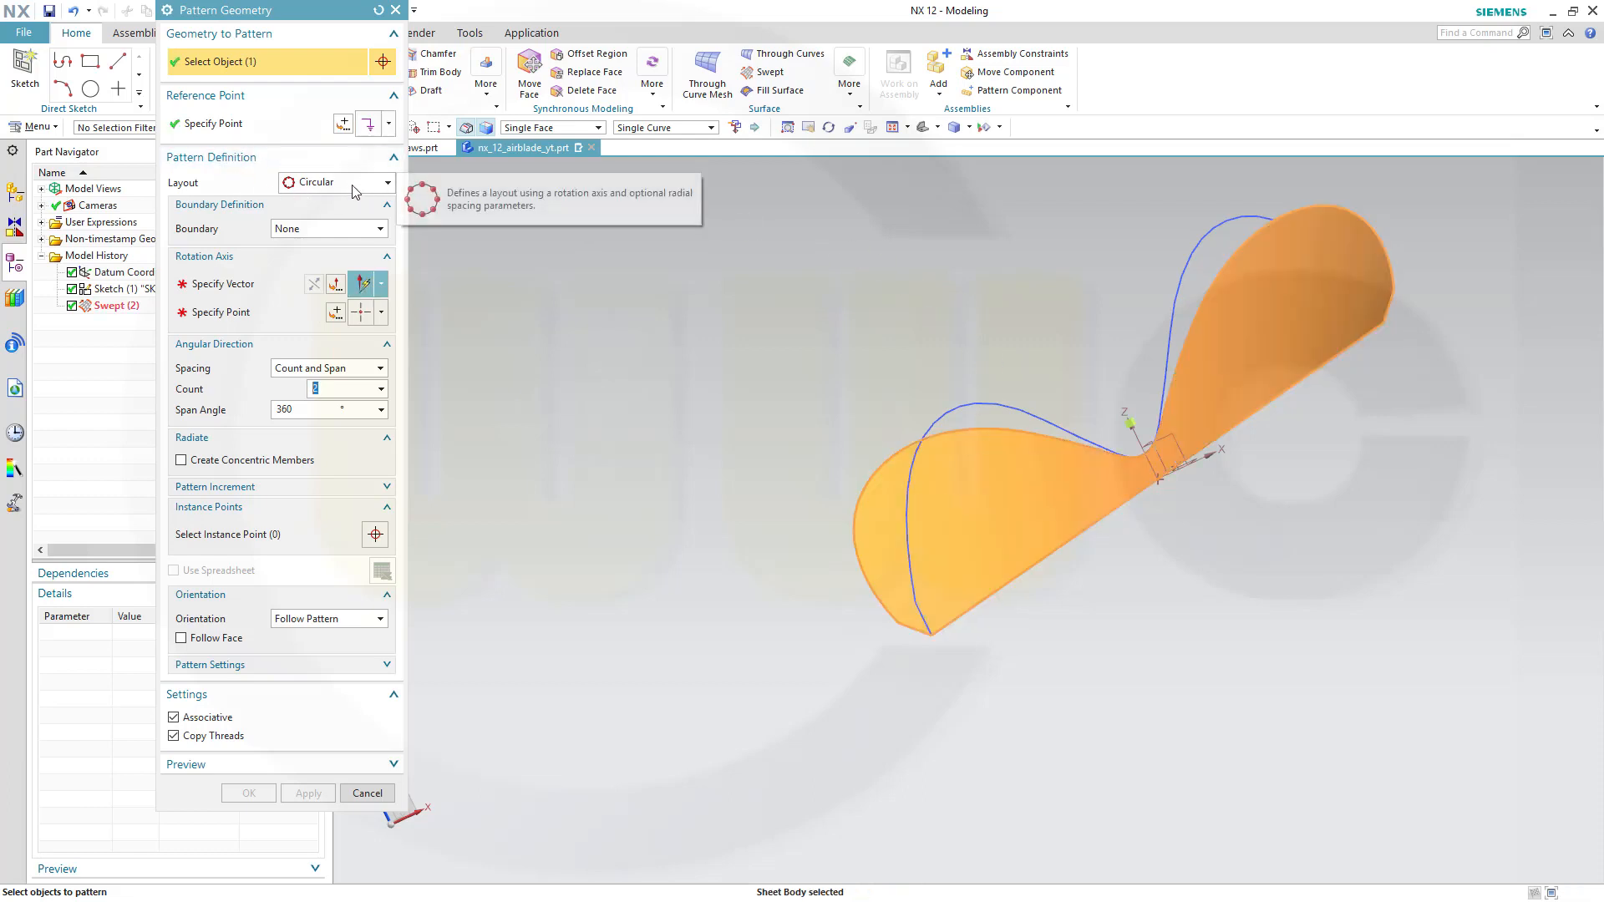
click(220, 284)
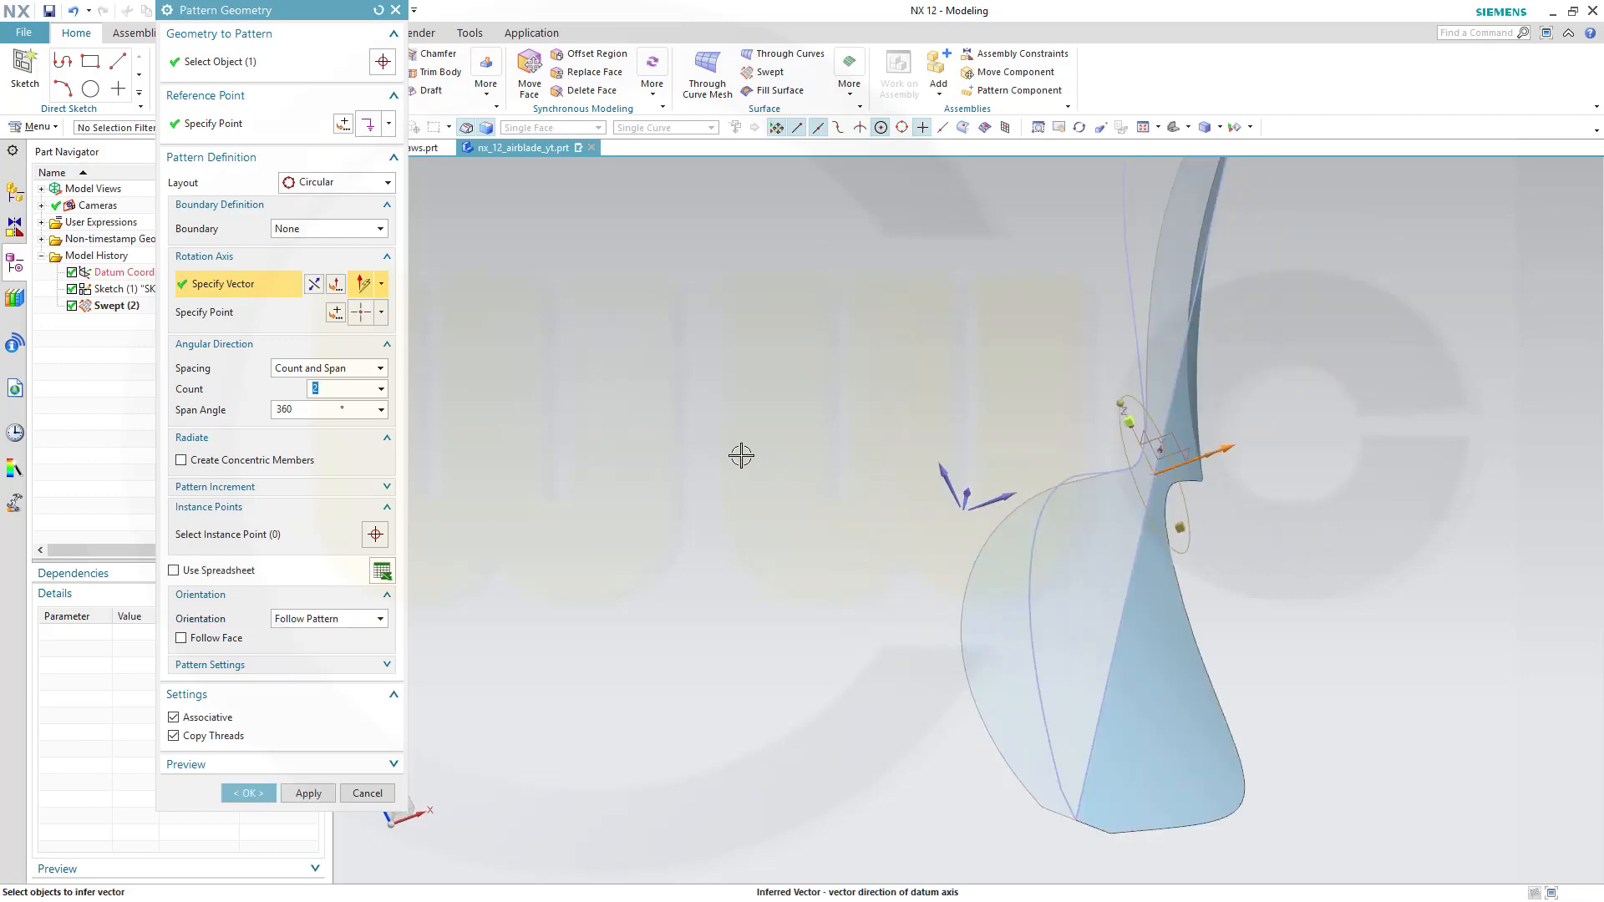
drag(742, 455, 682, 409)
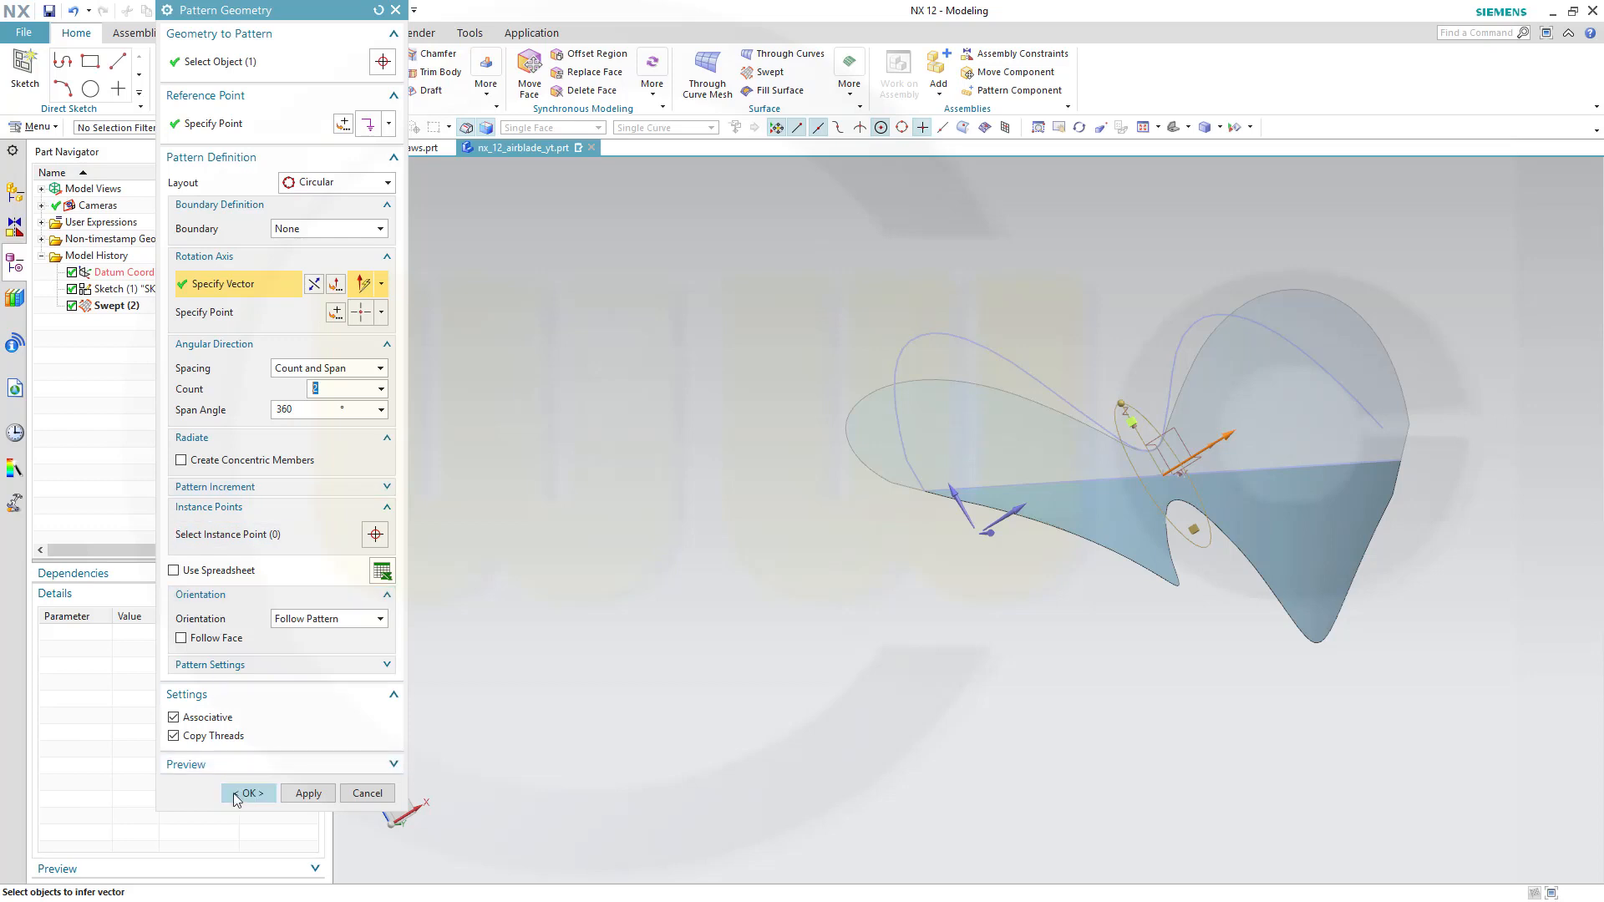
click(247, 792)
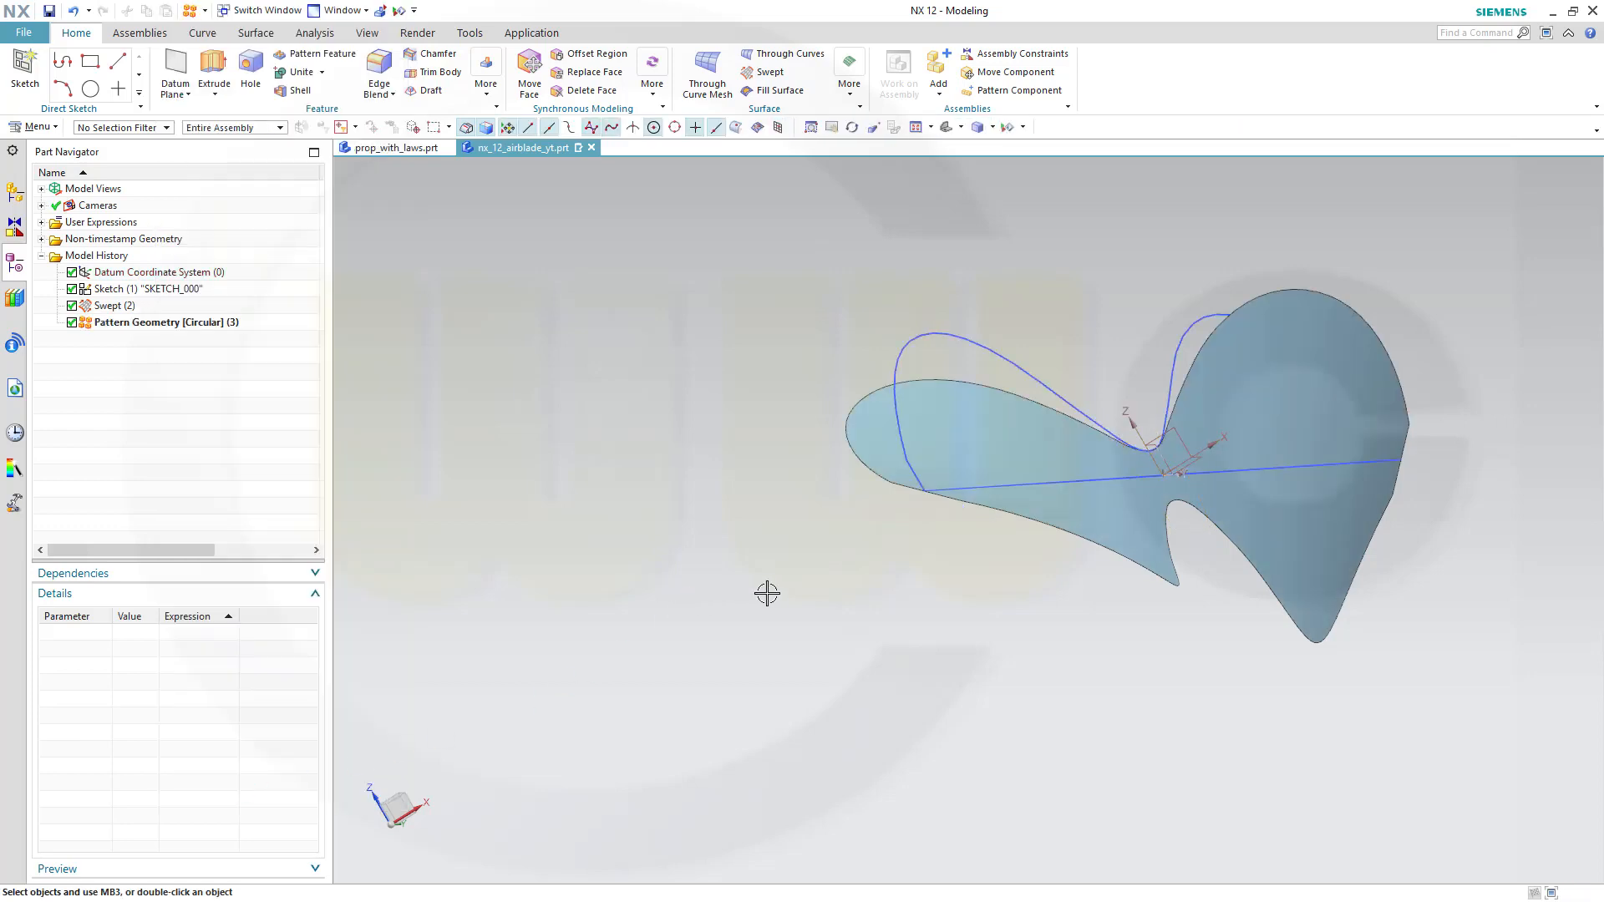
drag(767, 593, 729, 603)
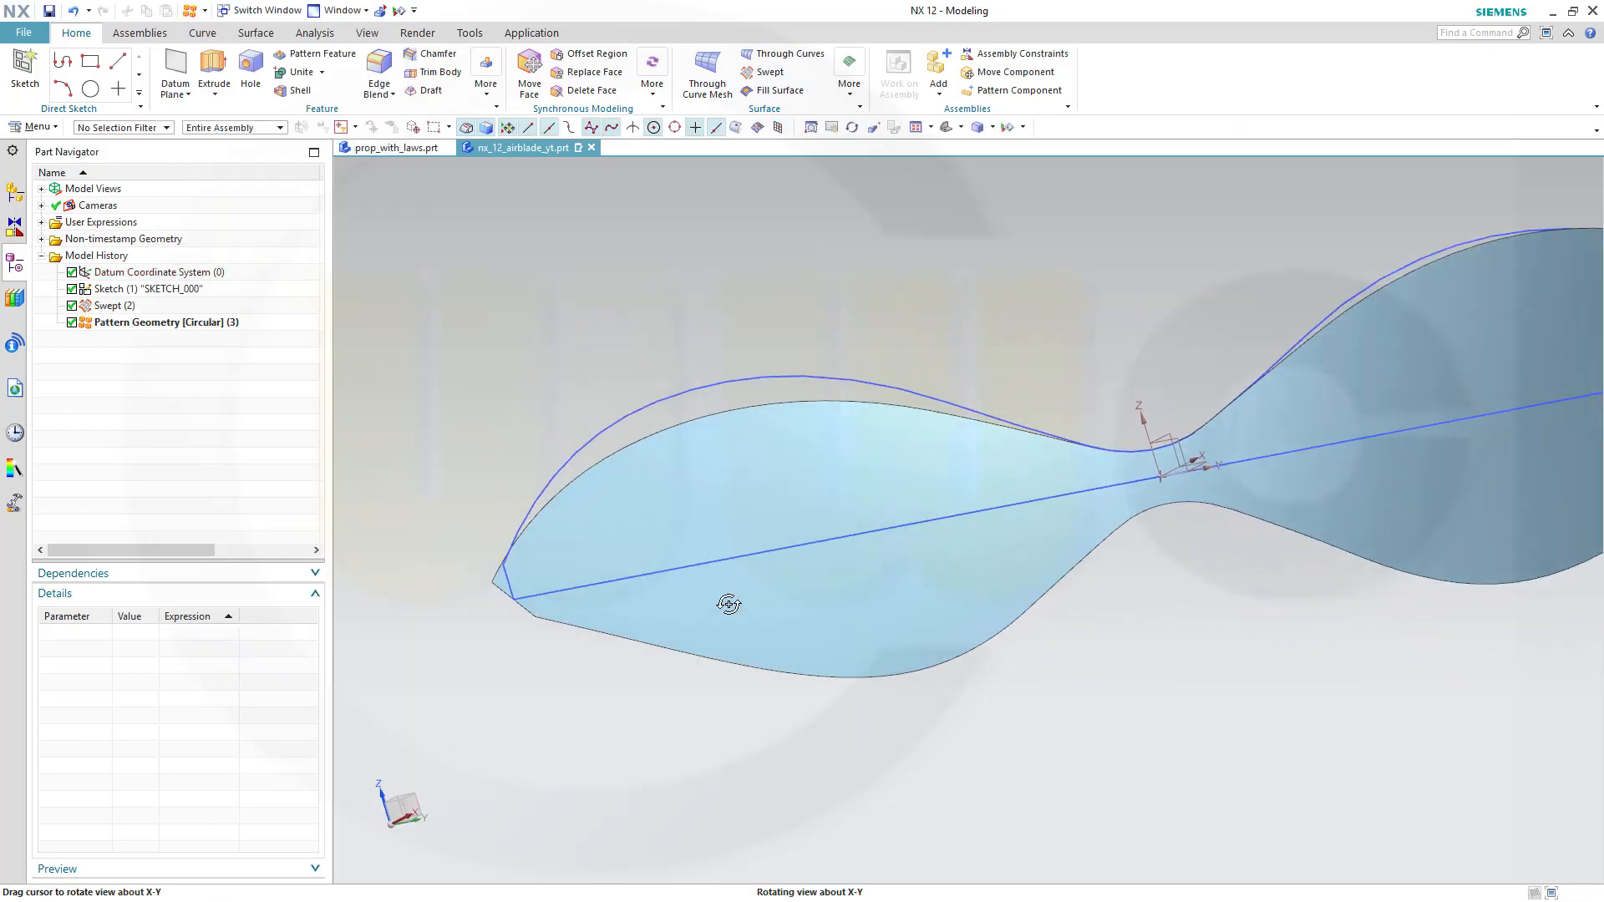
drag(728, 603, 972, 638)
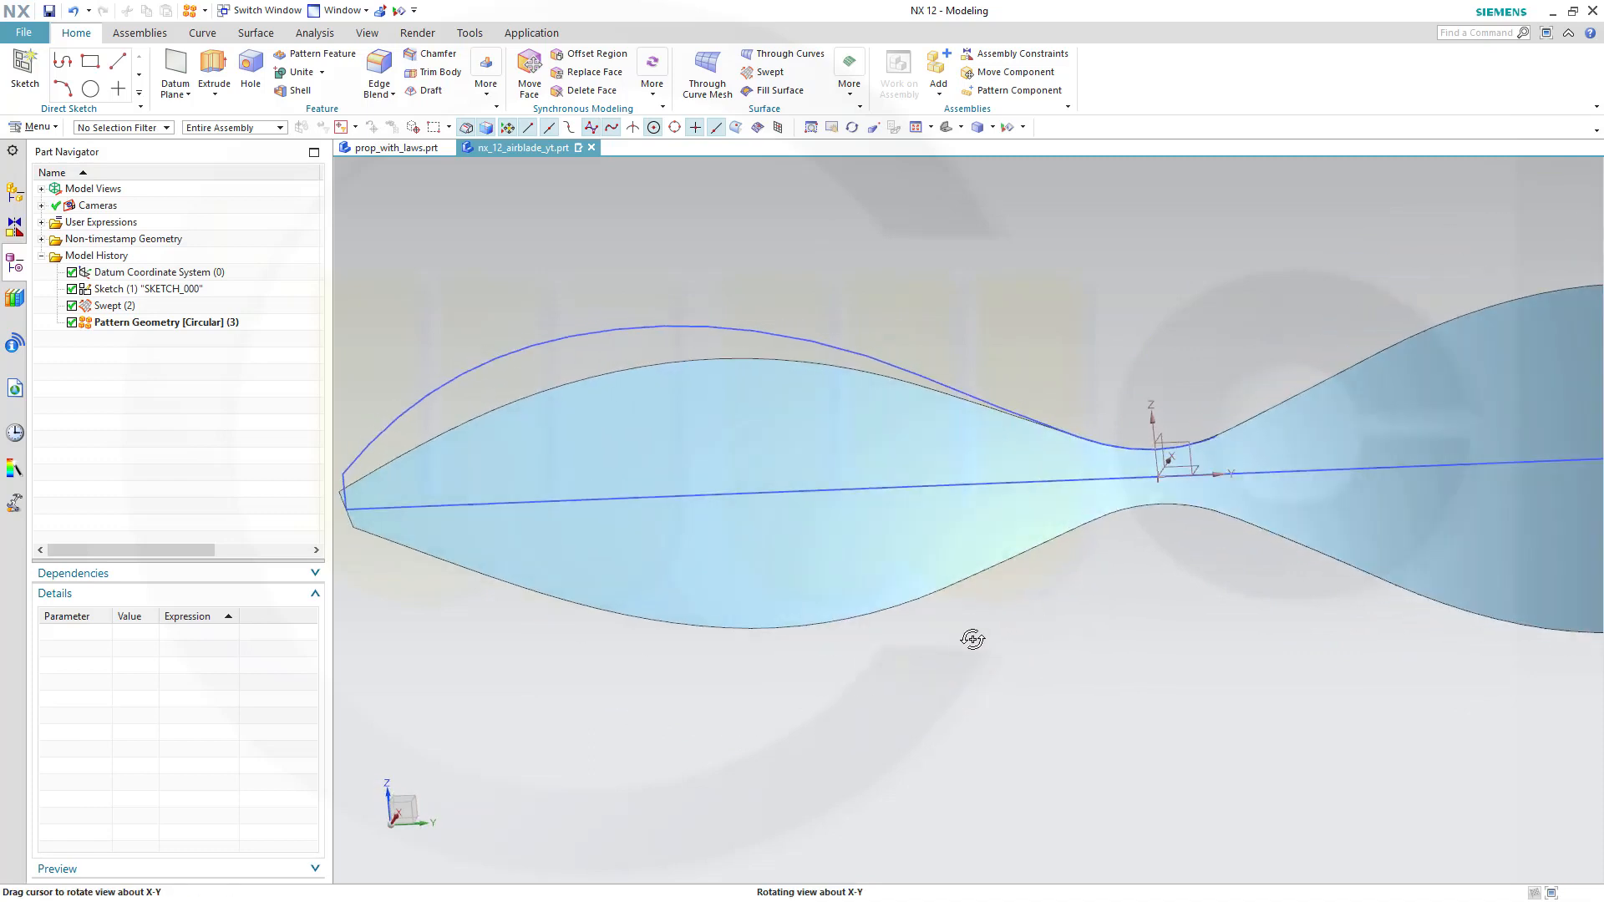
drag(972, 638, 1023, 591)
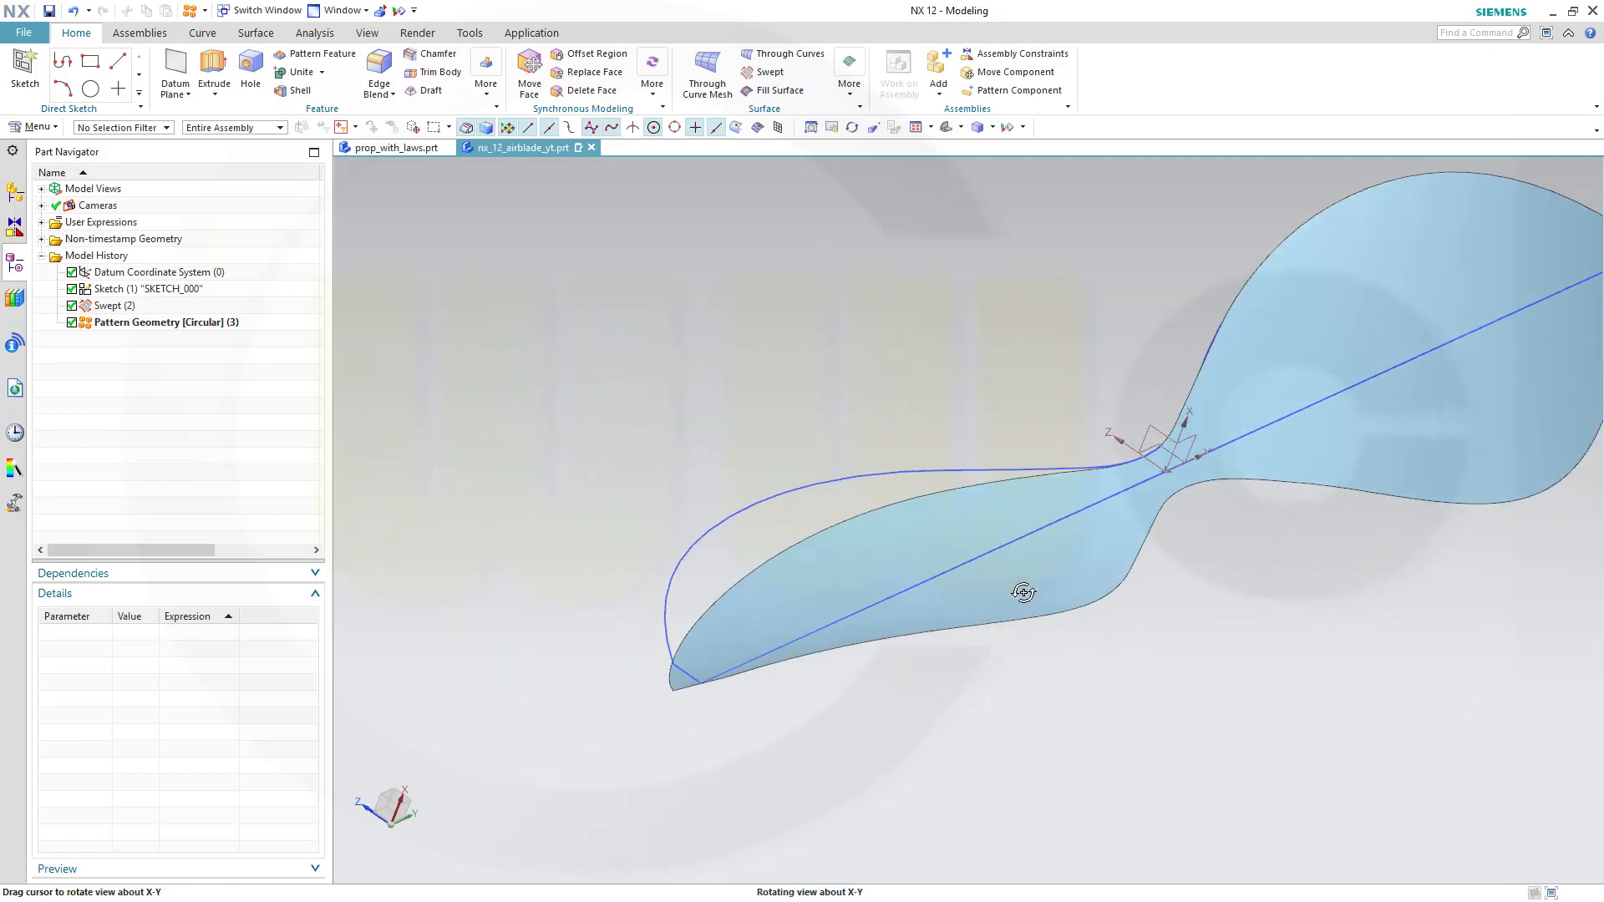
drag(1023, 592, 1079, 361)
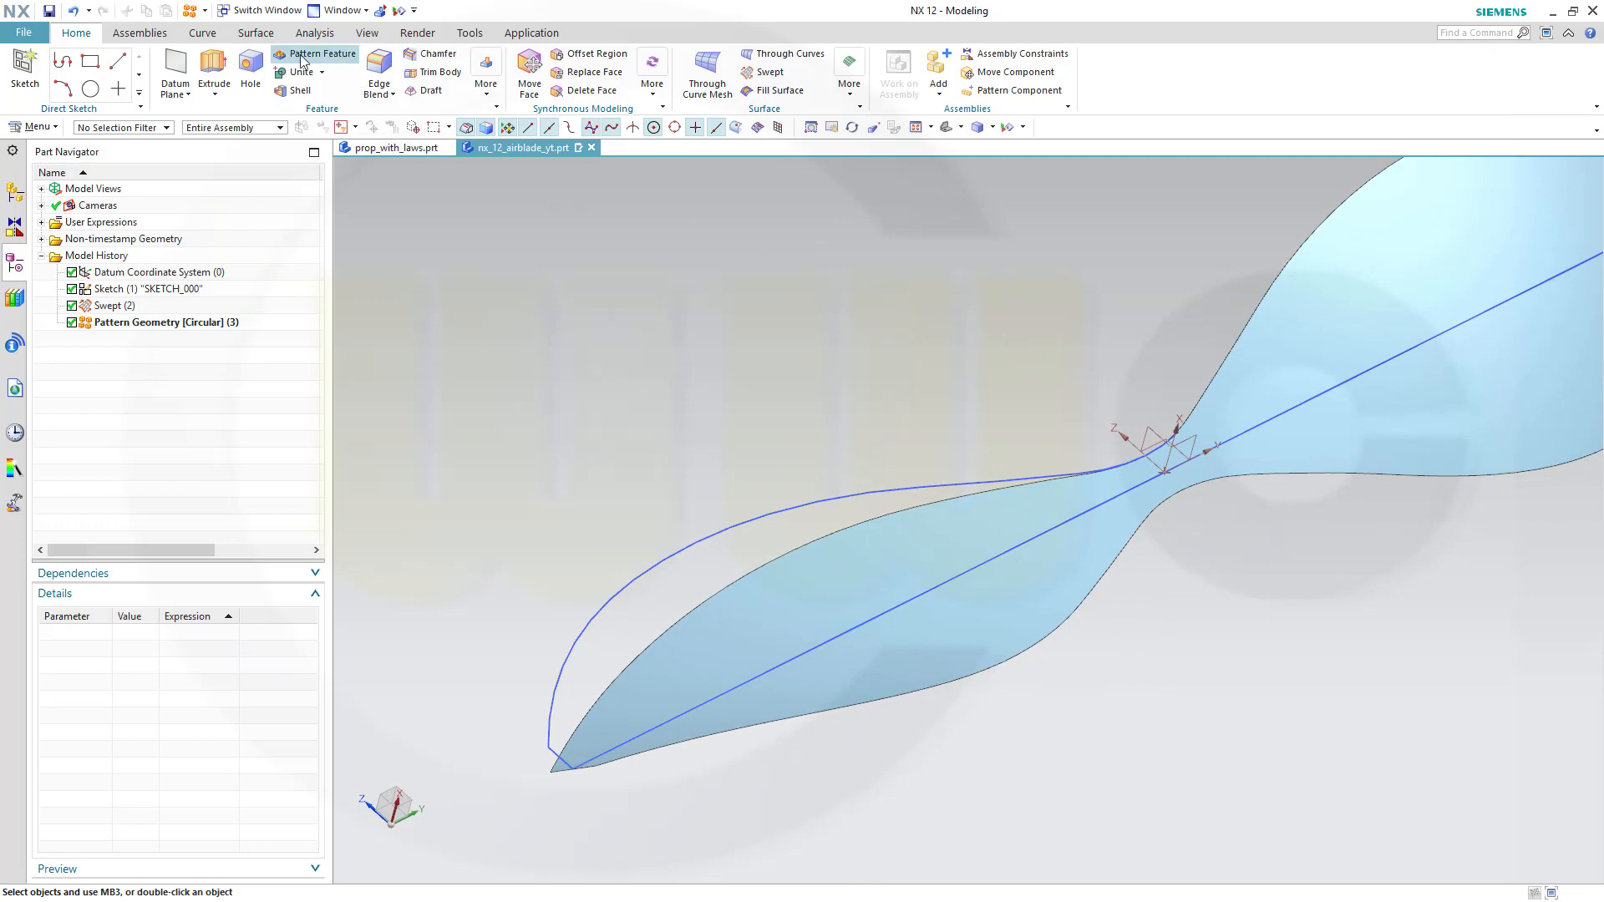
Step: Sew the original blade sheet and its patterned copy into a single sheet body
click(255, 33)
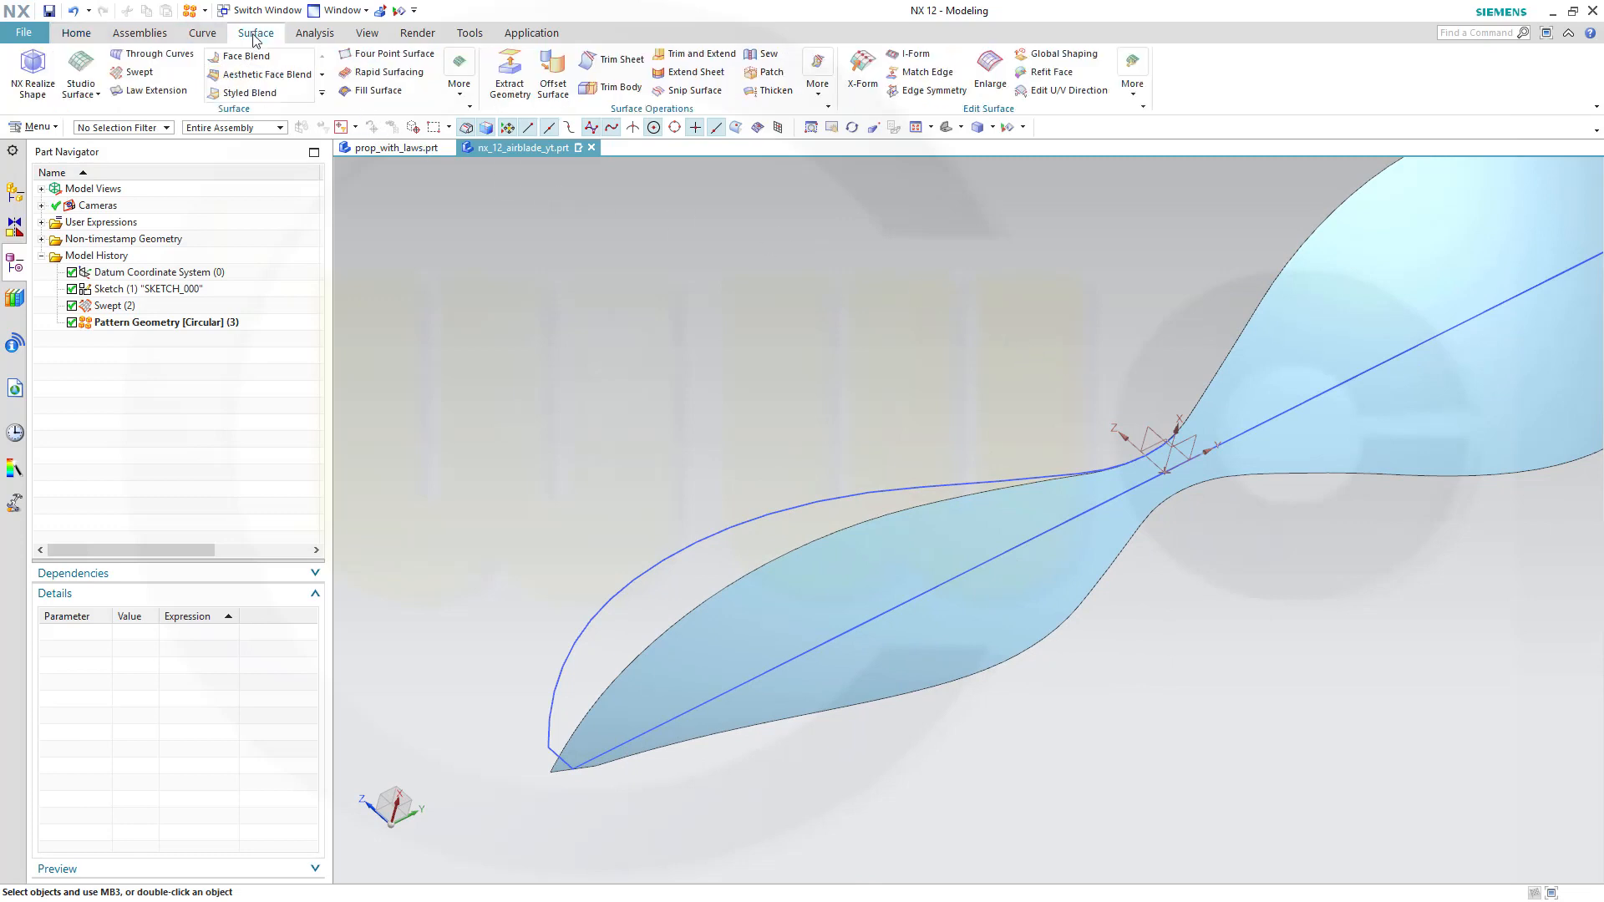
click(753, 52)
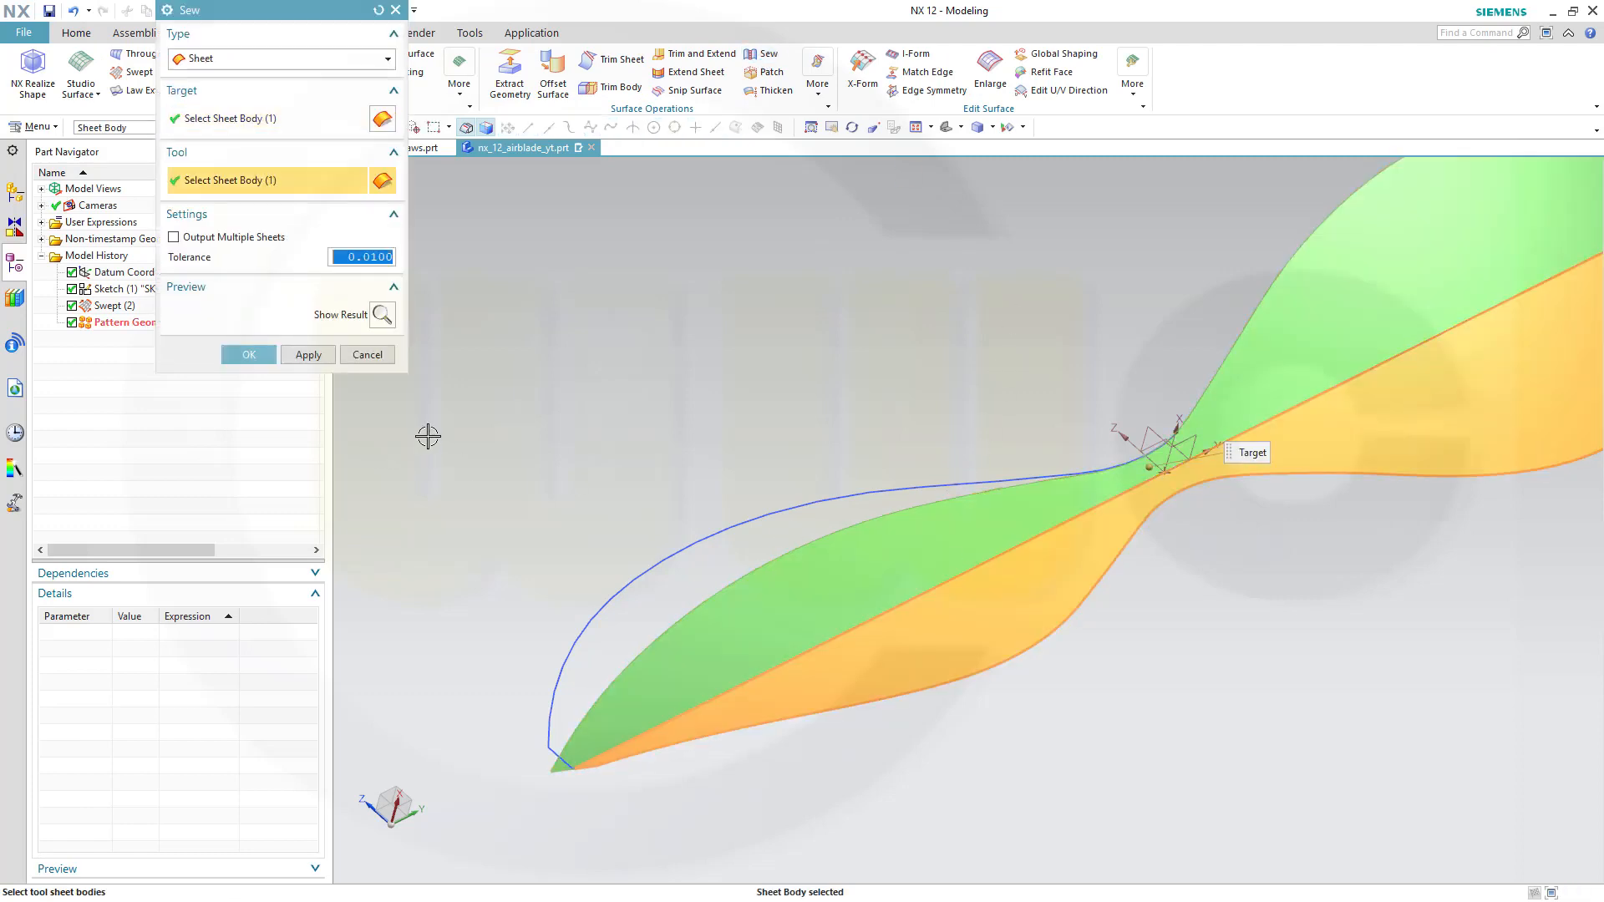
click(248, 354)
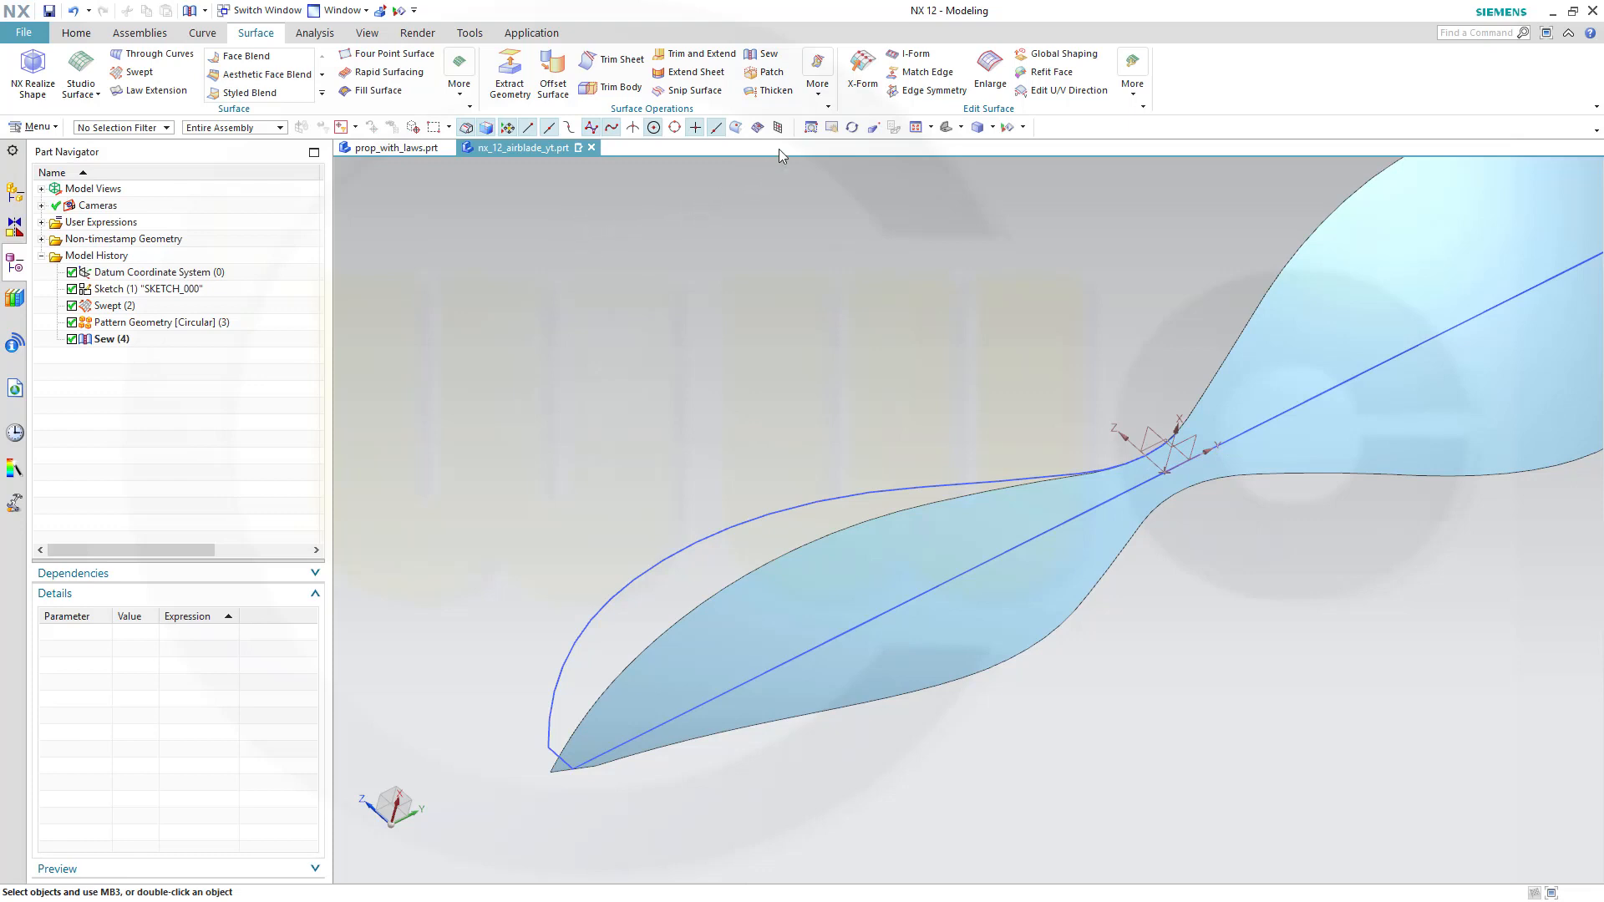
Step: Thicken the propeller faces with Offset 1 of 1 mm and Offset 2 of -1 mm
click(771, 91)
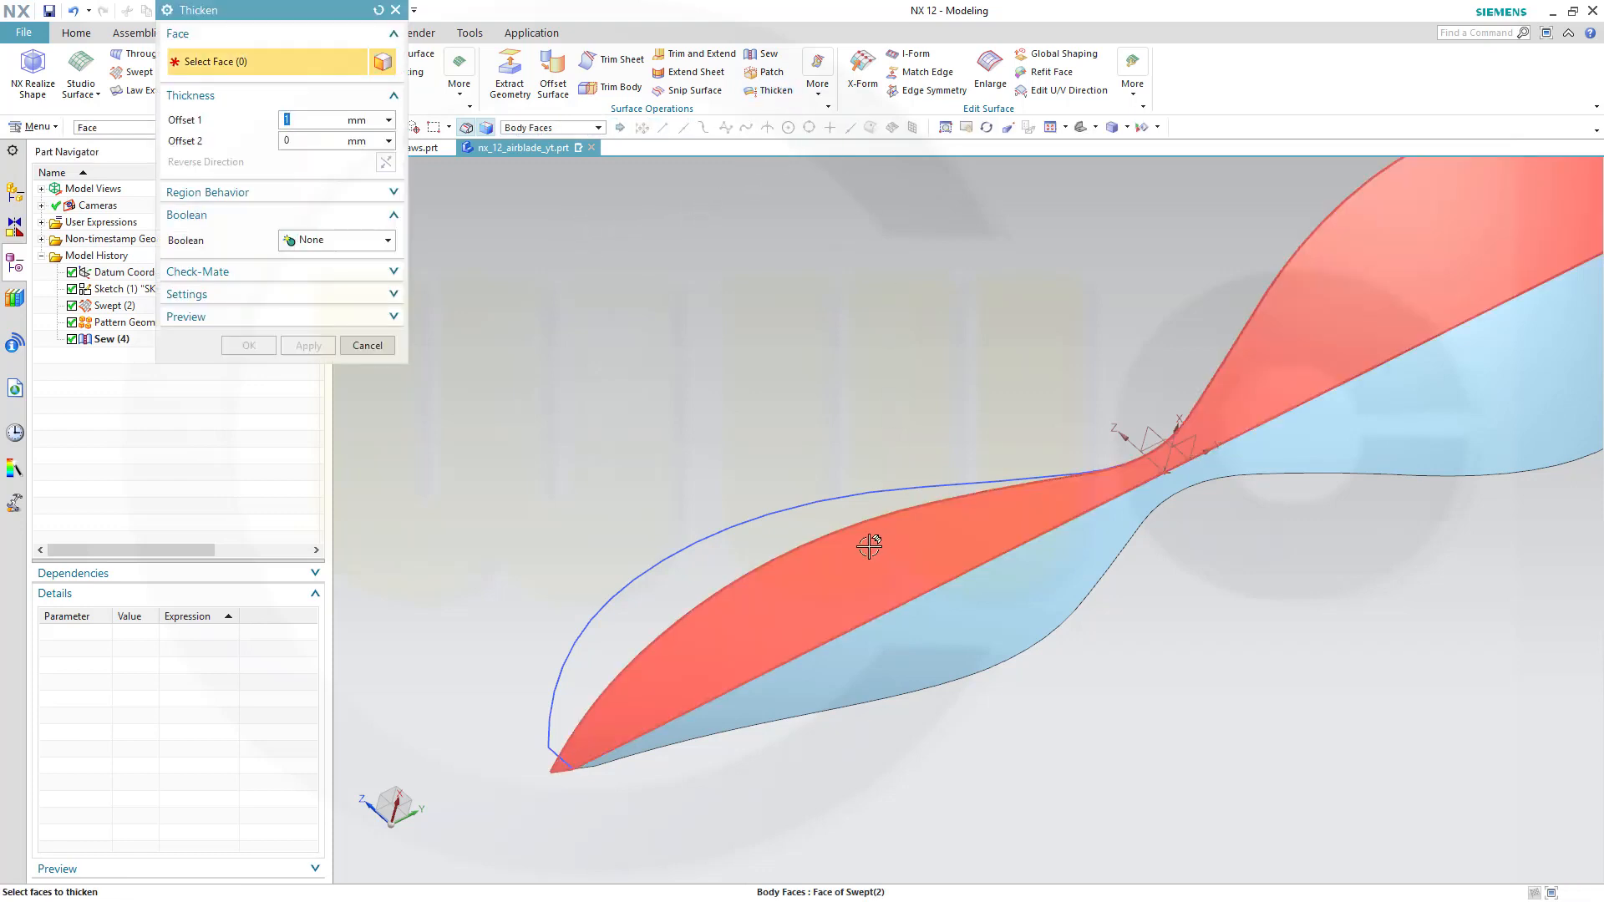
click(864, 547)
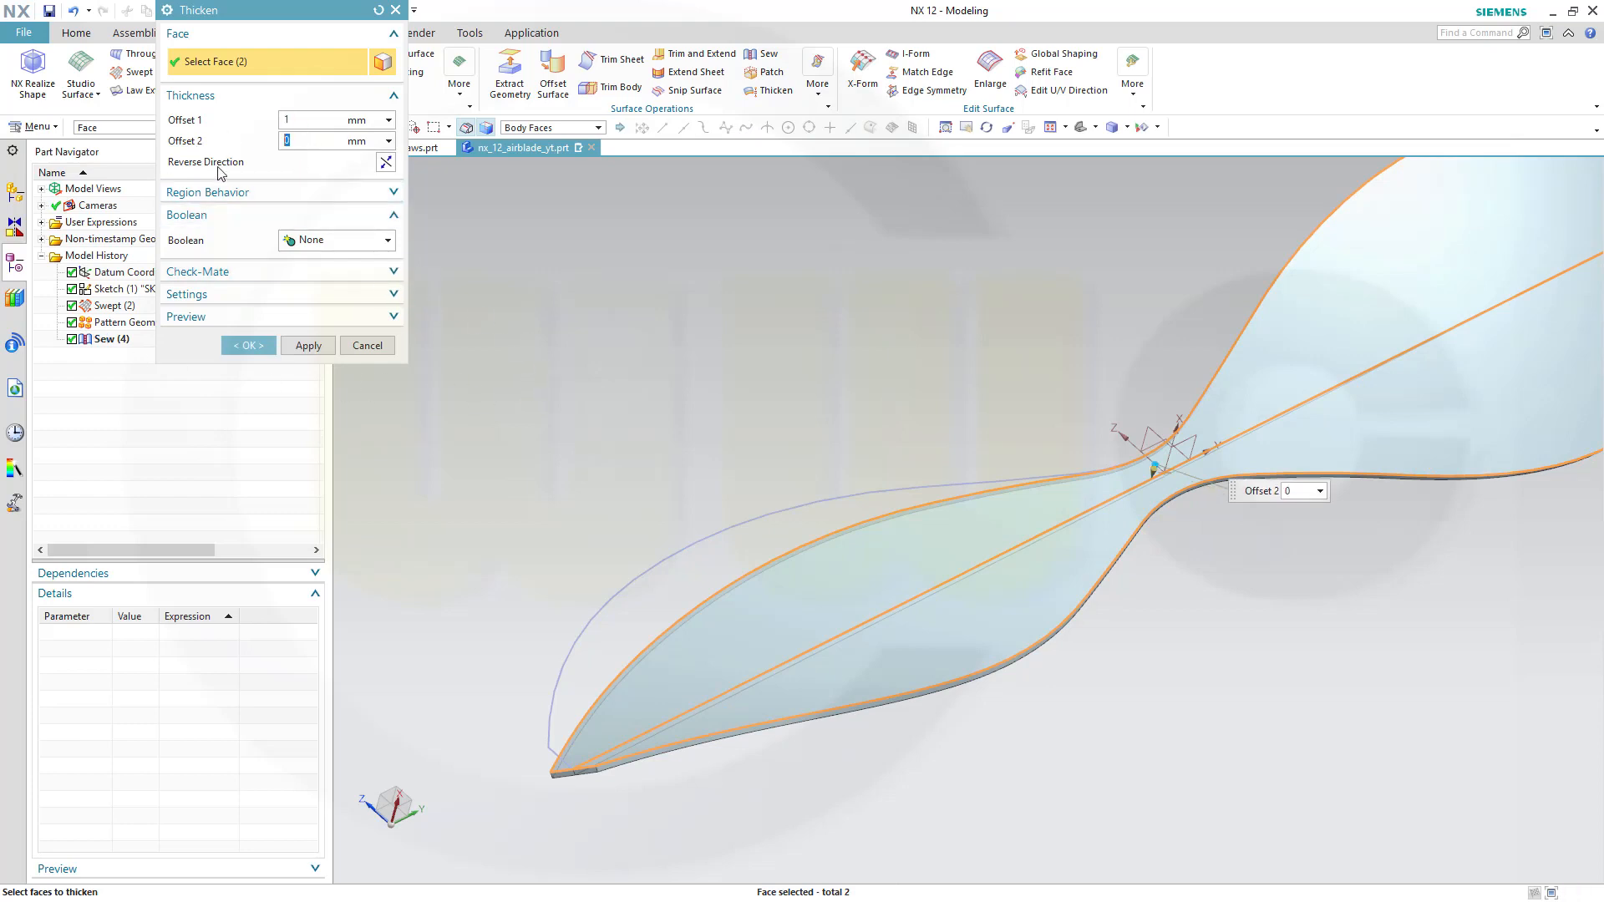
text(1)
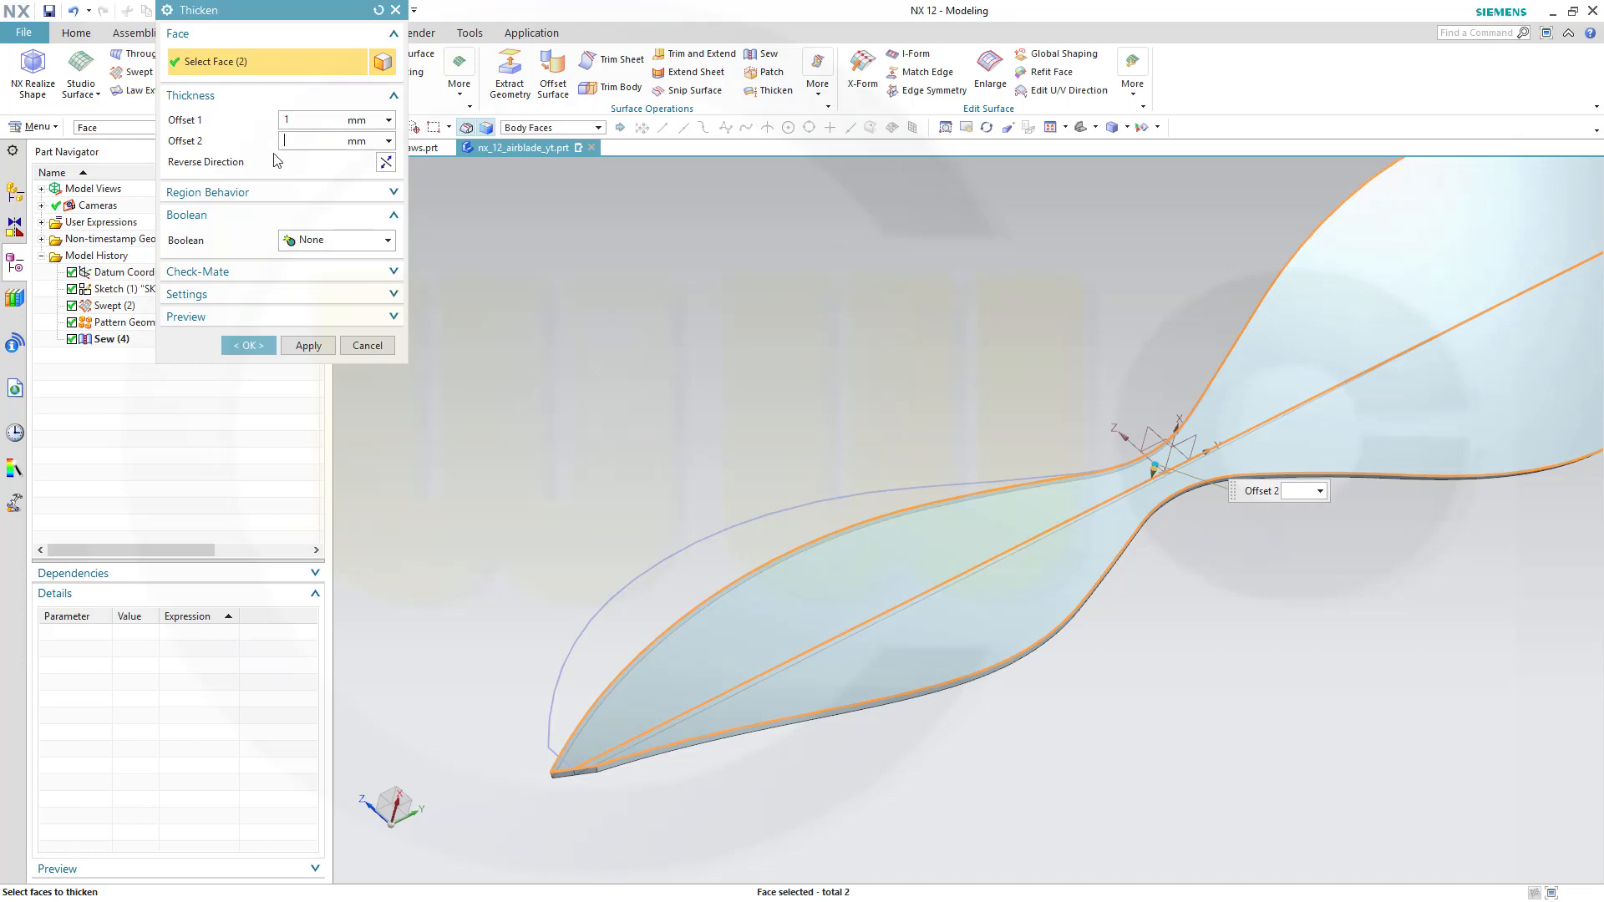
text(-1)
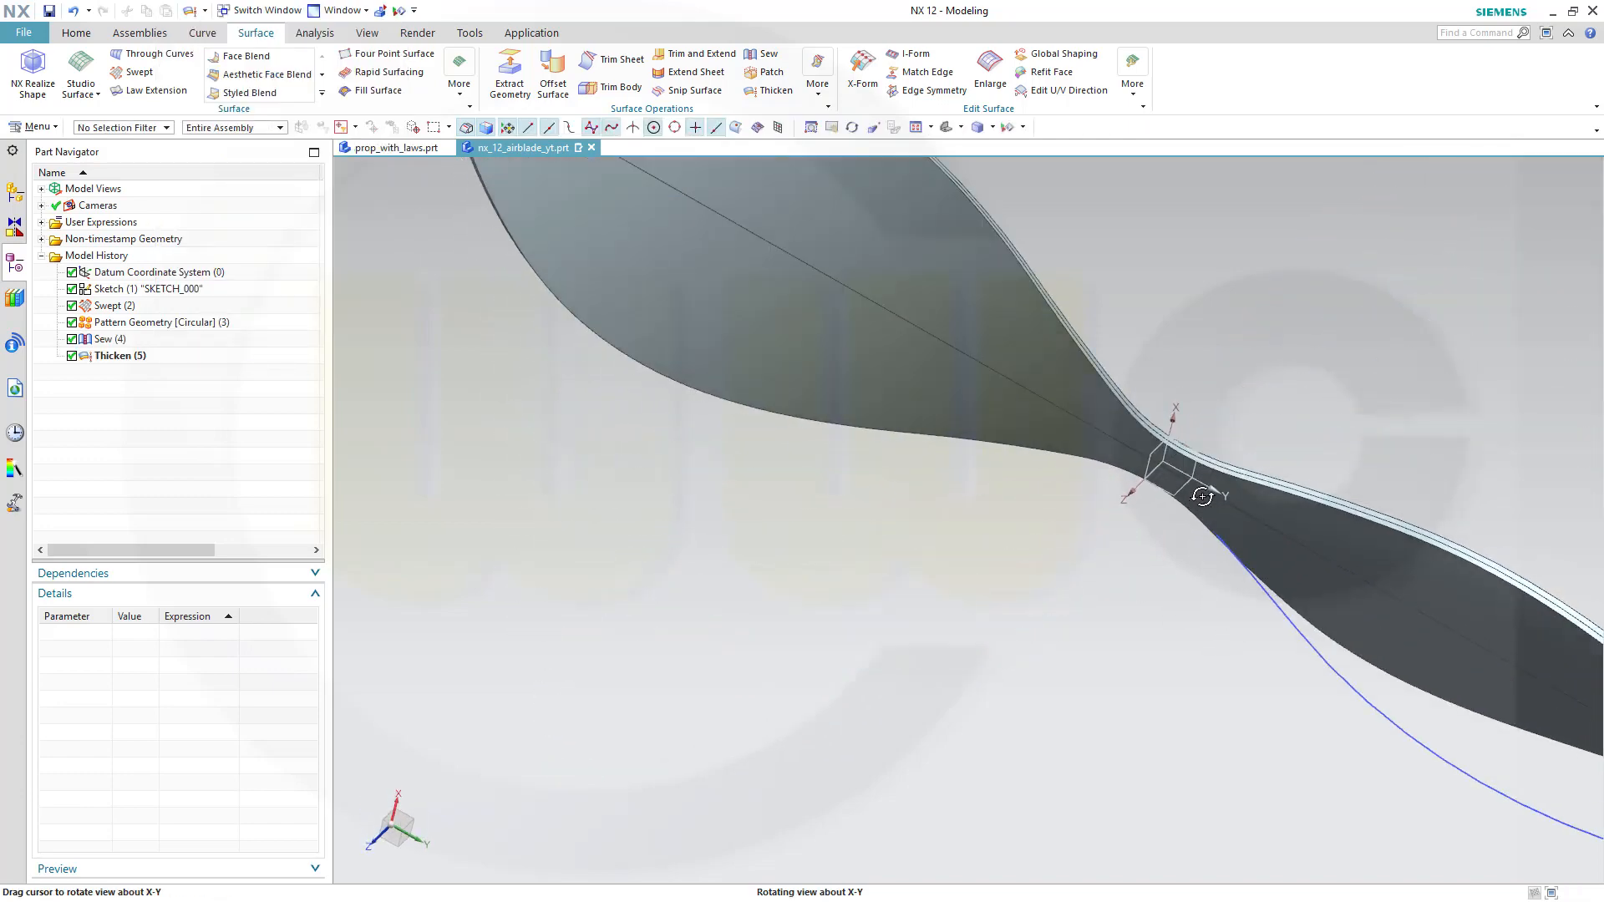
drag(1204, 496, 1275, 594)
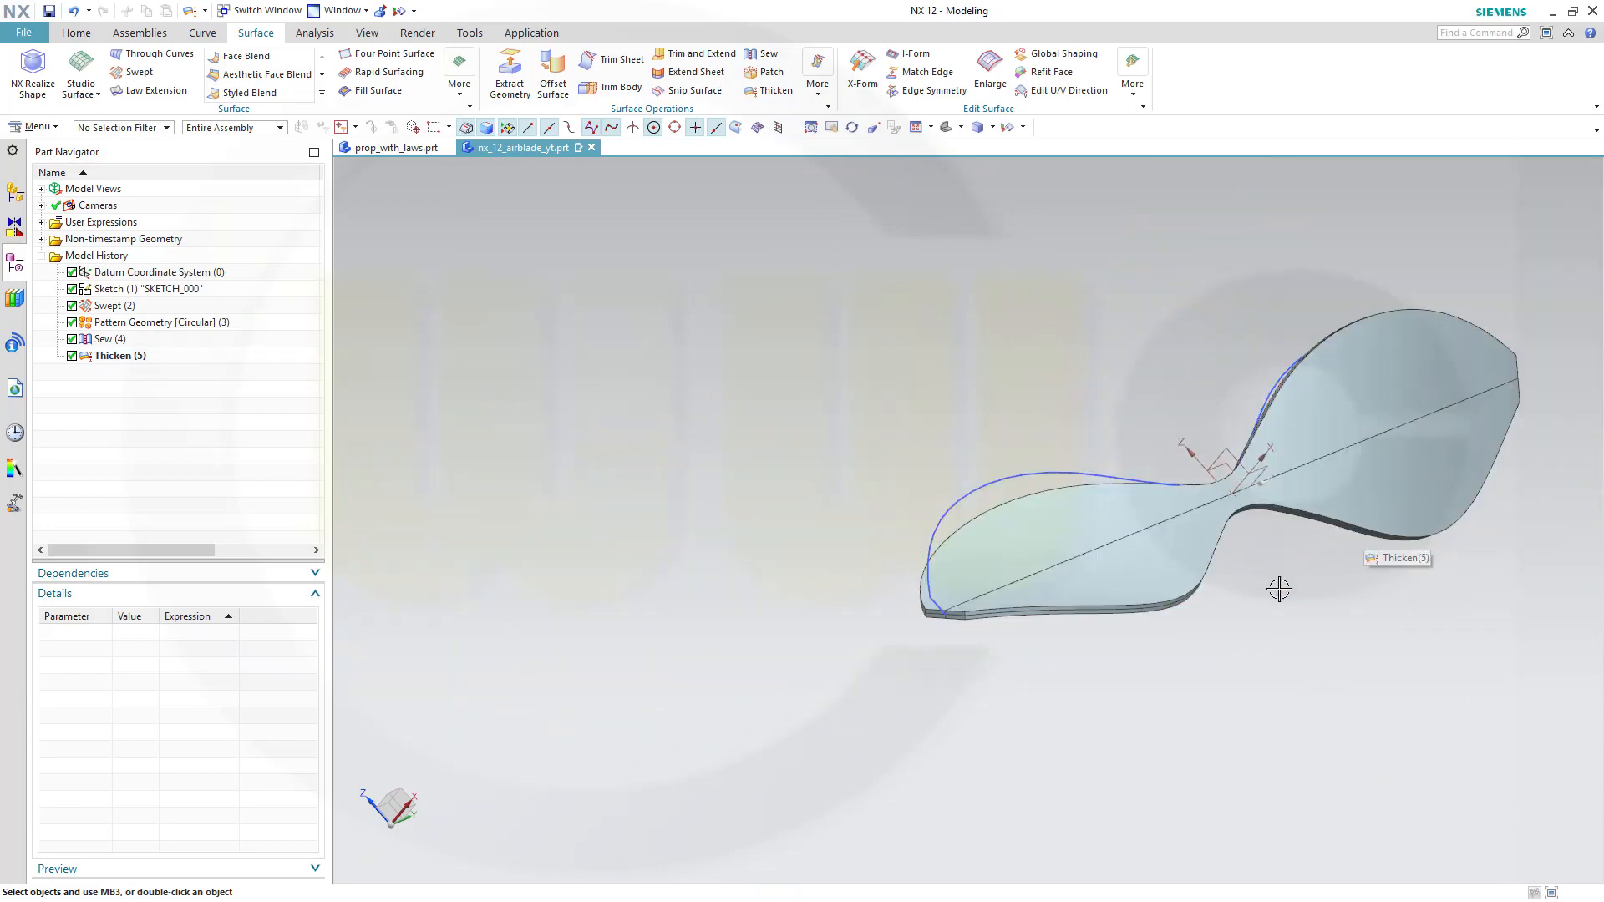
right_click(1278, 588)
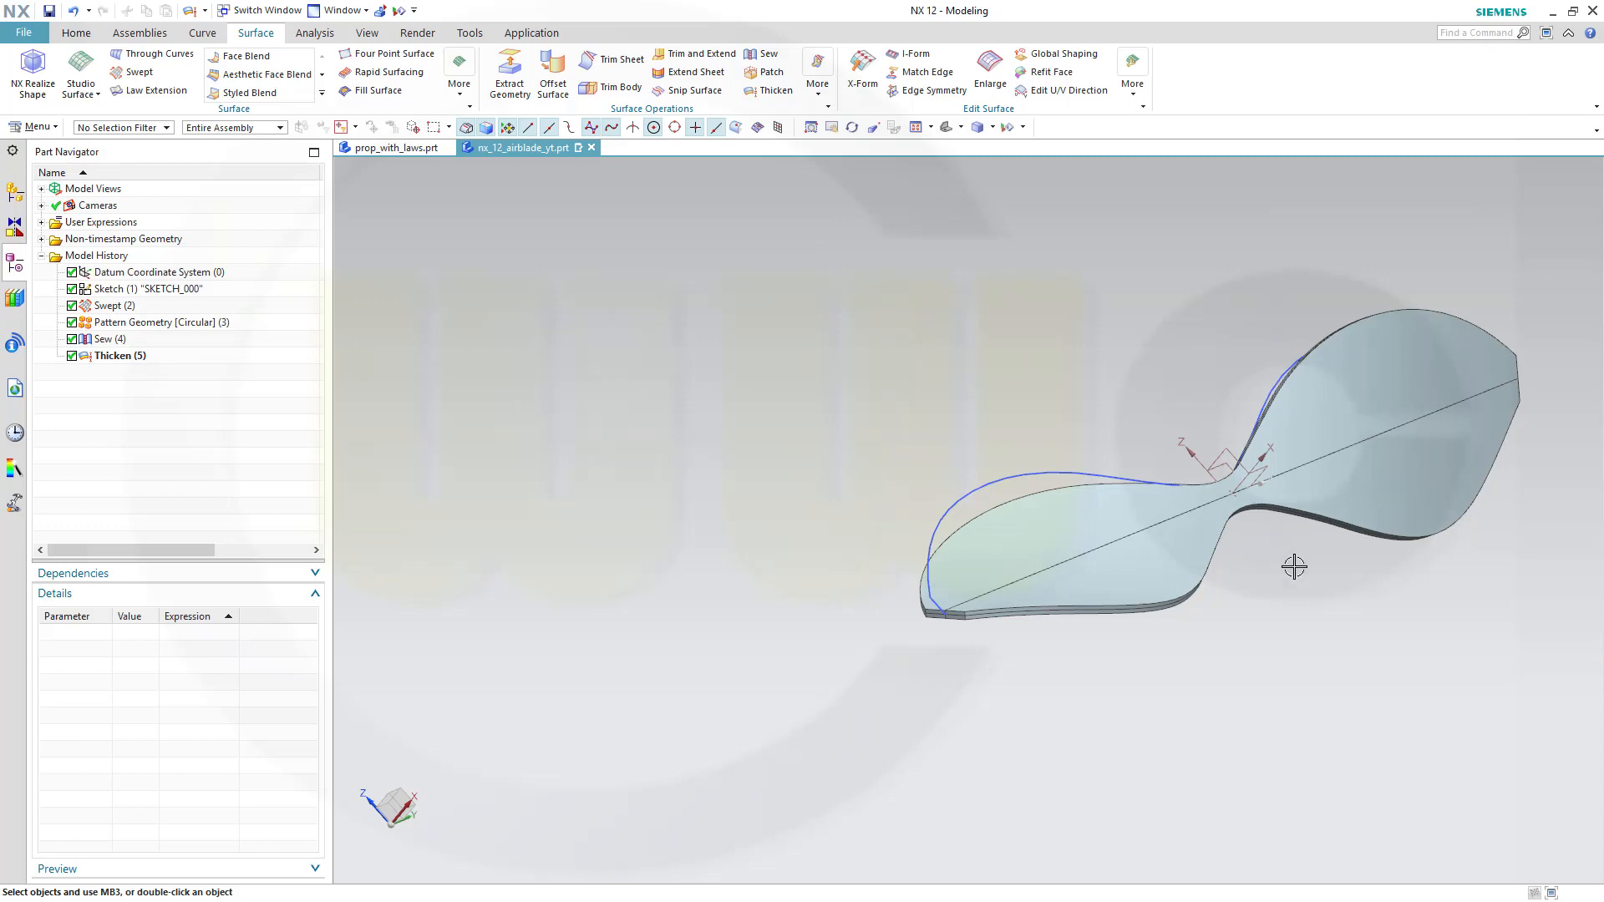
drag(1294, 567, 1352, 570)
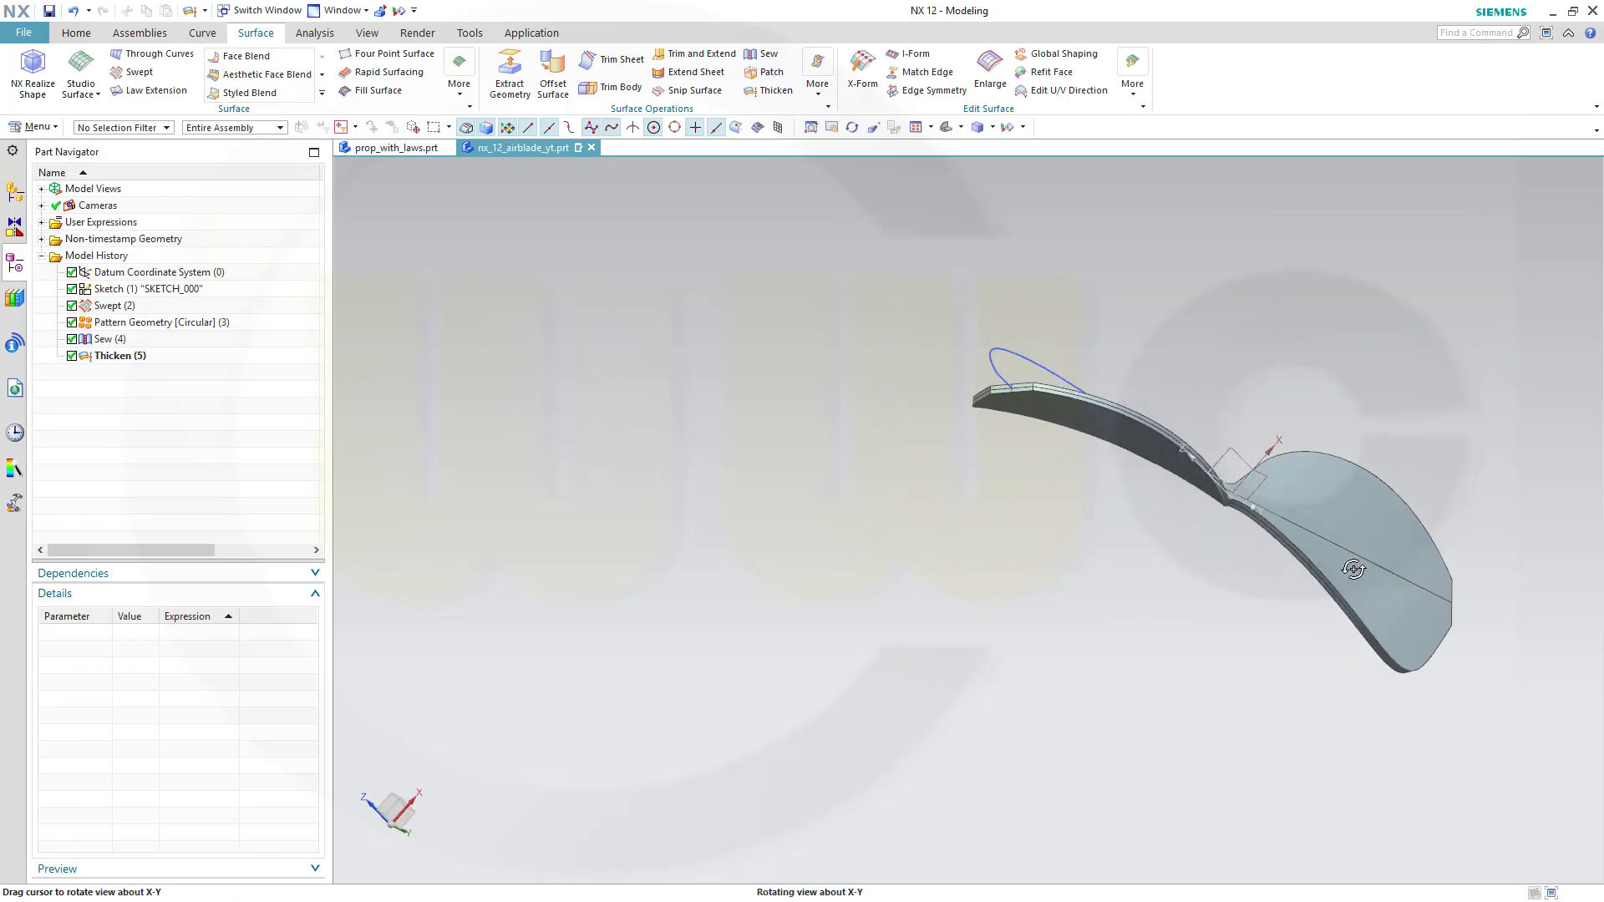
drag(1353, 569, 1121, 637)
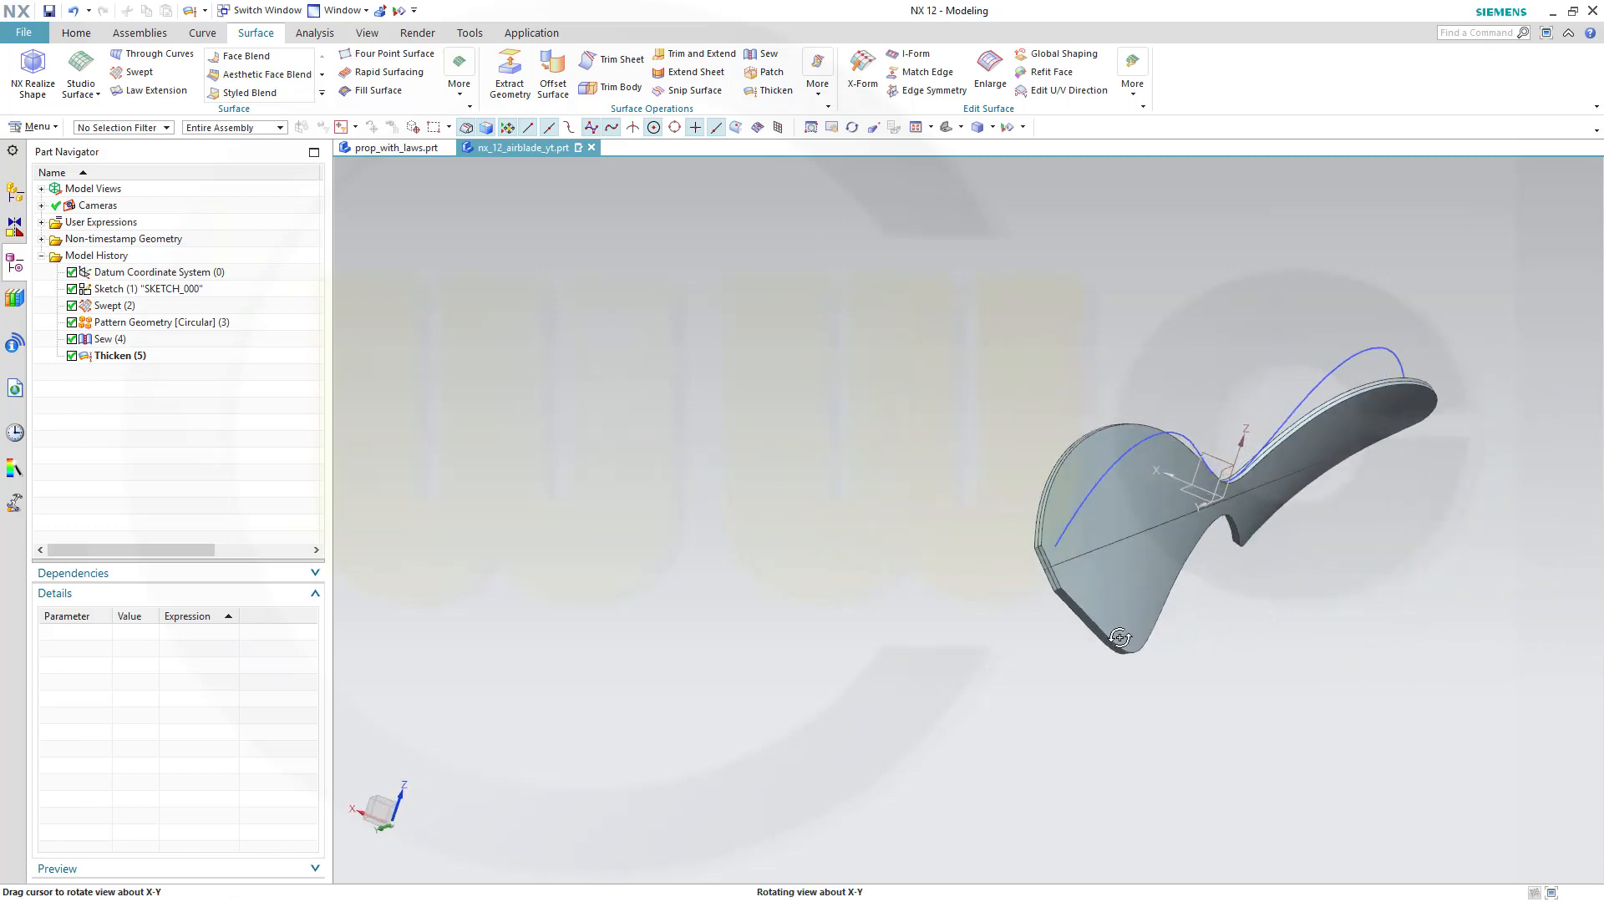
drag(1120, 638, 1218, 603)
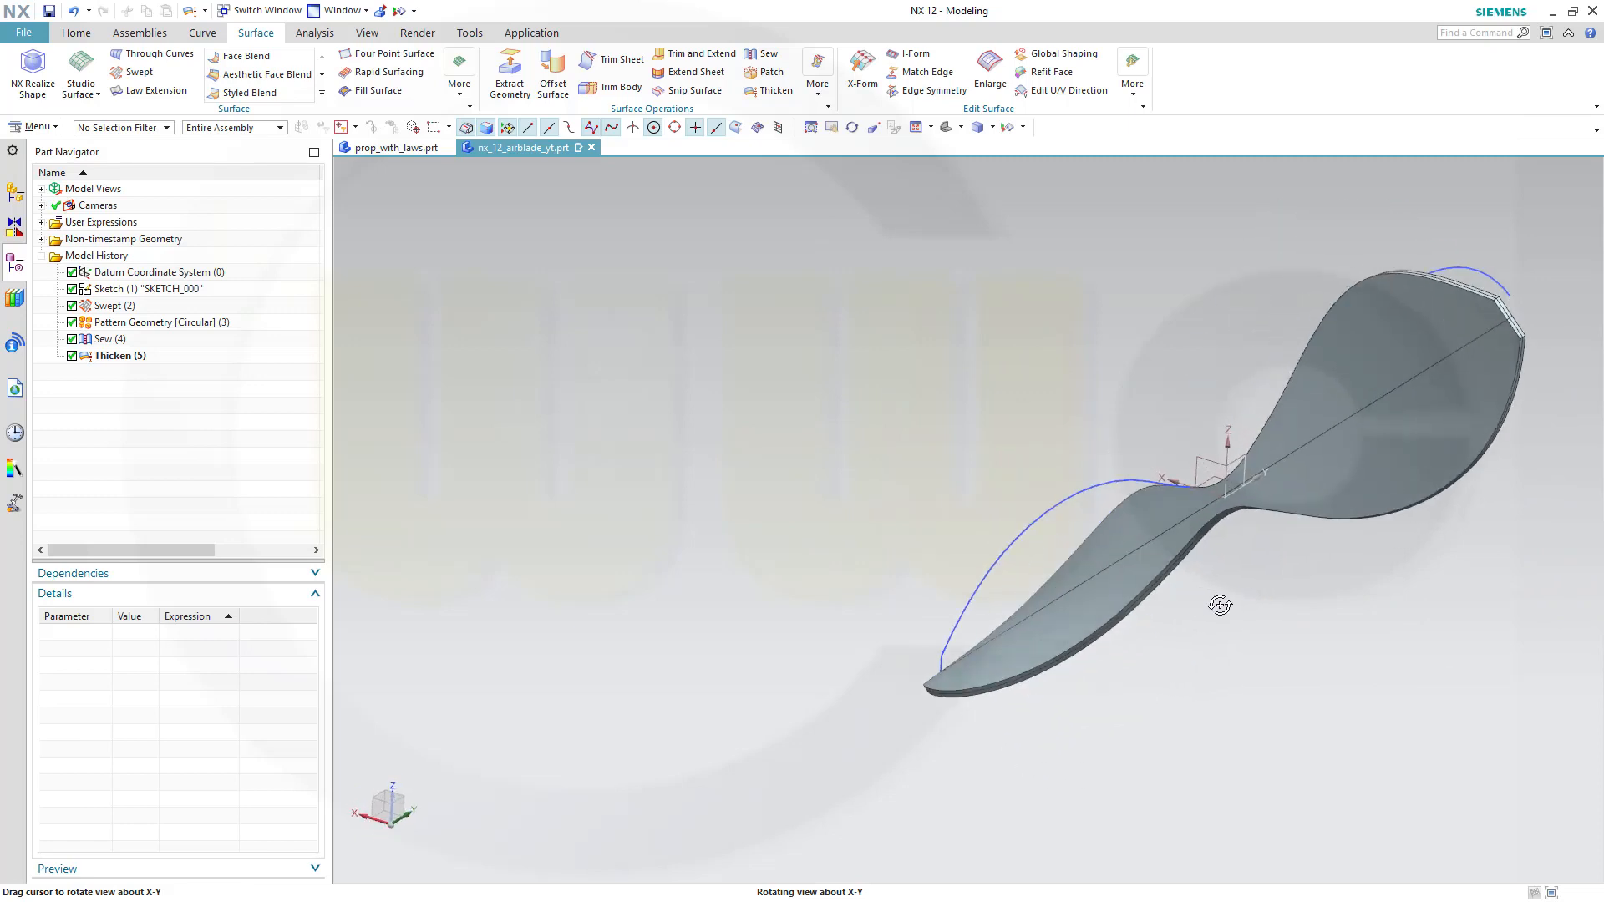
drag(1217, 604, 1402, 665)
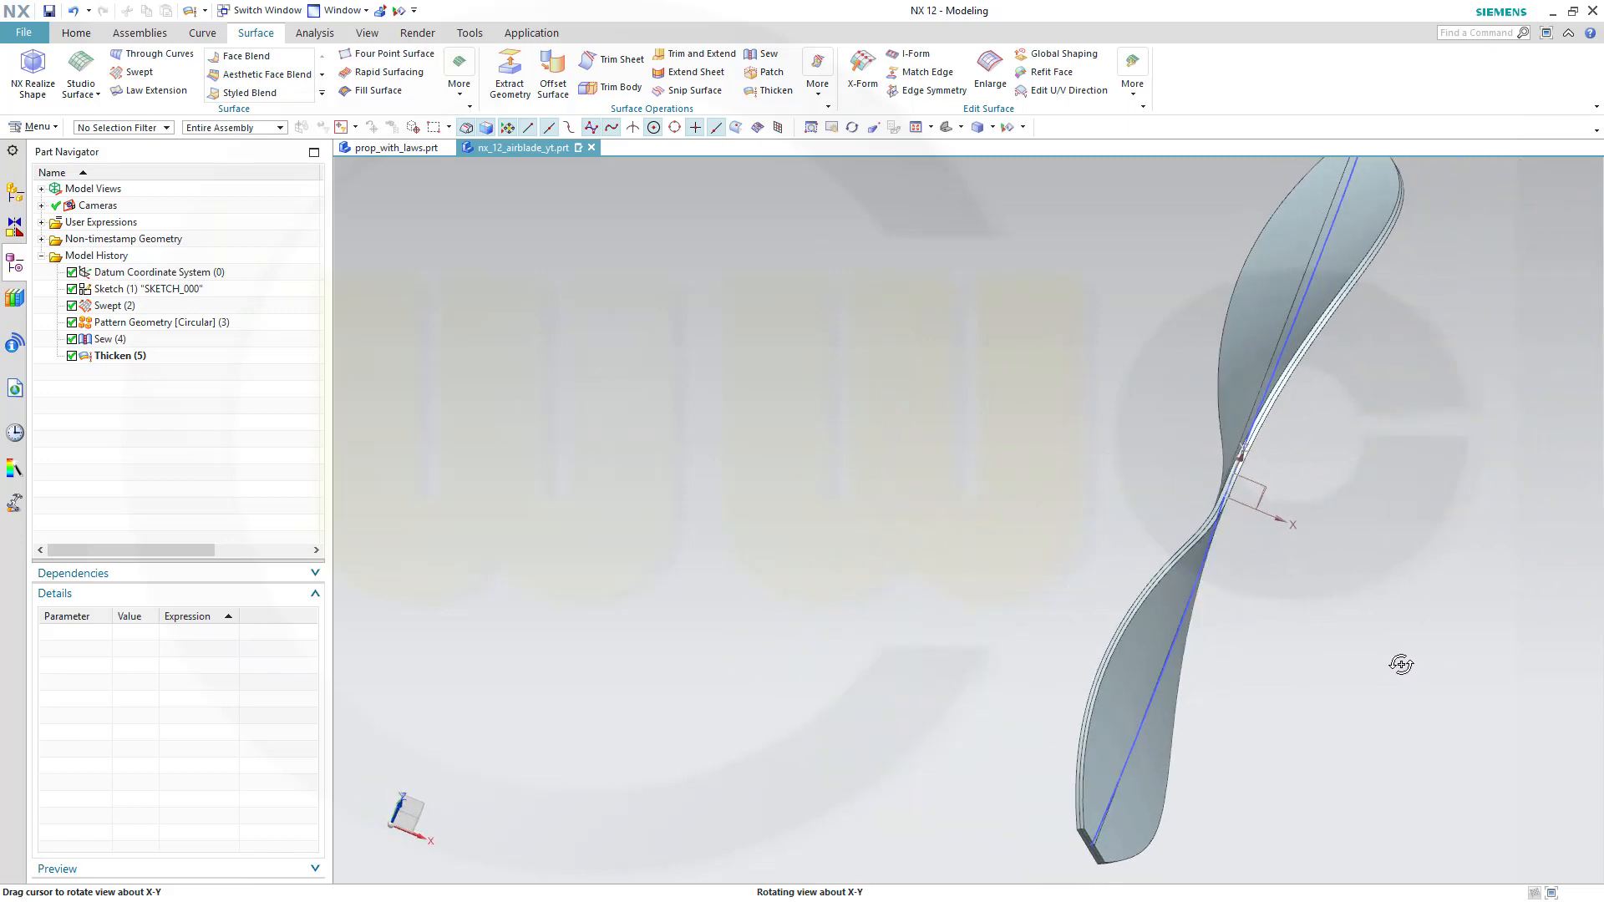
drag(1402, 663, 1350, 557)
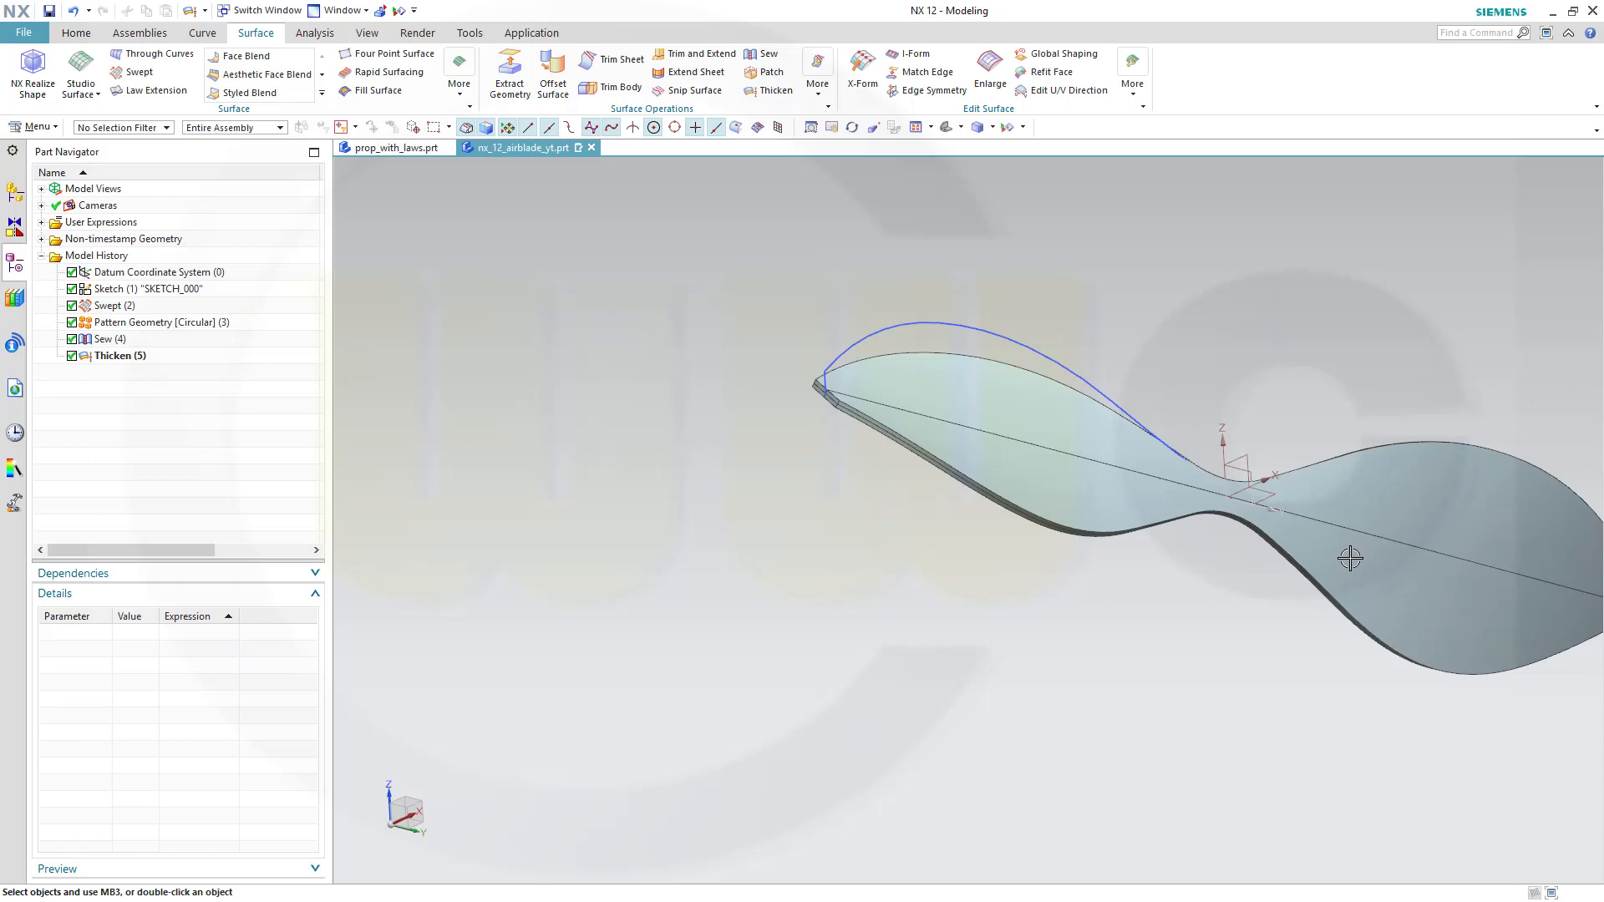
drag(1350, 557, 1412, 418)
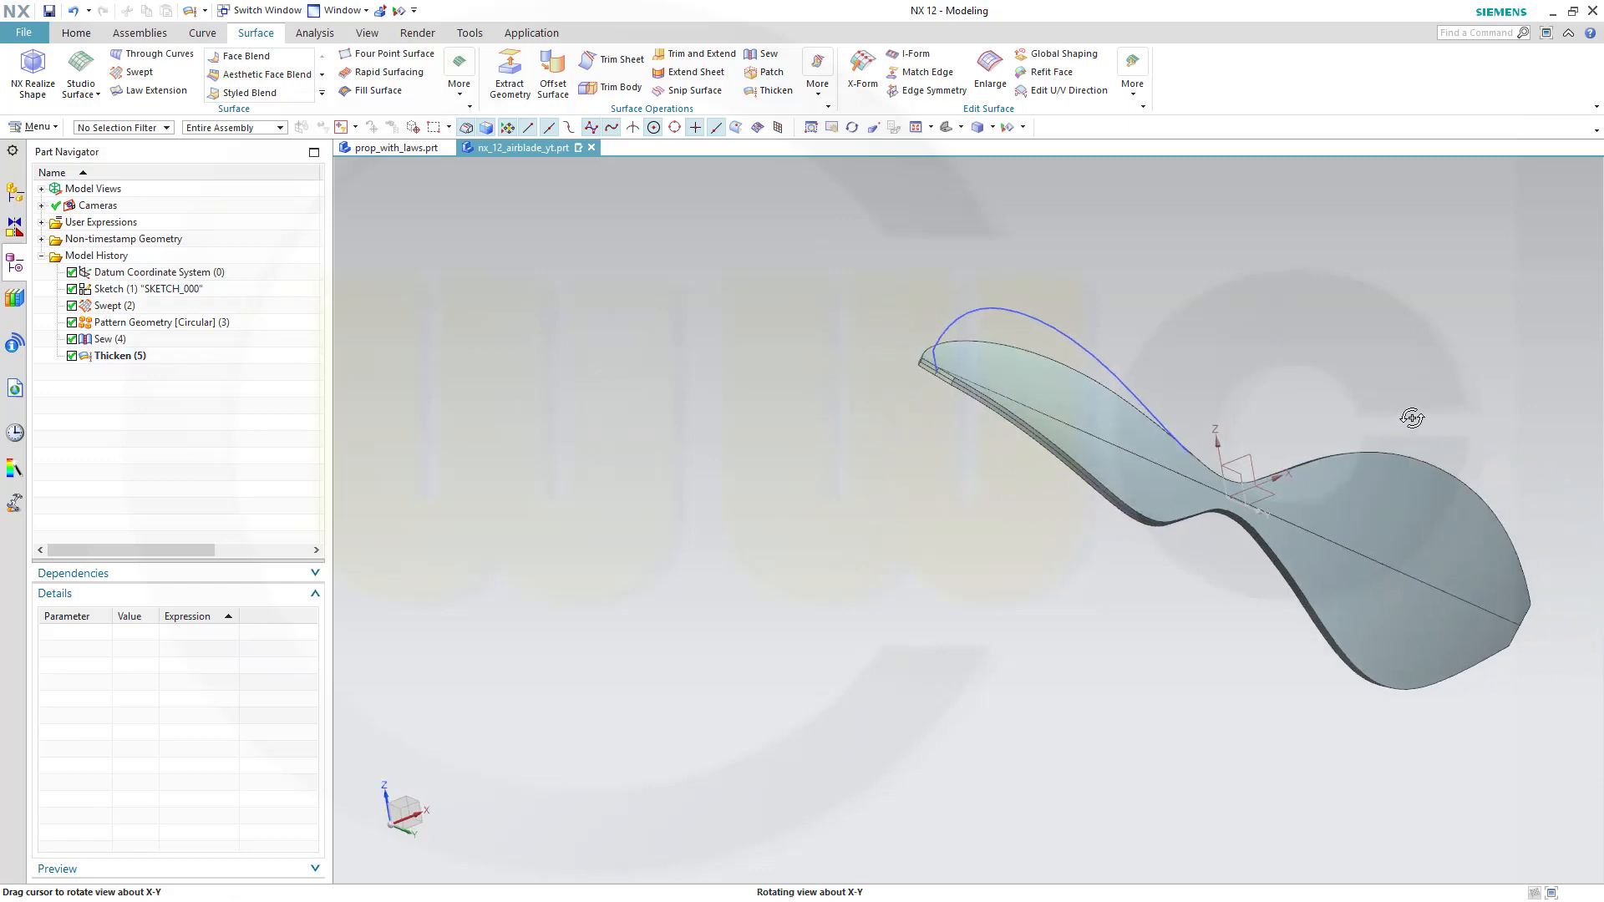
drag(1412, 418, 1412, 442)
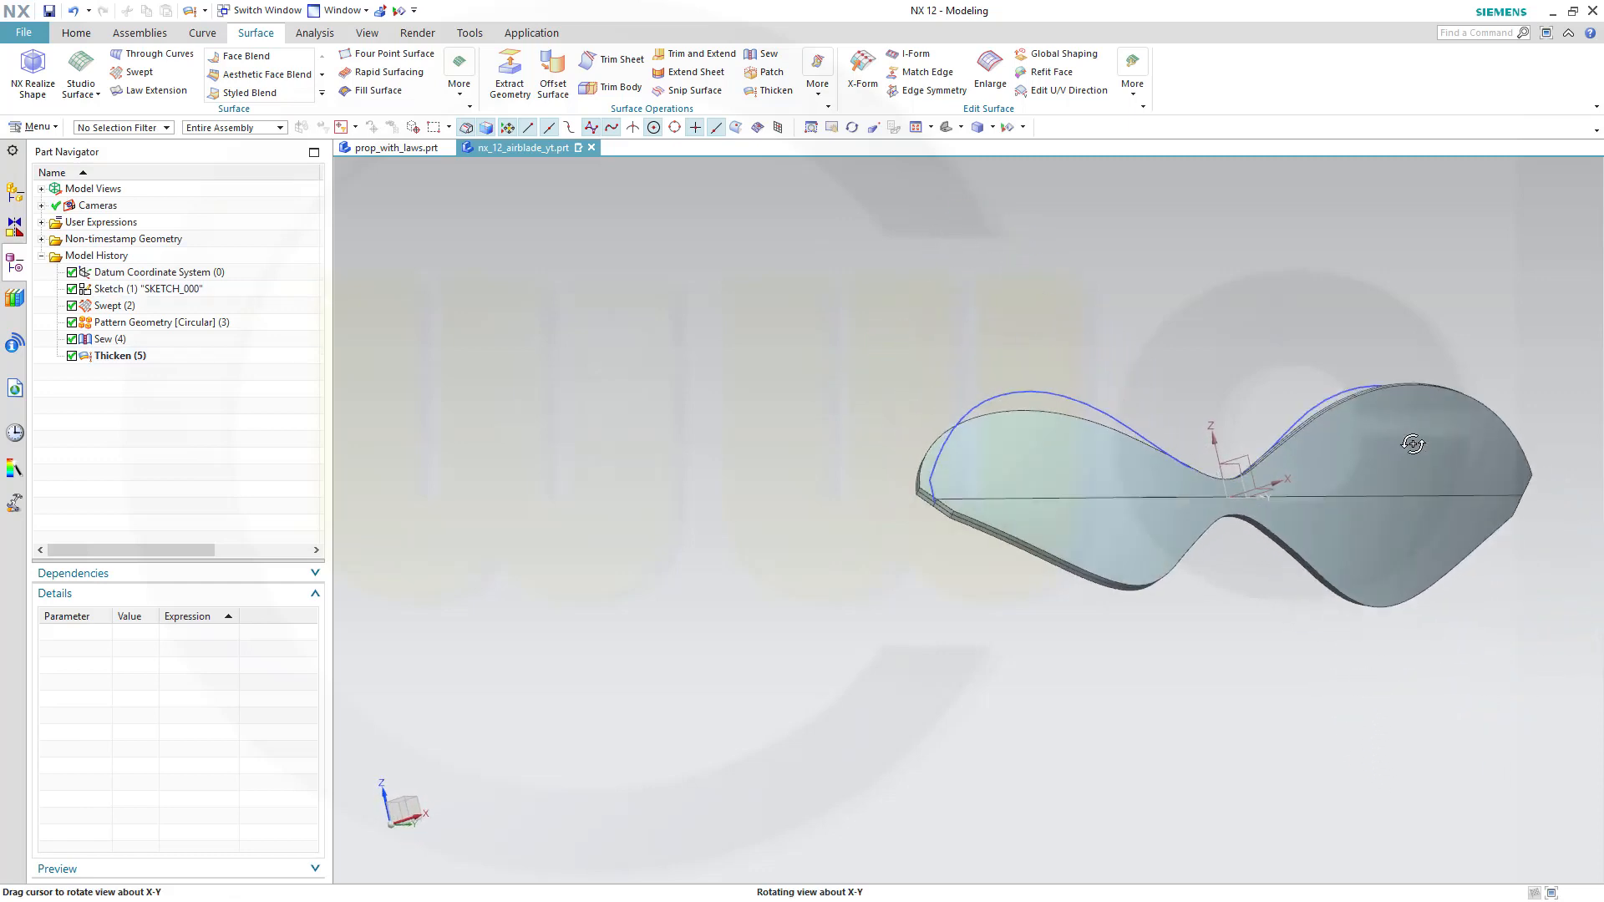
drag(1412, 442, 1138, 431)
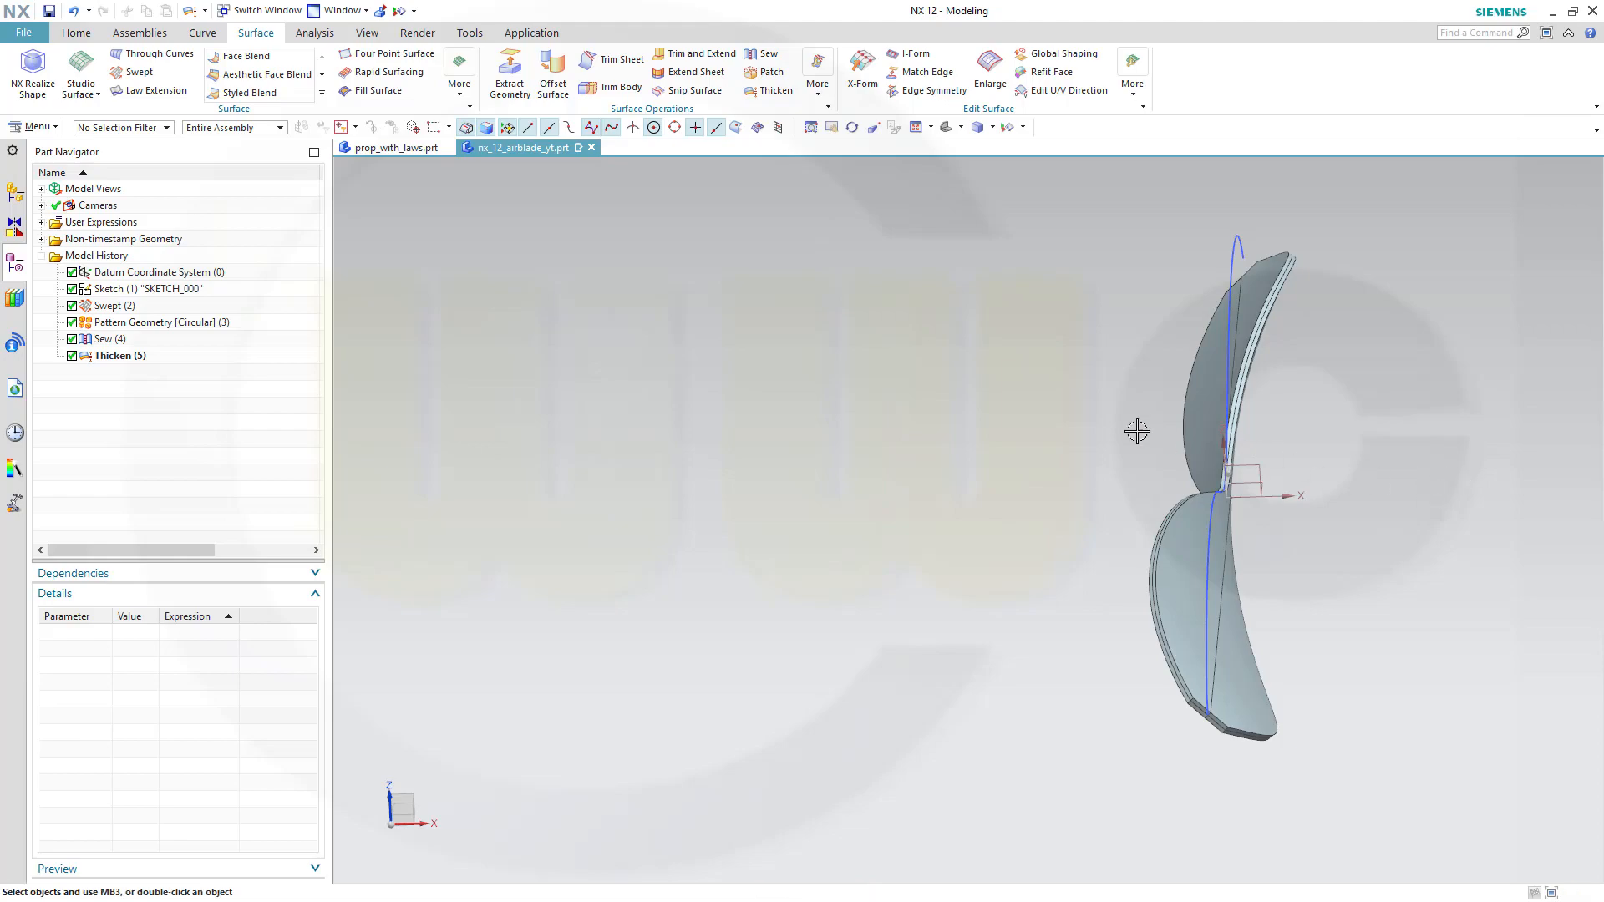